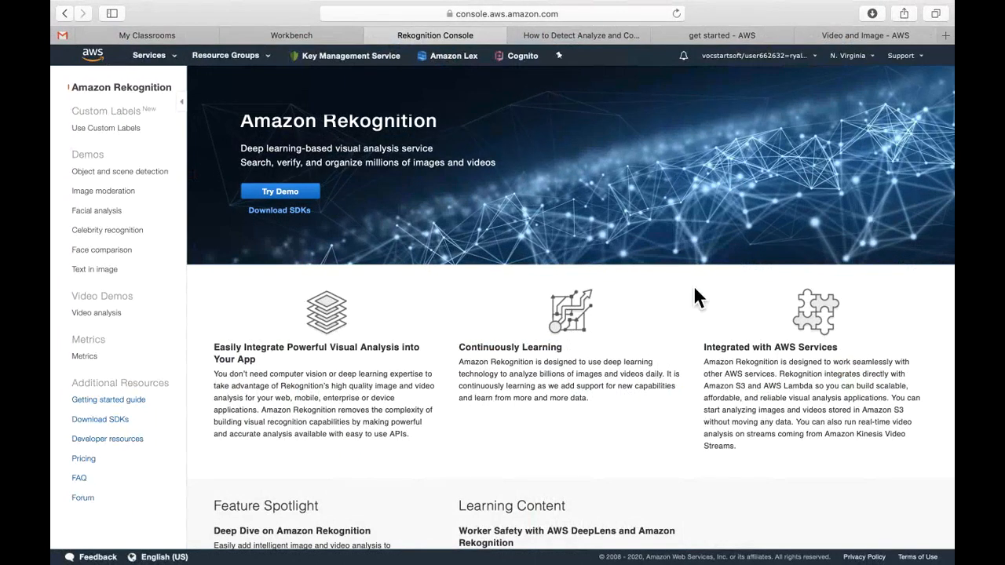
mouse_move(947, 328)
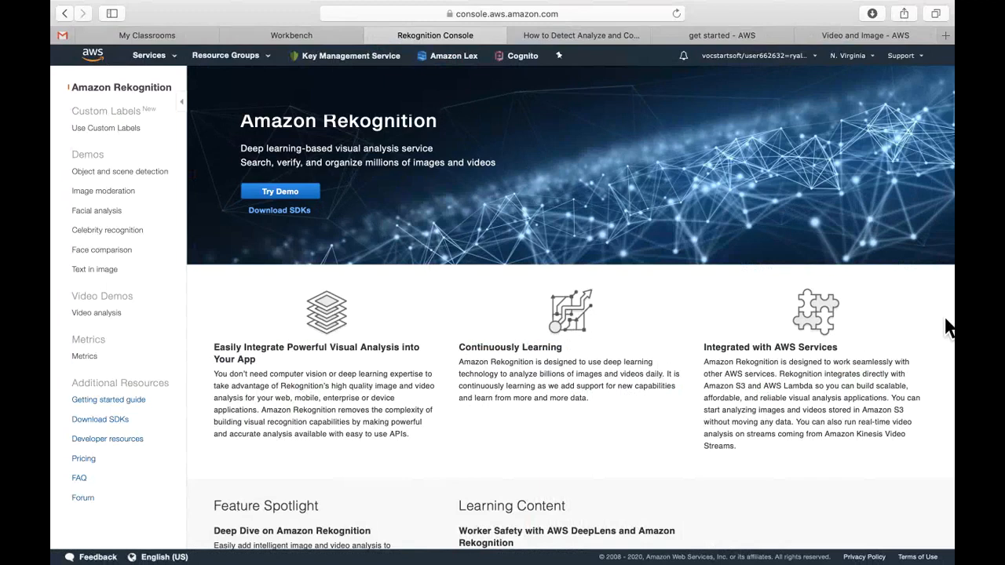
mouse_move(444, 337)
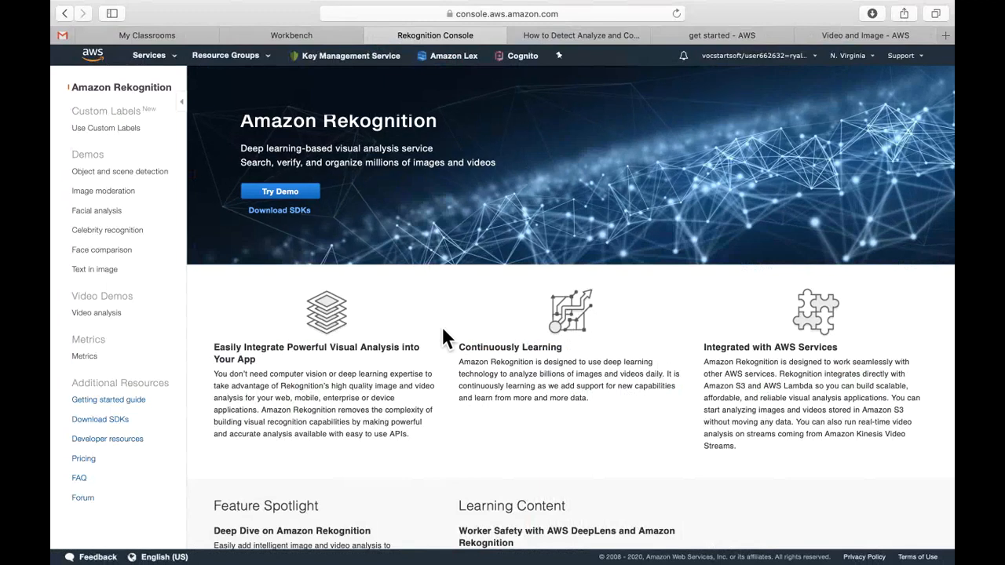
- Run object and scene detection on the street skateboarder photo and expand all labels — pedestrian, skateboard, road, parking
click(119, 172)
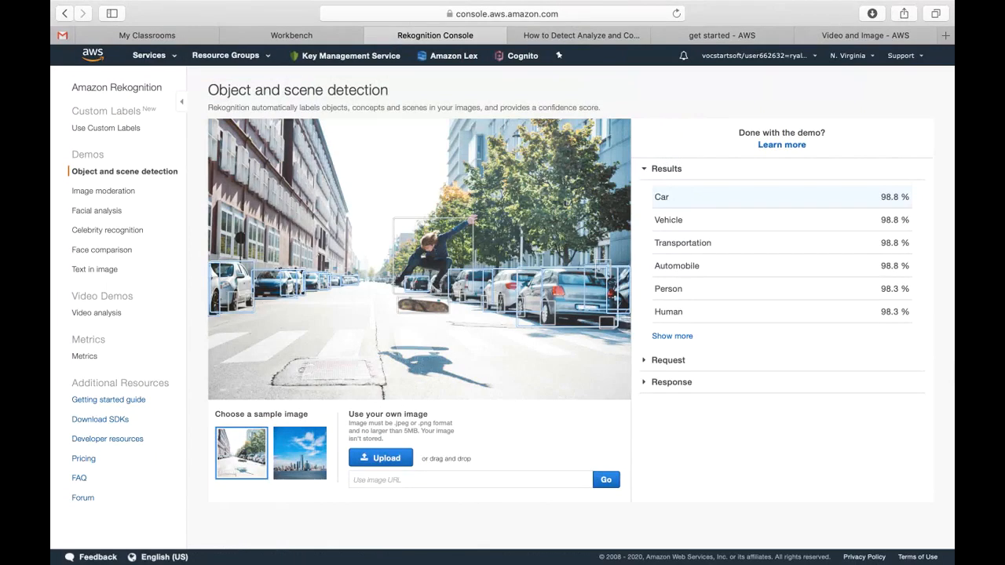
mouse_move(723, 475)
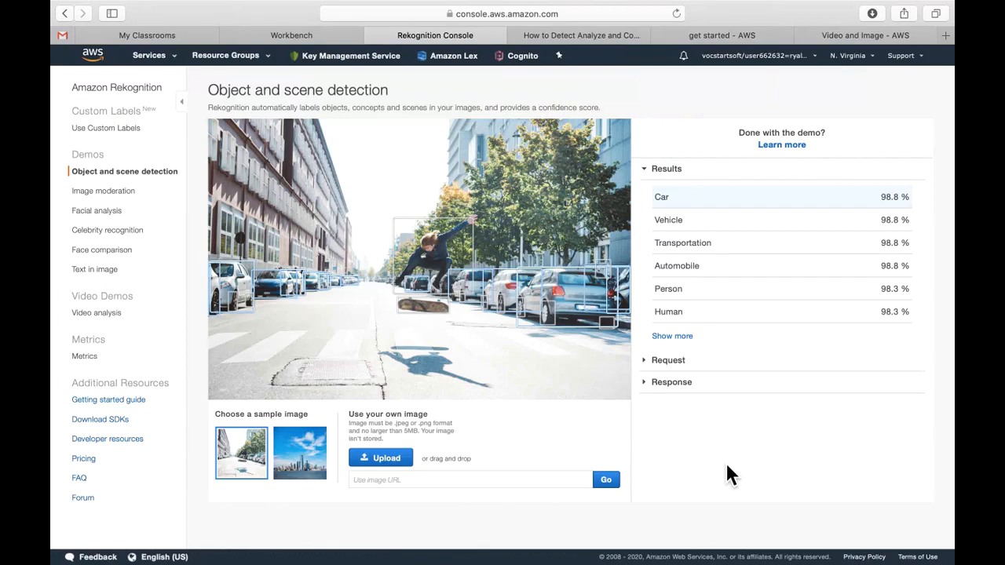
mouse_move(901, 344)
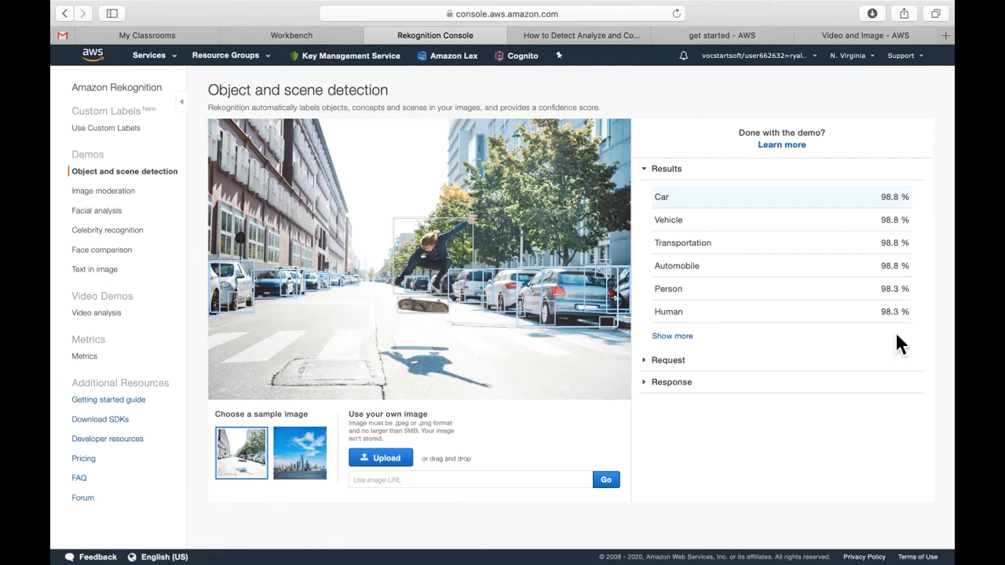
mouse_move(899, 206)
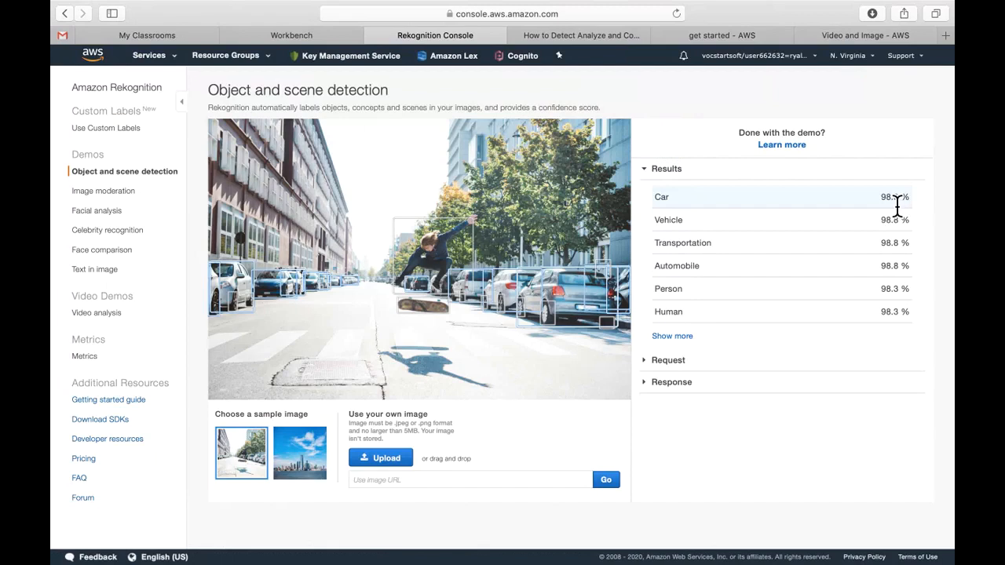
mouse_move(902, 320)
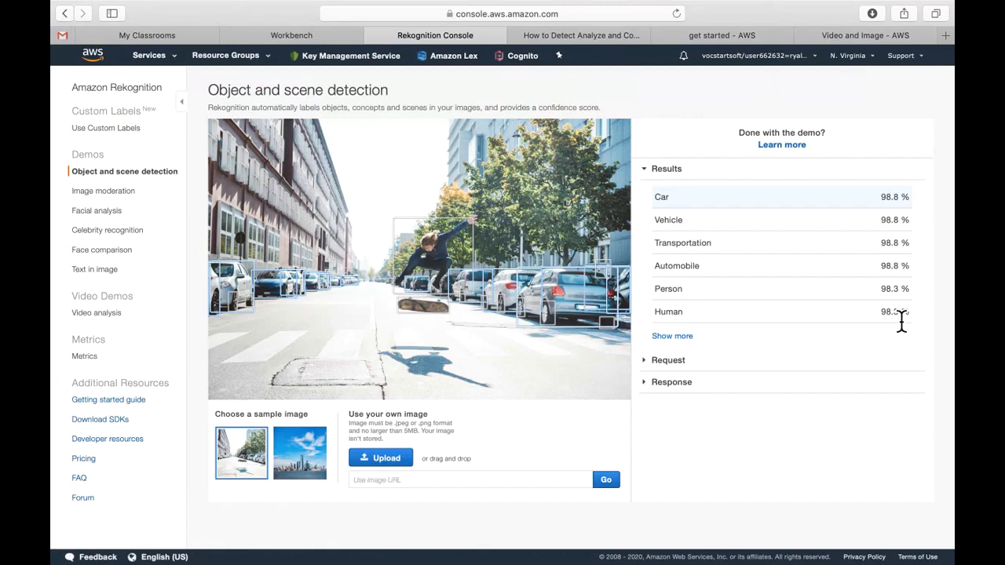
mouse_move(902, 275)
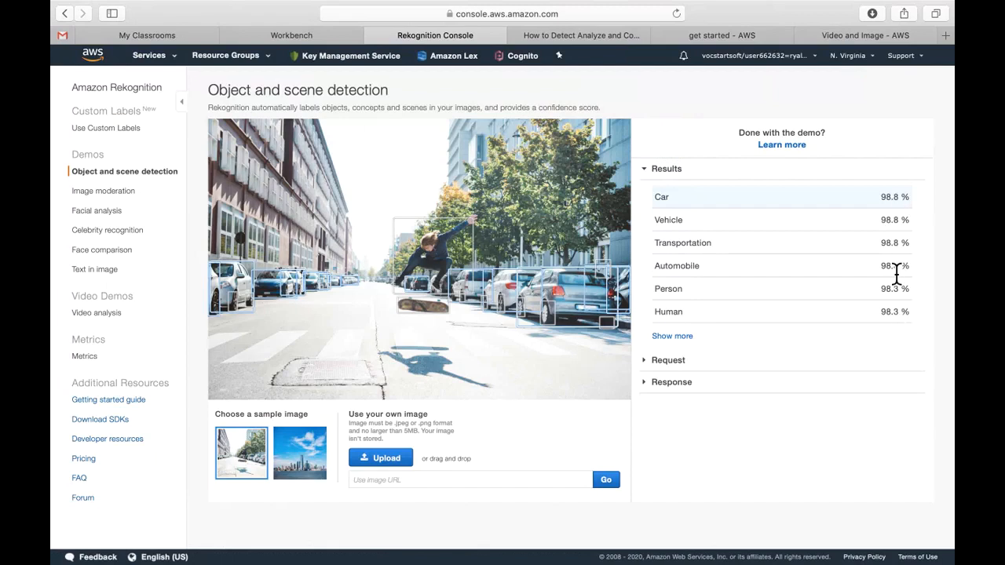
mouse_move(902, 220)
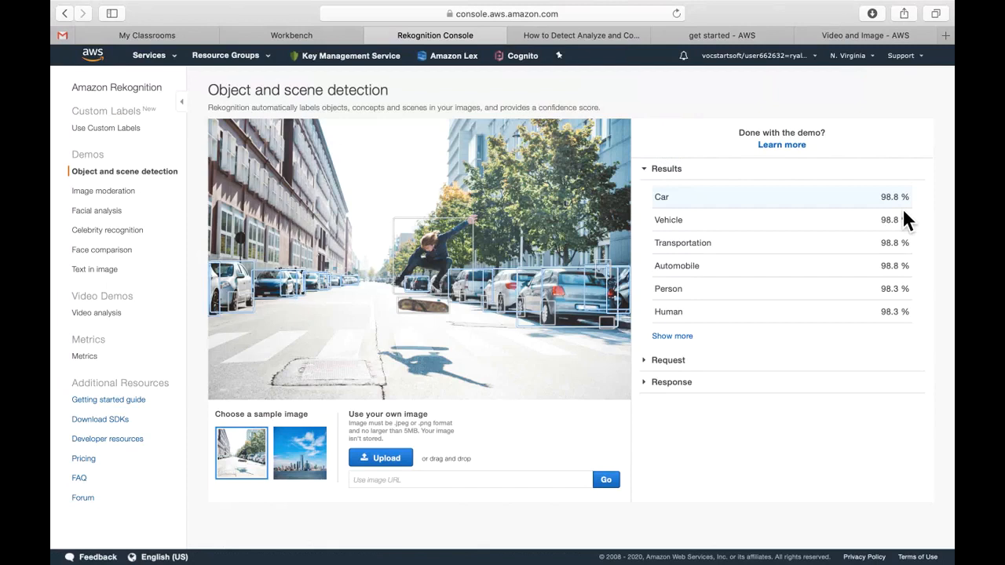
mouse_move(854, 305)
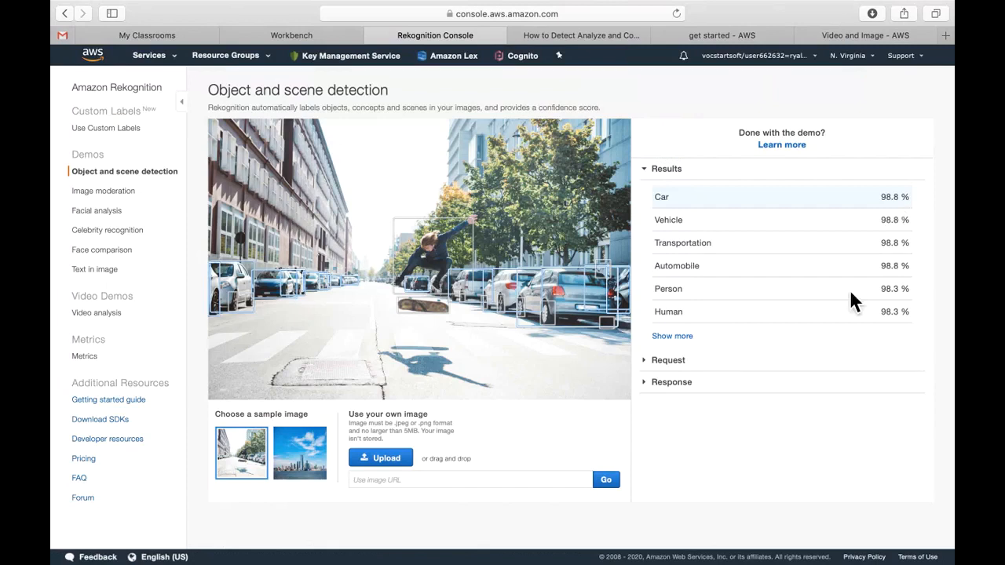
mouse_move(689, 353)
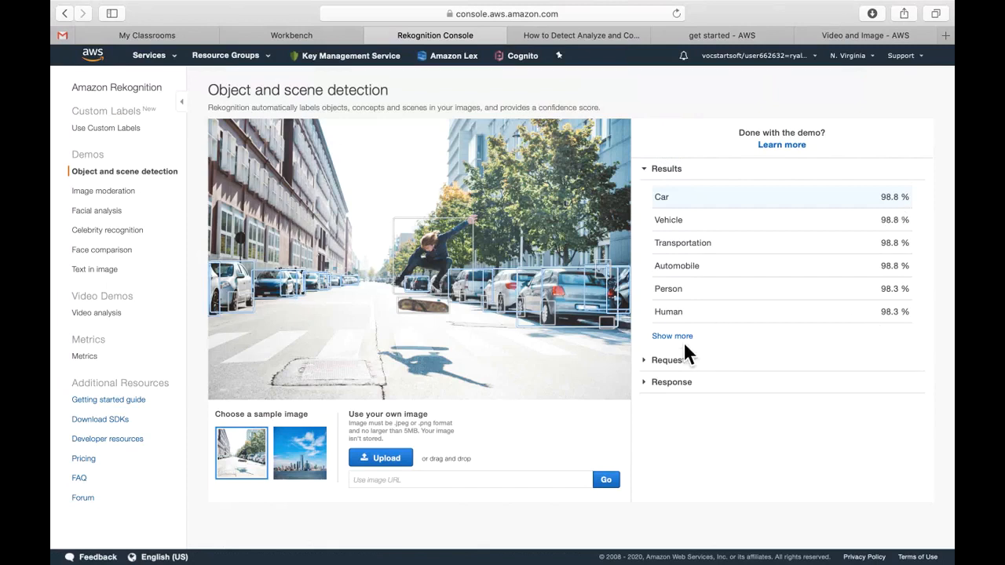
click(672, 336)
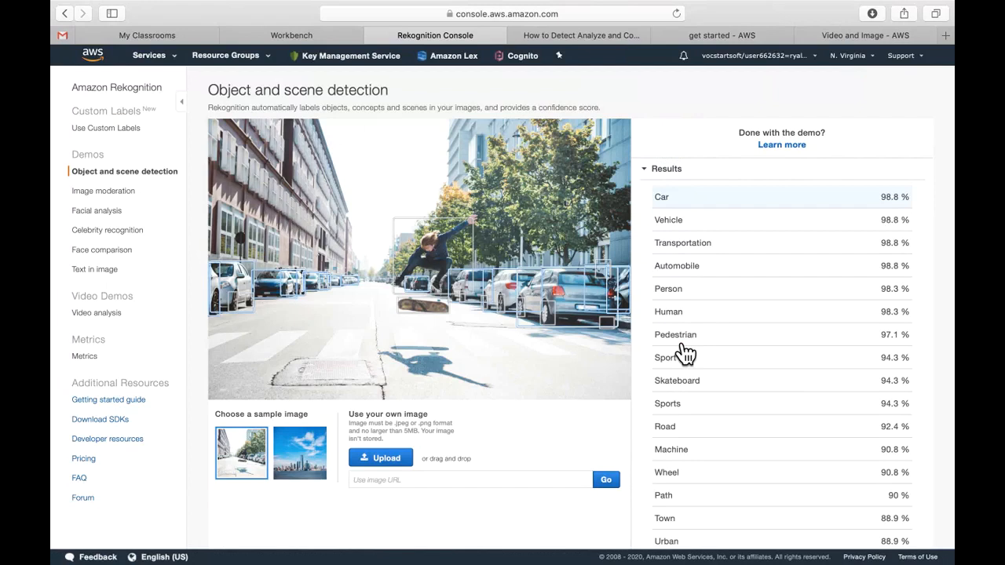
scroll(down, 3)
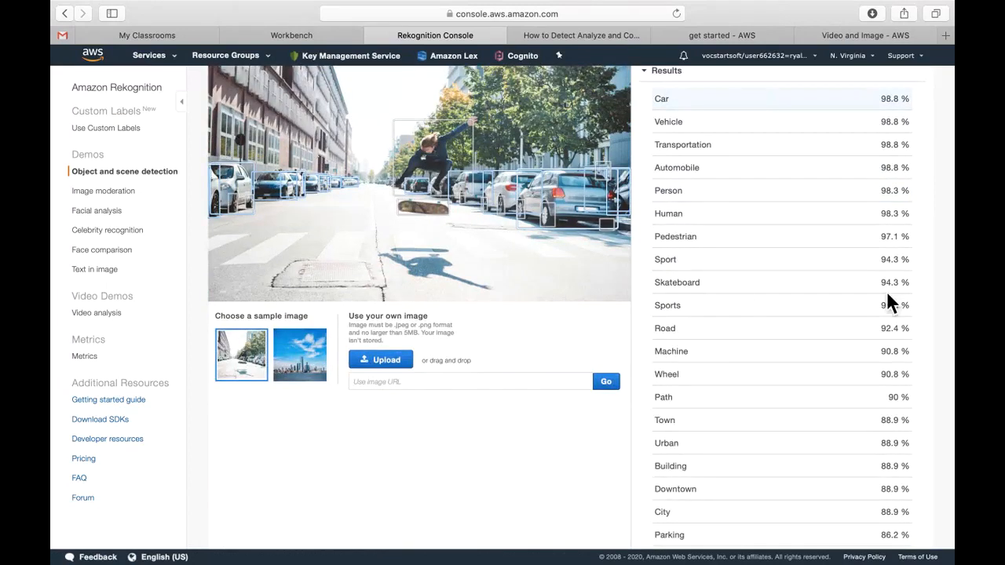
mouse_move(899, 304)
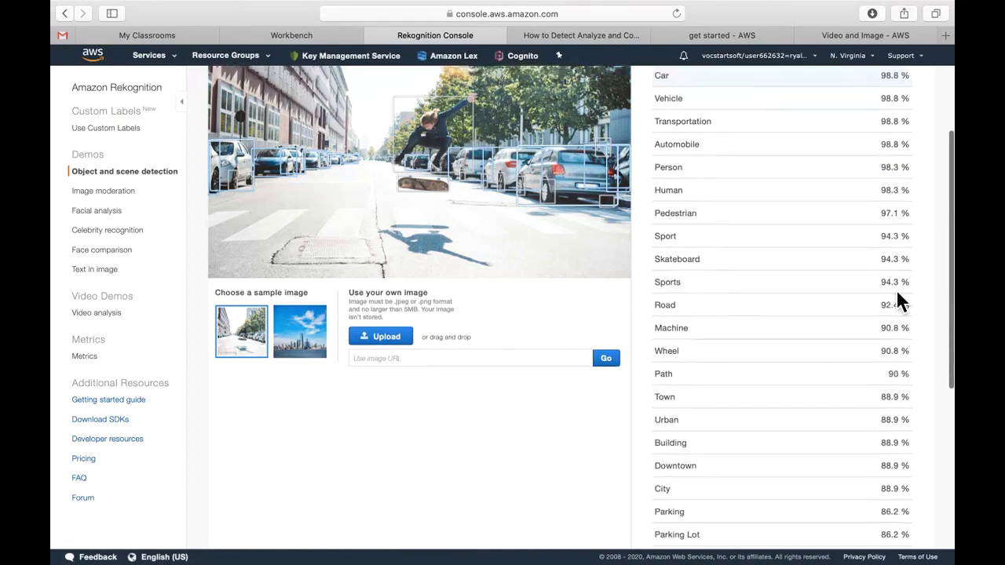
scroll(down, 3)
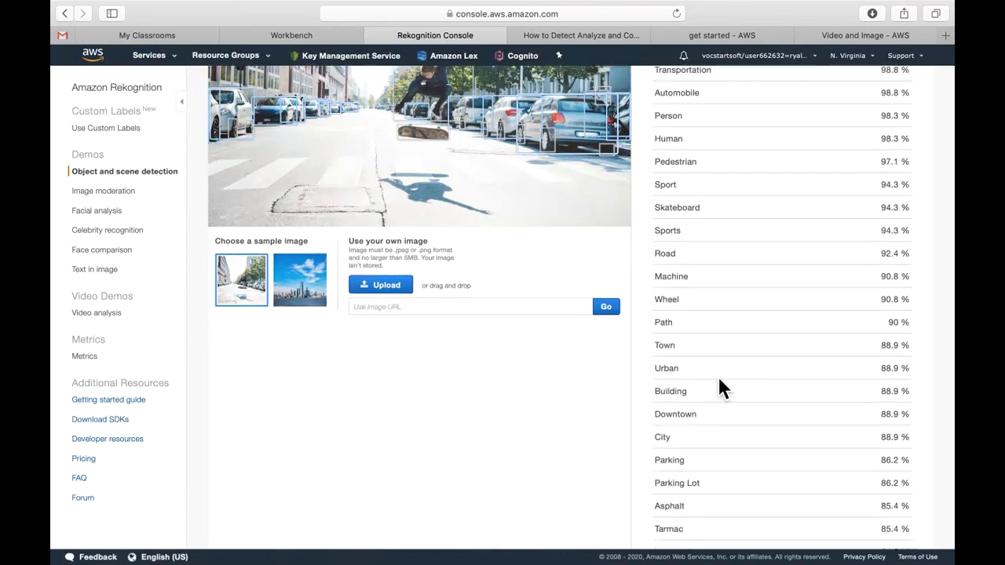
mouse_move(699, 412)
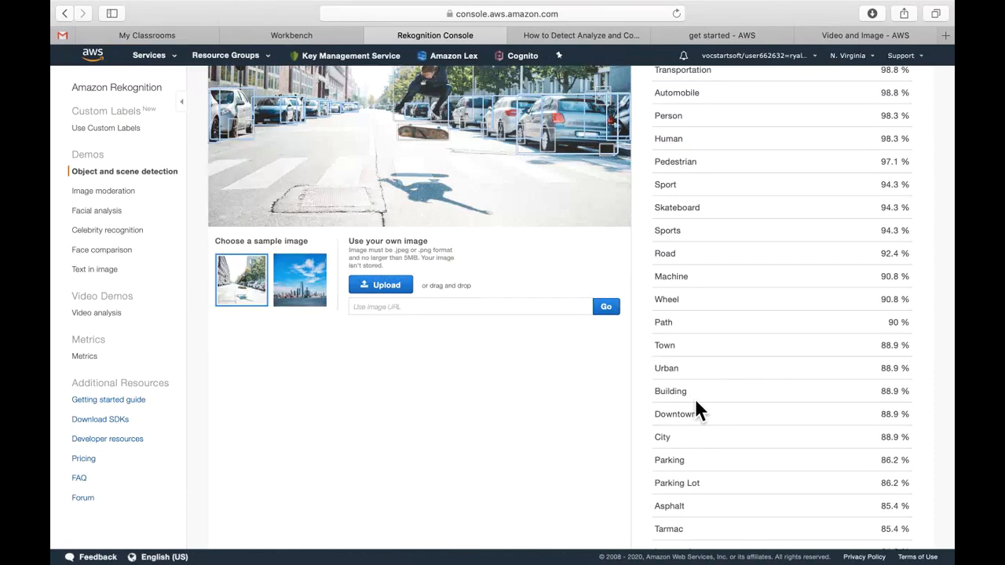
scroll(up, 3)
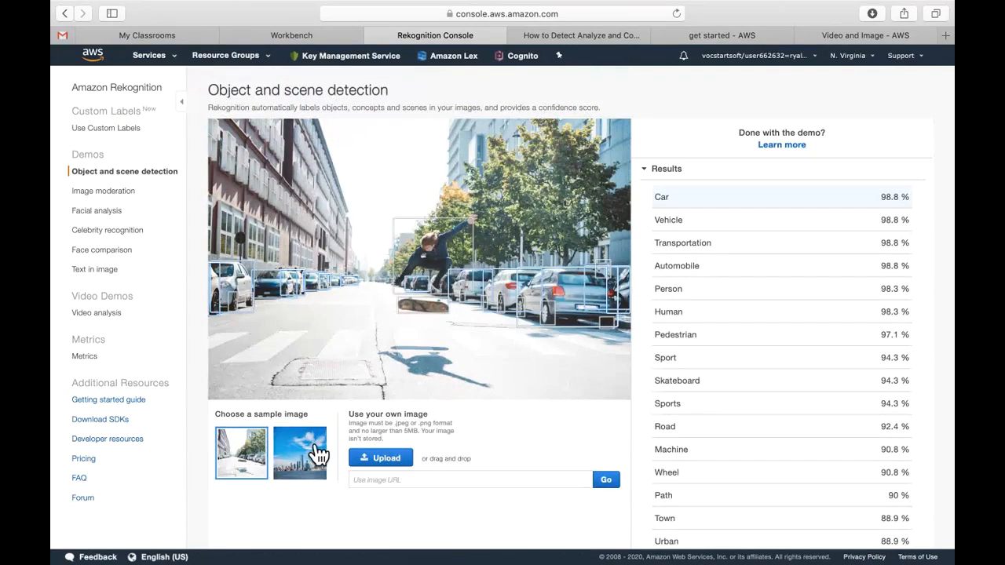
- Analyse the city skyline sample and expand its labels, led by Urban, Town, City and Building at 99.1%
click(299, 453)
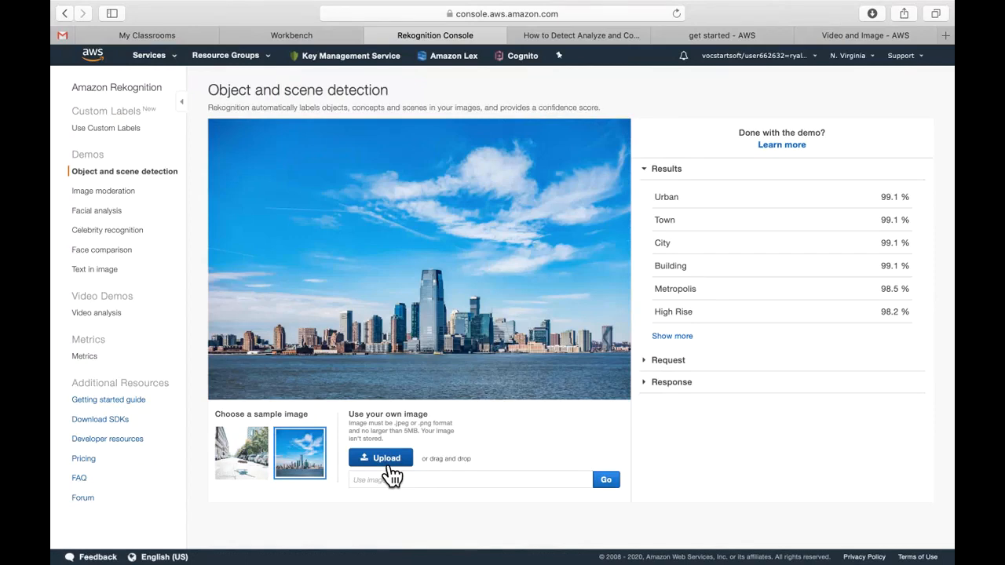
mouse_move(585, 353)
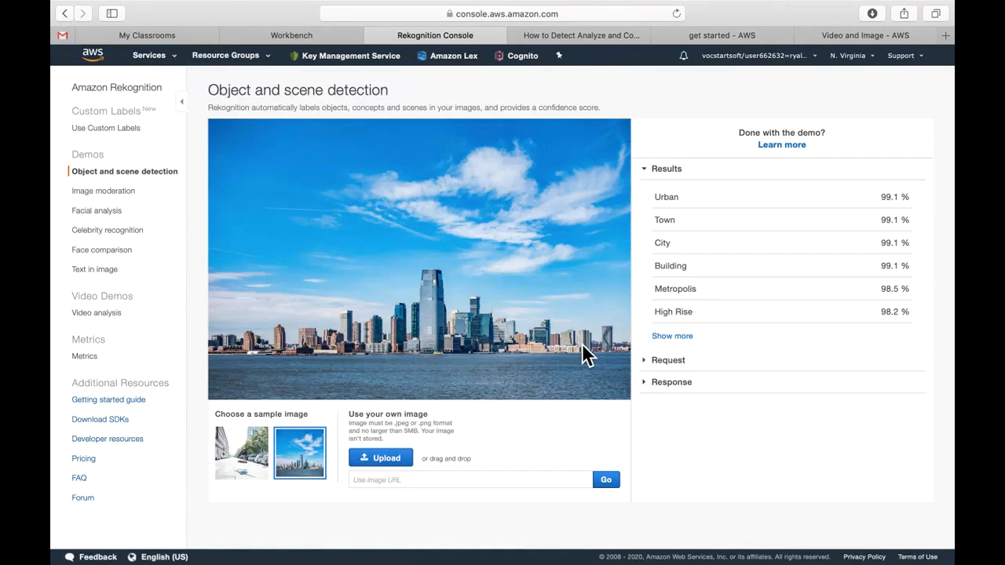
click(672, 336)
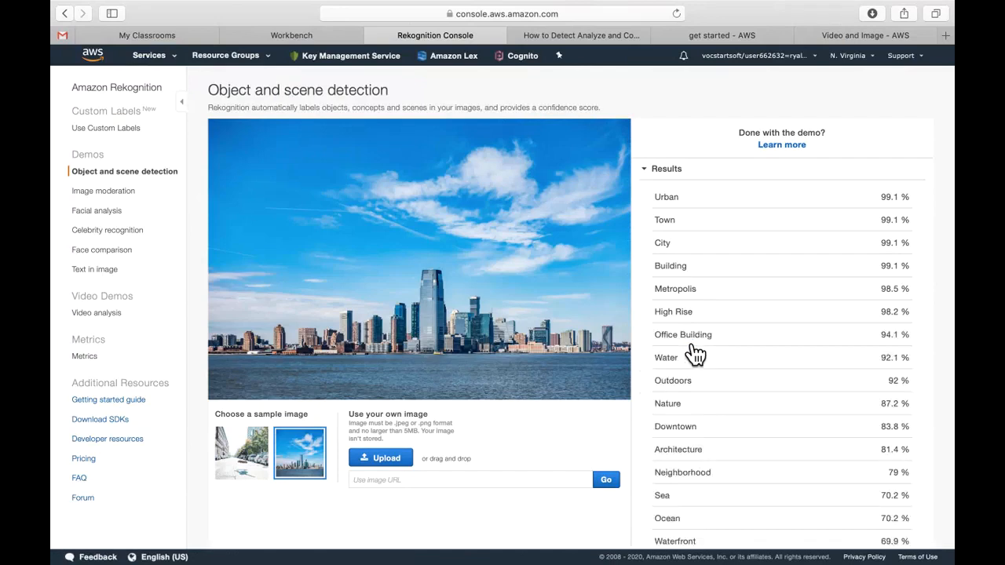
scroll(down, 3)
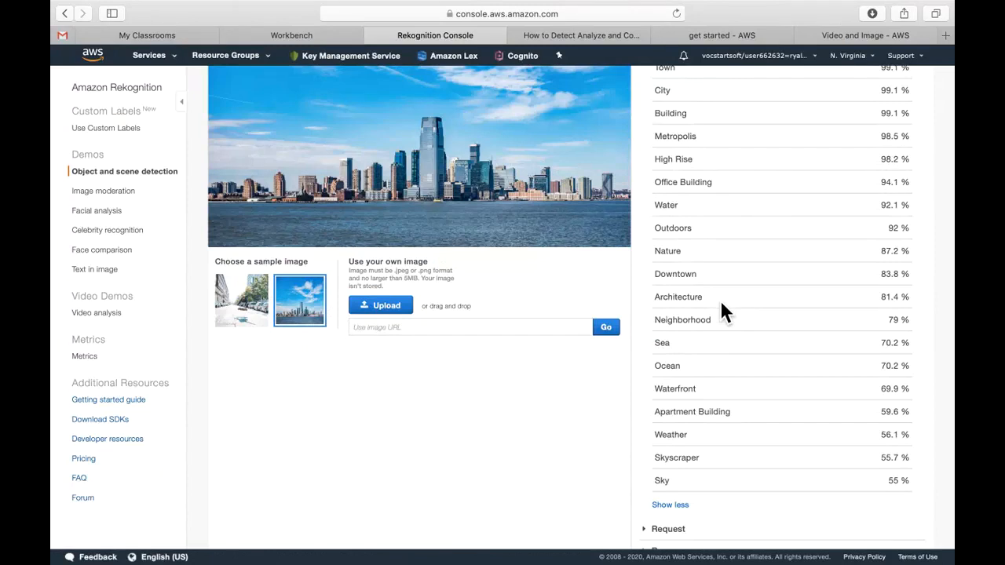
mouse_move(710, 326)
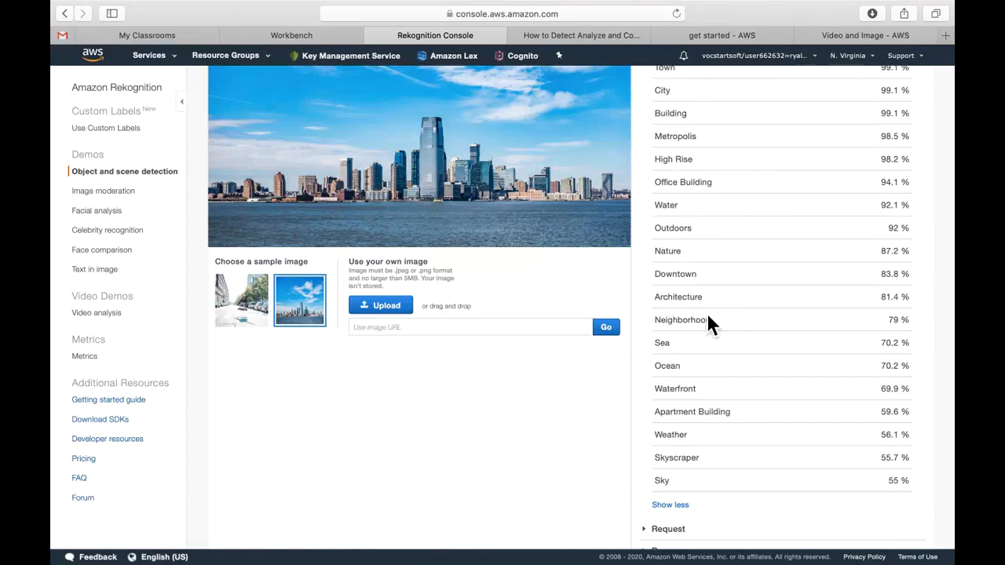
mouse_move(703, 339)
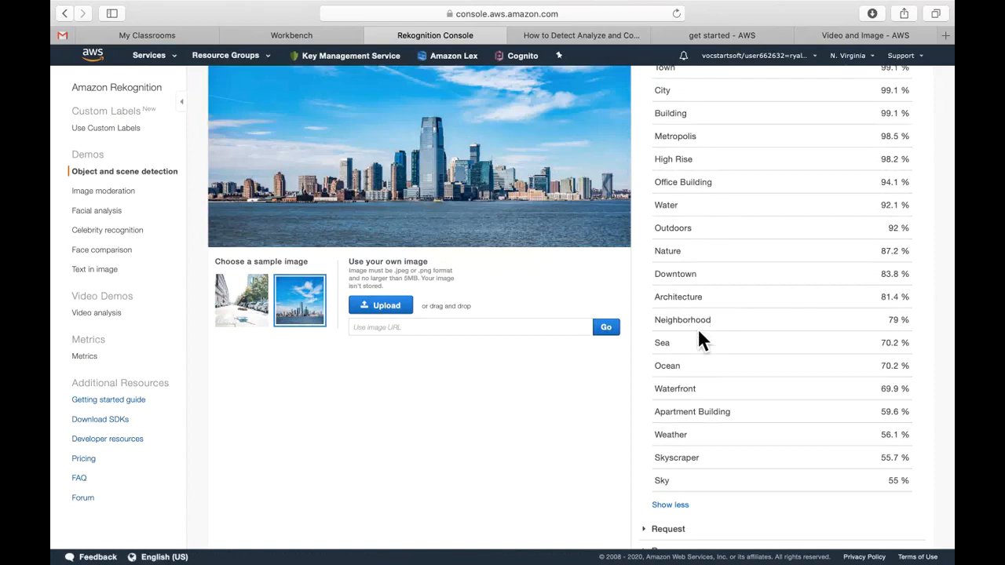
mouse_move(696, 330)
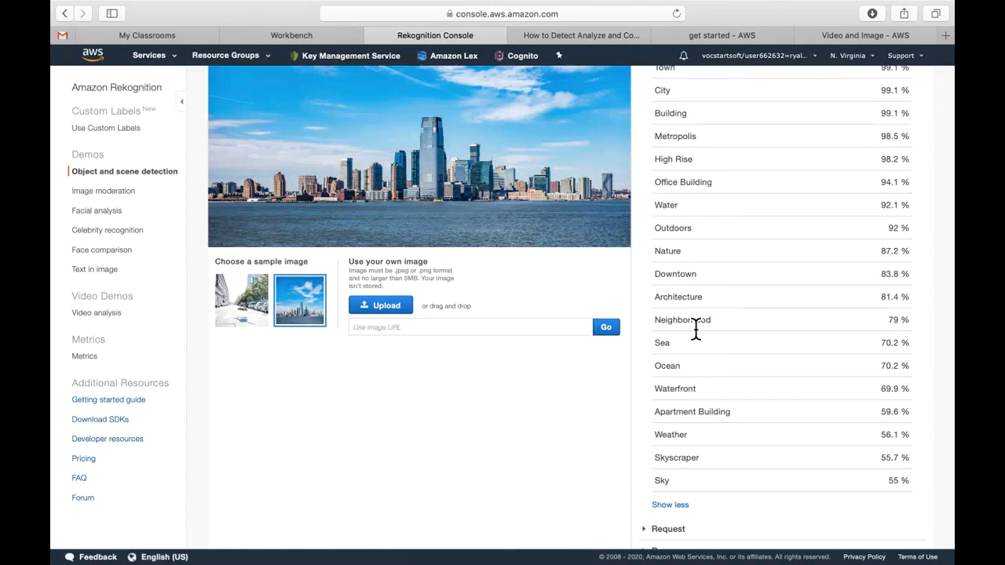
scroll(up, 3)
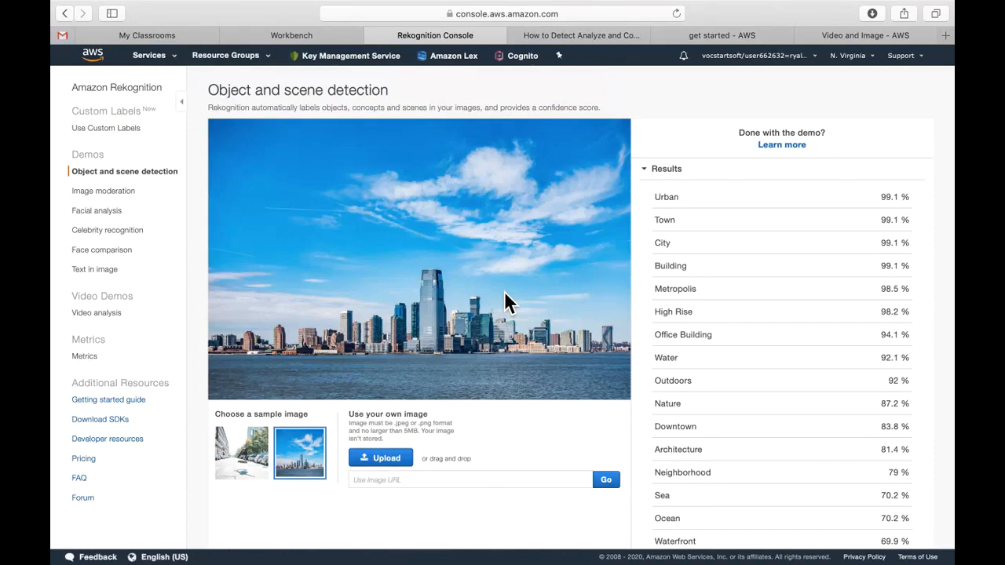
mouse_move(113, 196)
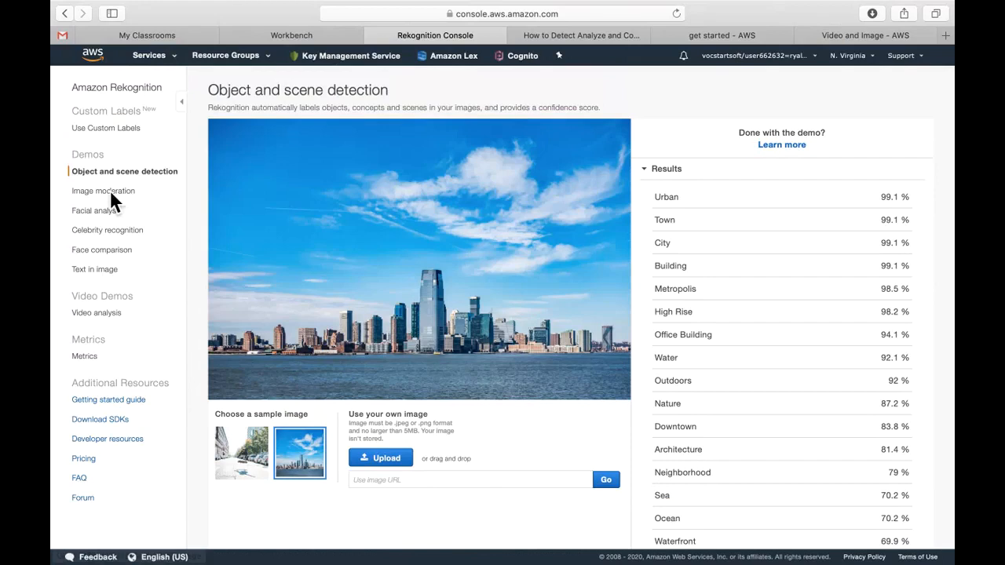
mouse_move(96, 210)
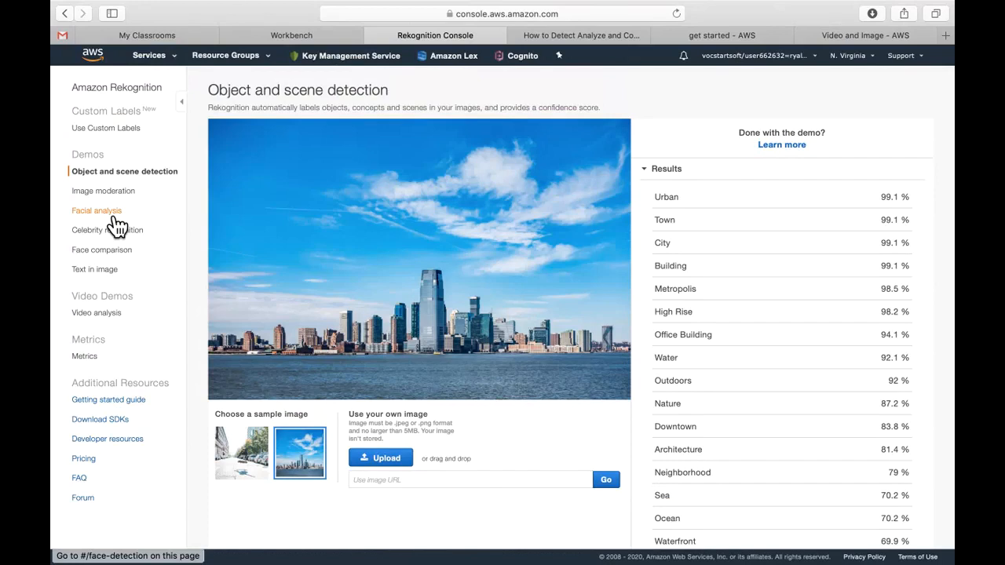
- Run facial analysis on the sunglasses driver photo and expand the JSON Response under Results
click(97, 210)
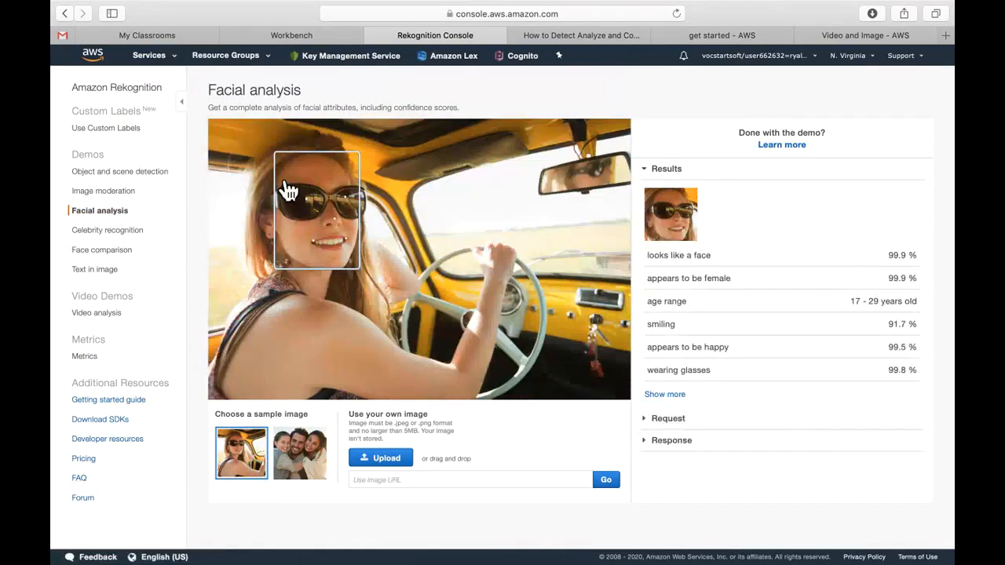
mouse_move(503, 287)
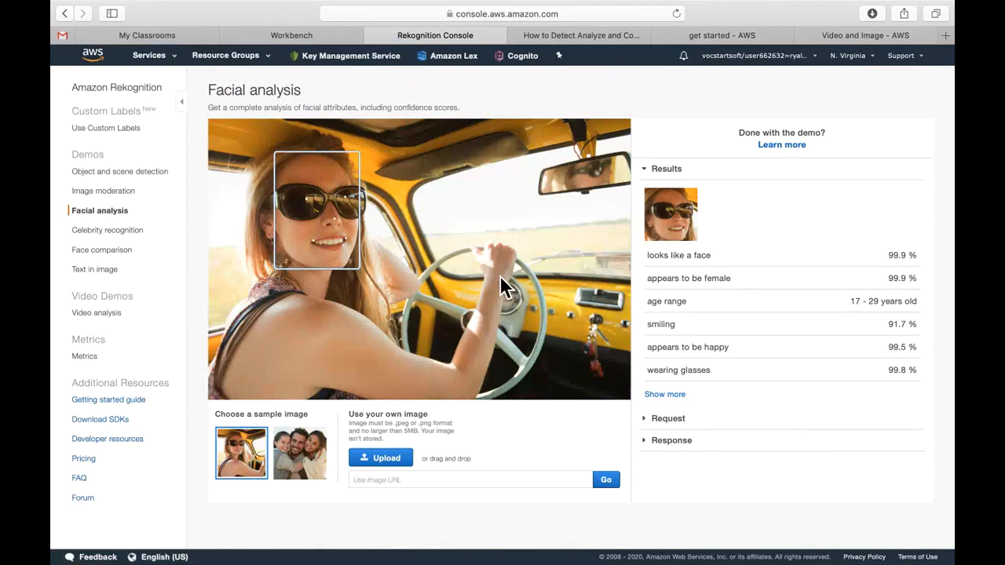
mouse_move(668, 271)
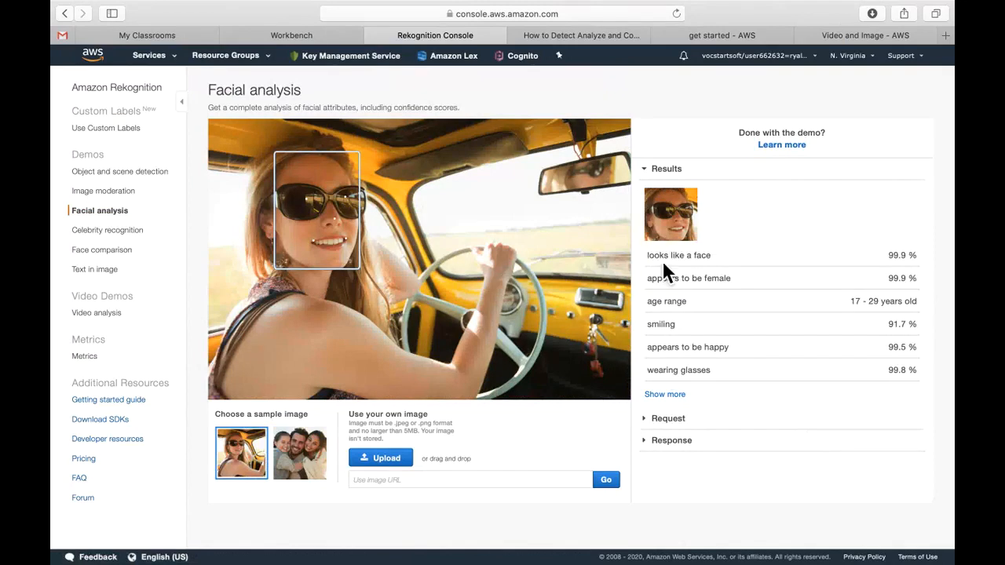
mouse_move(675, 393)
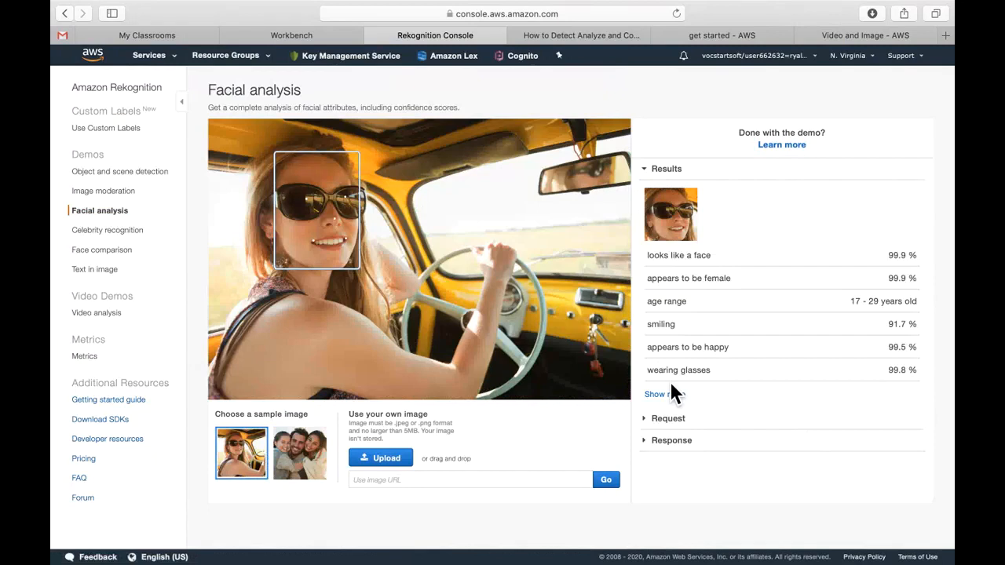
mouse_move(683, 347)
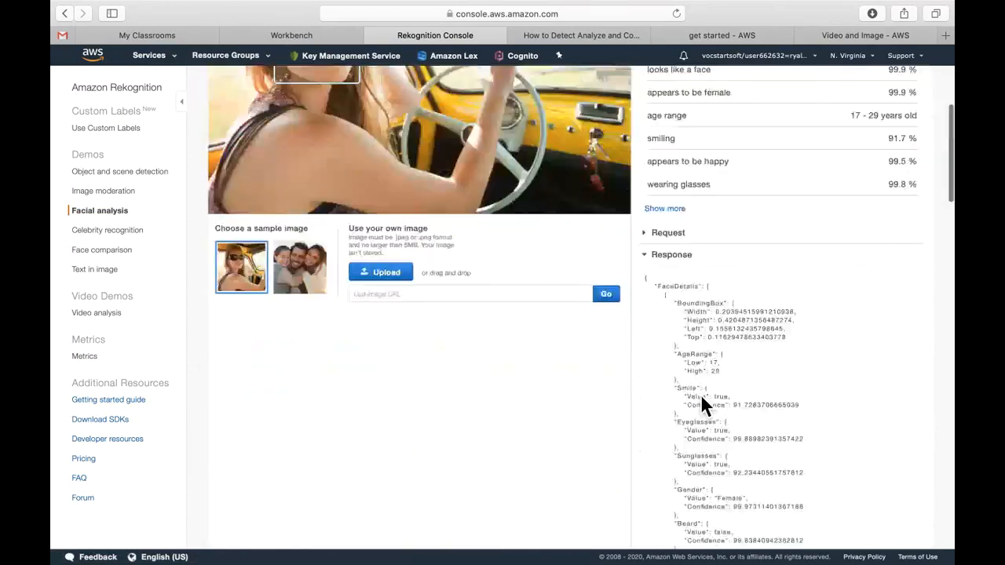
scroll(down, 3)
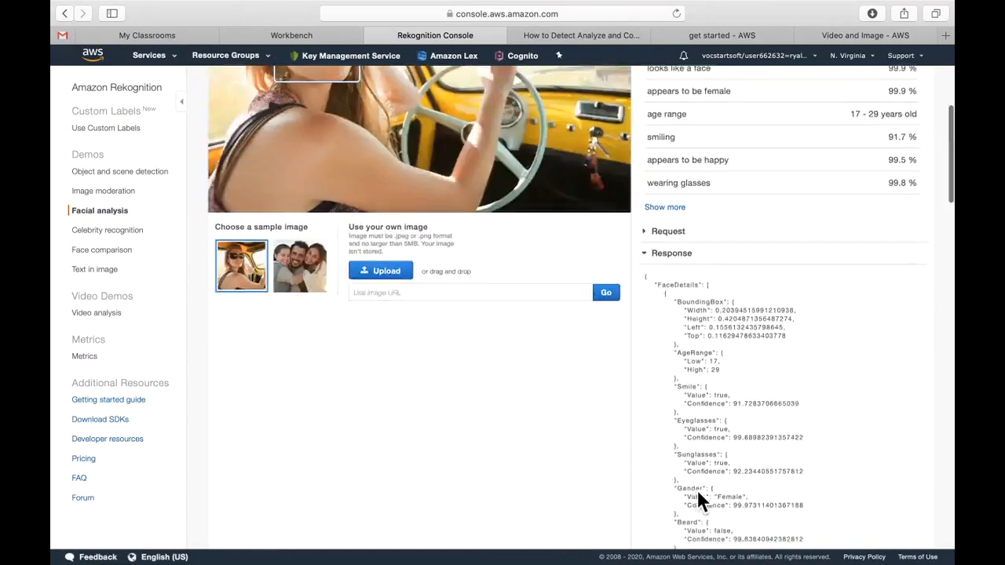
scroll(up, 3)
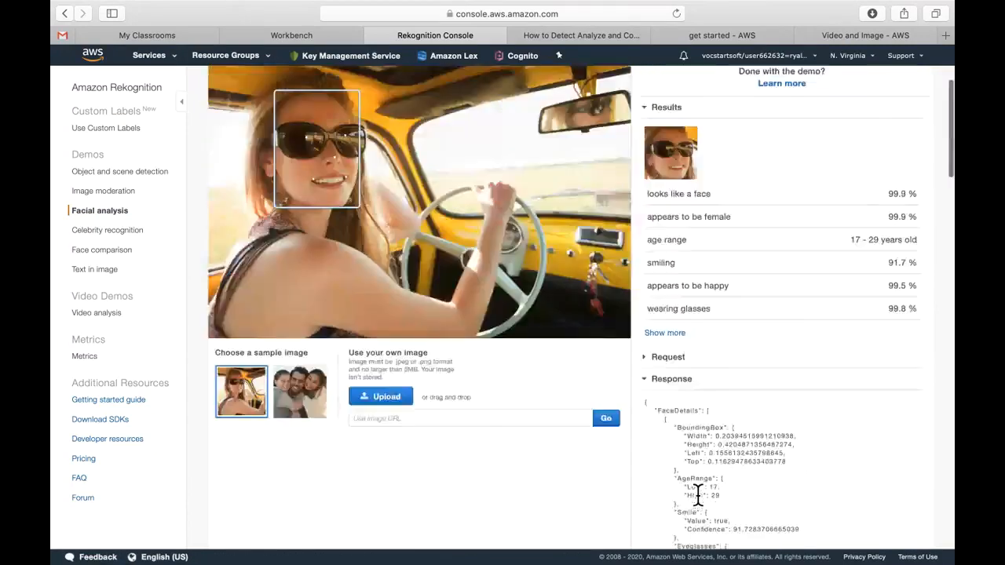
scroll(up, 3)
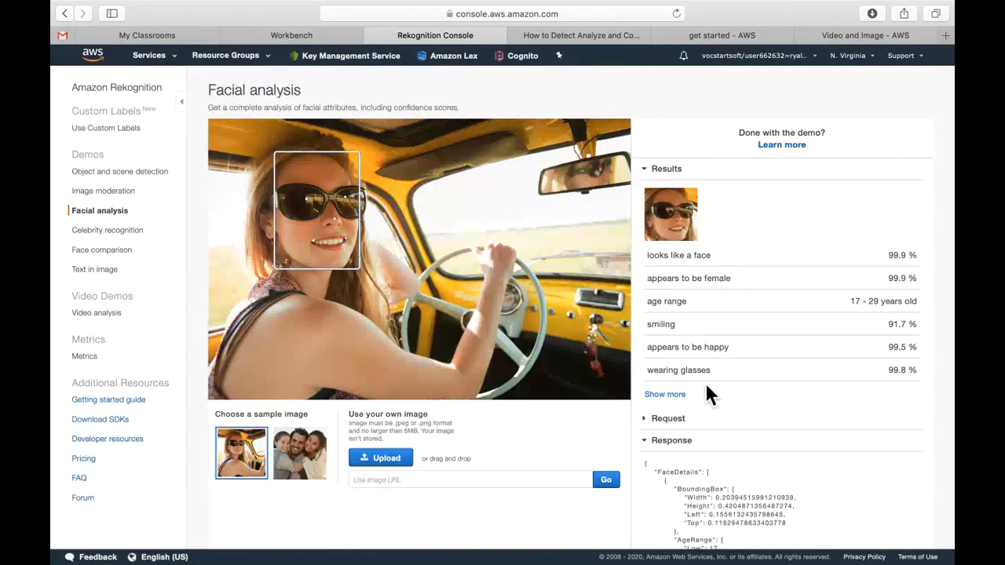
scroll(down, 3)
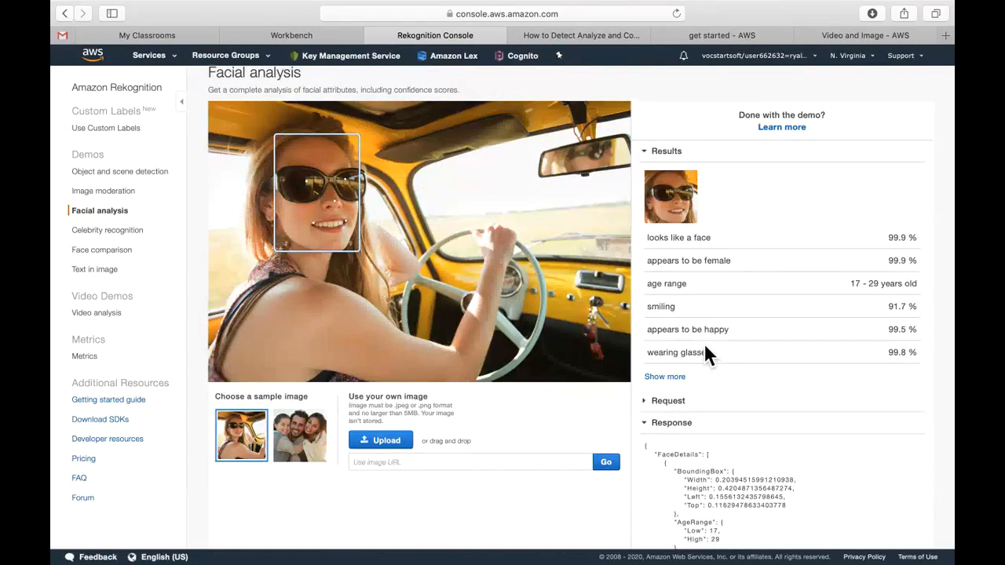
mouse_move(711, 290)
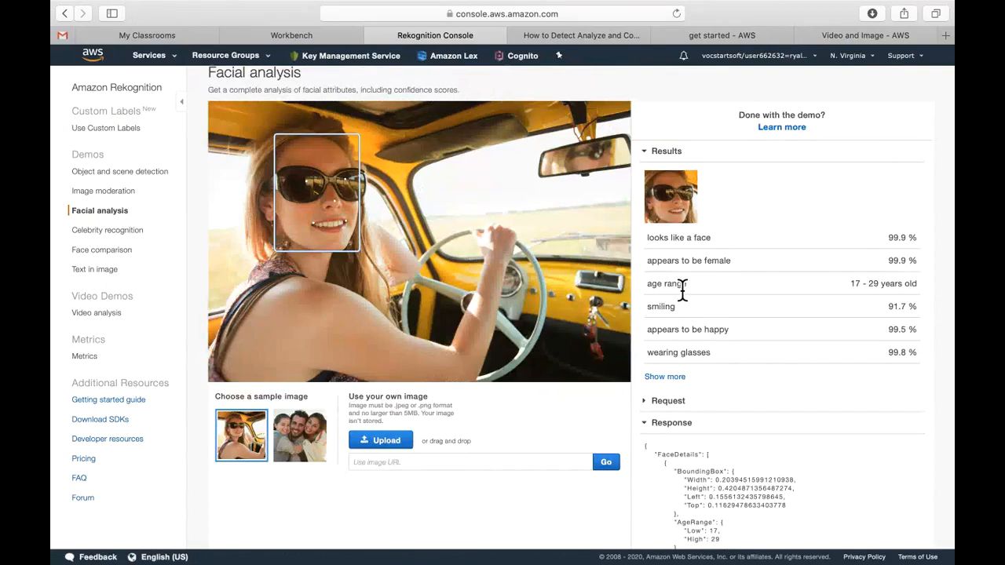
scroll(down, 3)
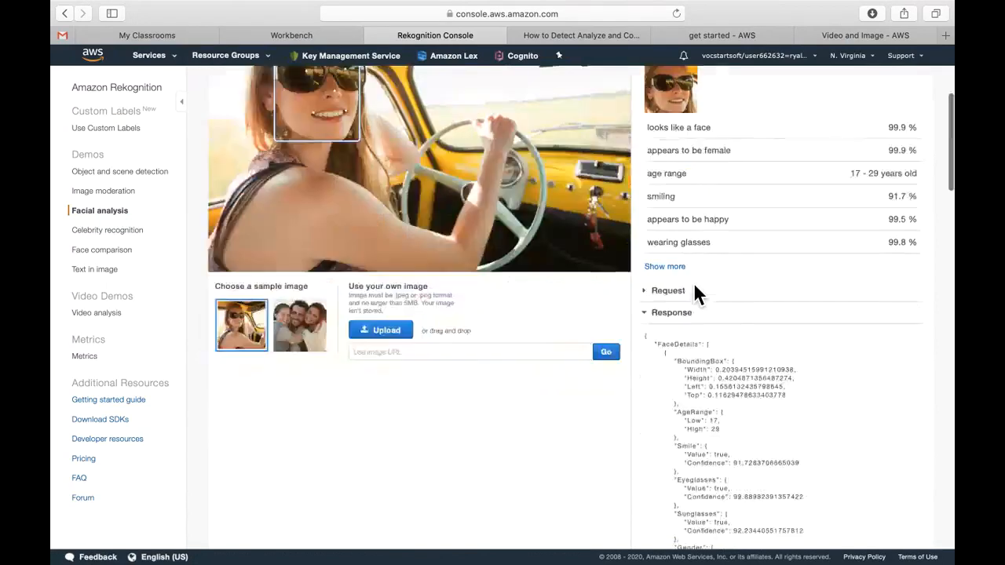
scroll(down, 3)
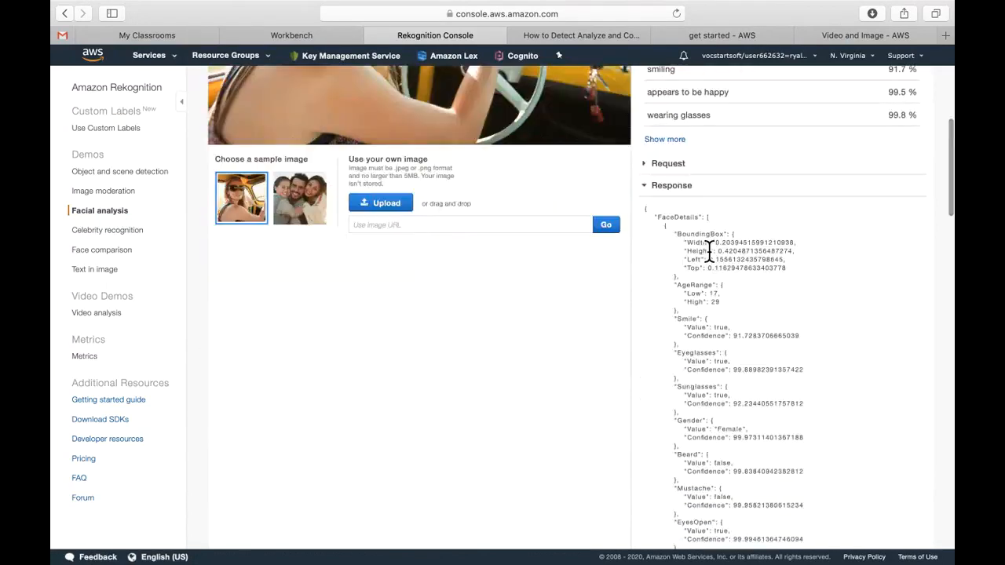
scroll(down, 3)
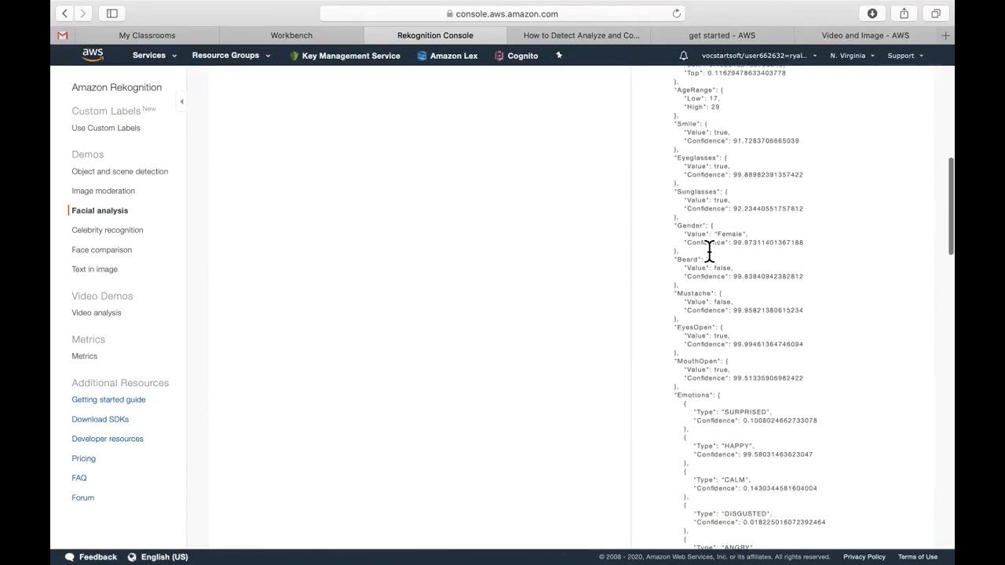
scroll(down, 3)
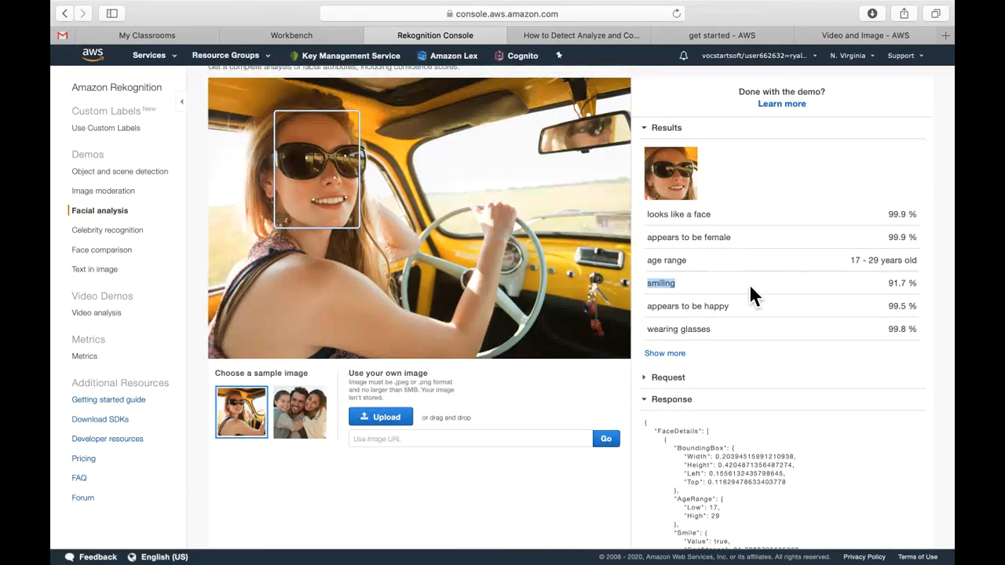
mouse_move(902, 301)
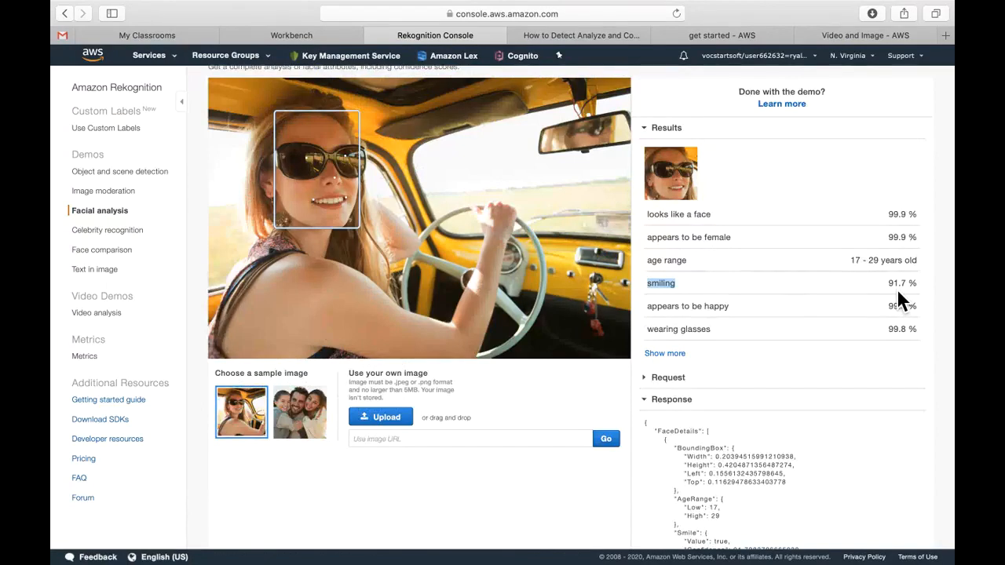
mouse_move(911, 330)
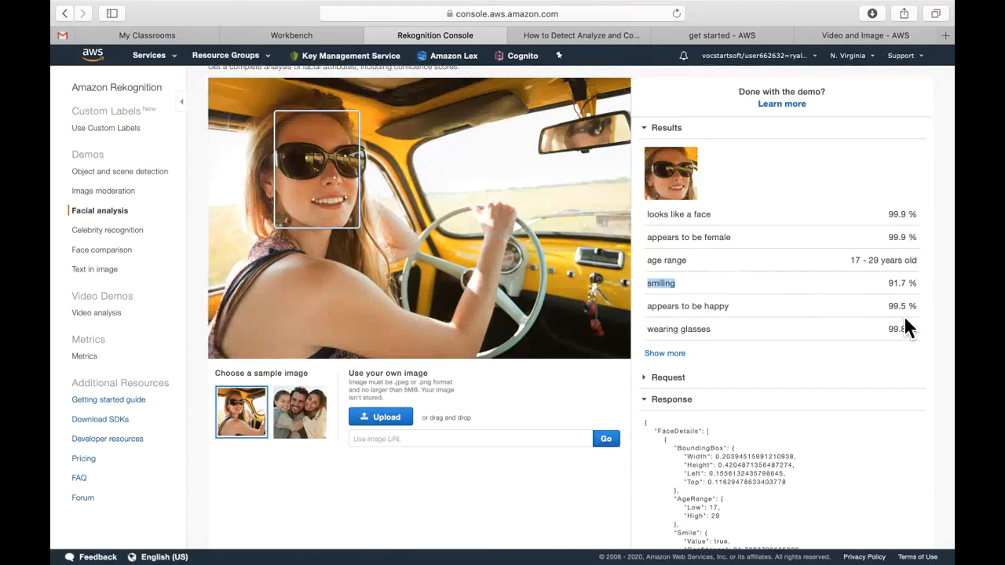
mouse_move(322, 214)
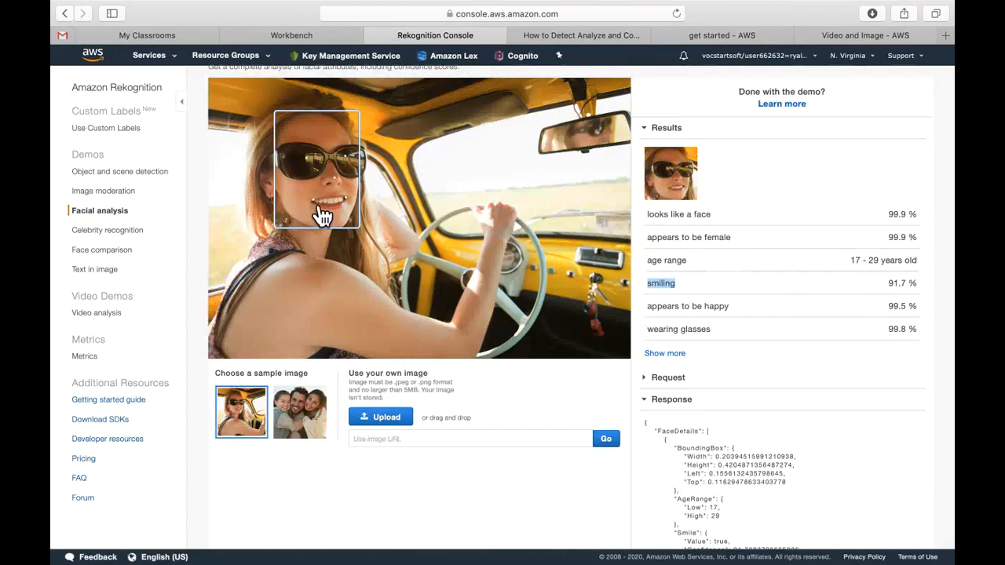
- Review the FaceDetails emotions in the JSON and highlight the HAPPY confidence of 99.58
scroll(down, 3)
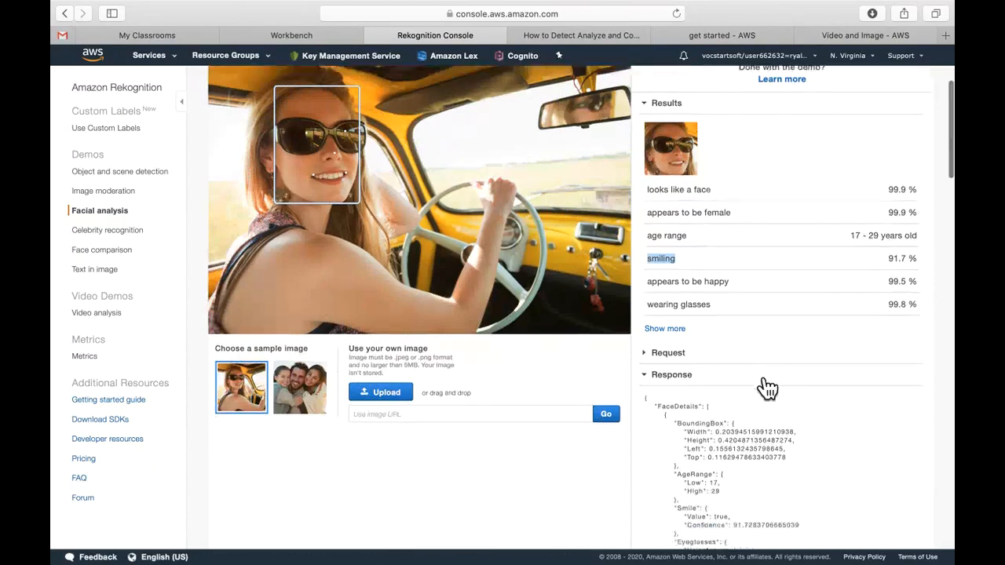
scroll(down, 3)
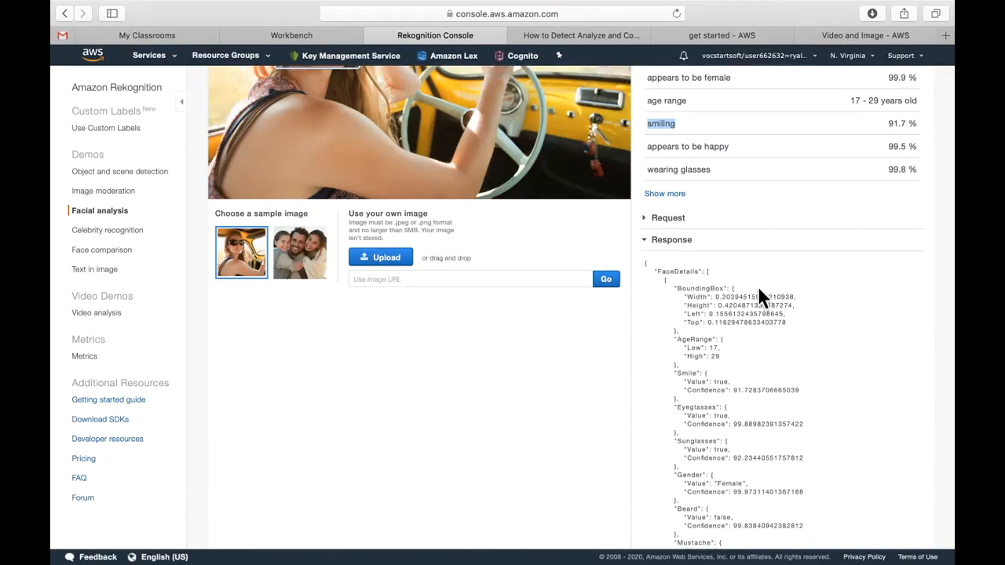
scroll(down, 3)
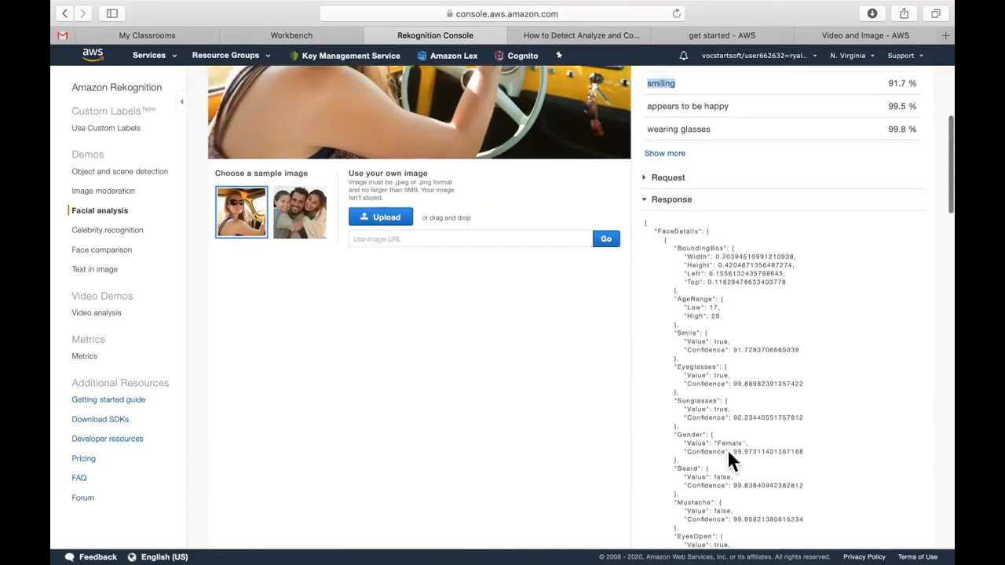
scroll(down, 3)
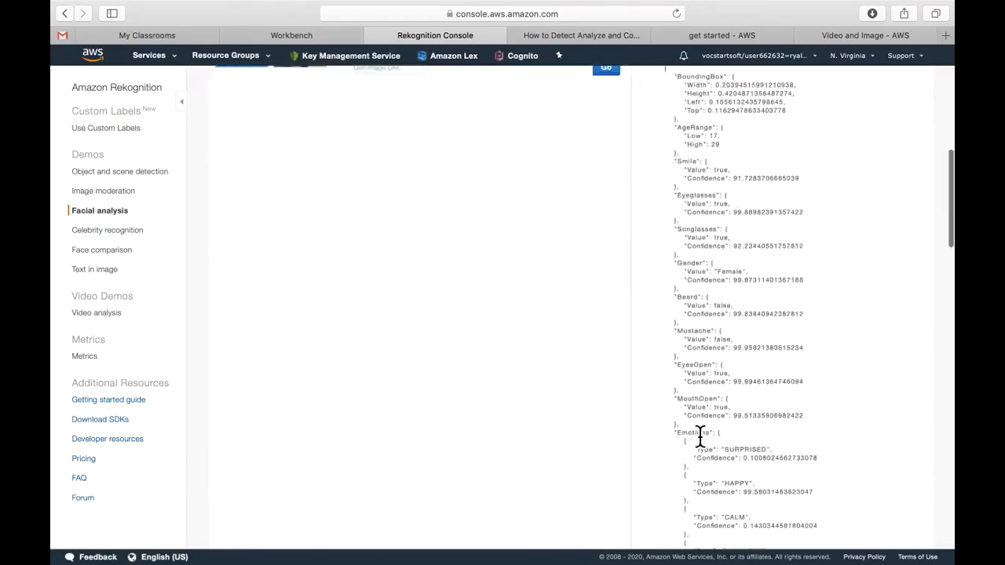
scroll(down, 3)
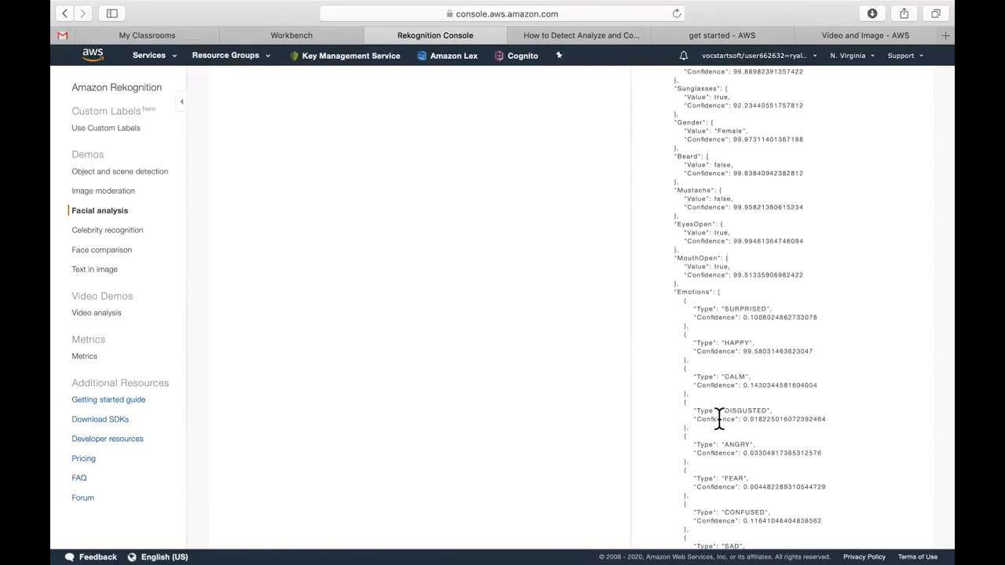
scroll(down, 3)
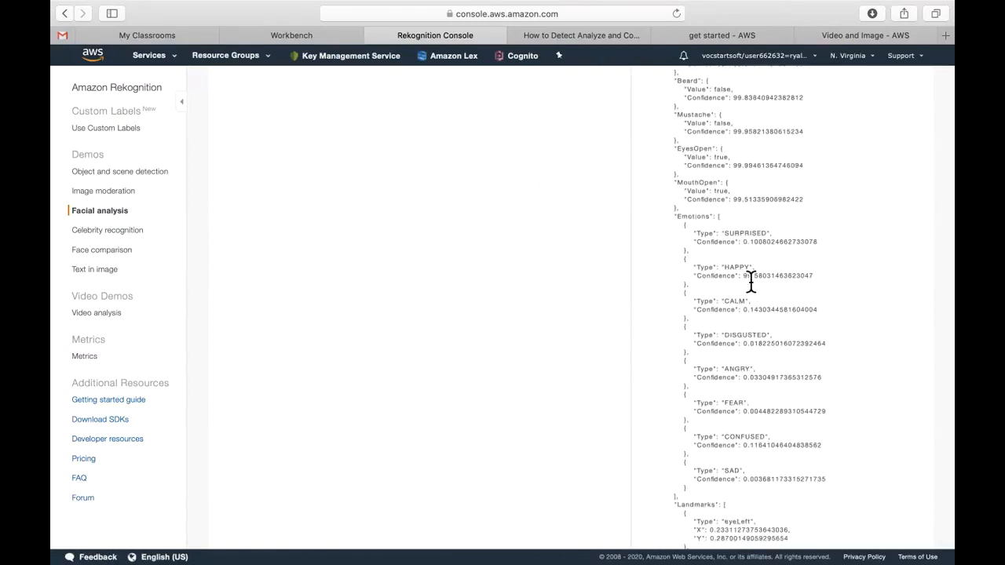
double_click(769, 275)
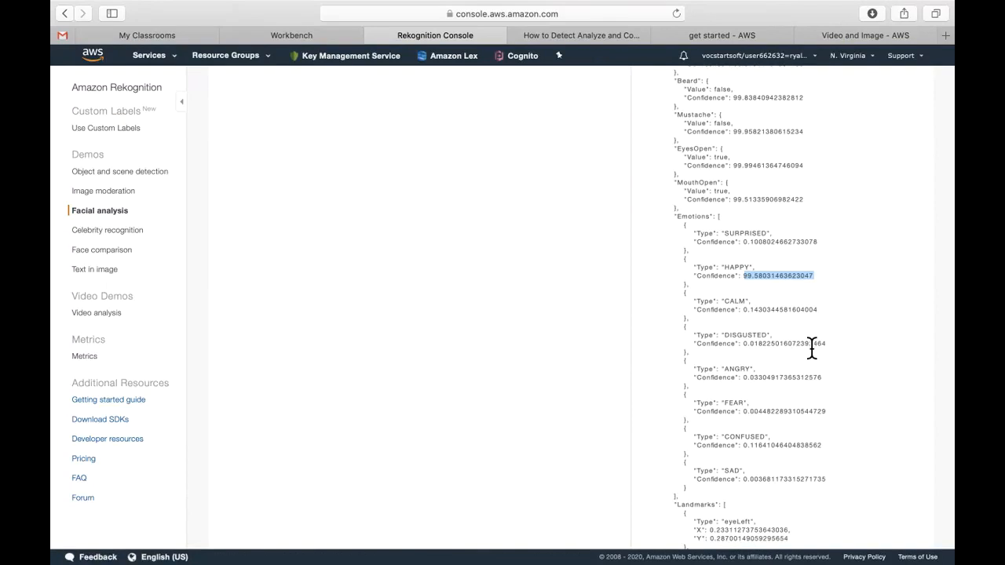
scroll(up, 3)
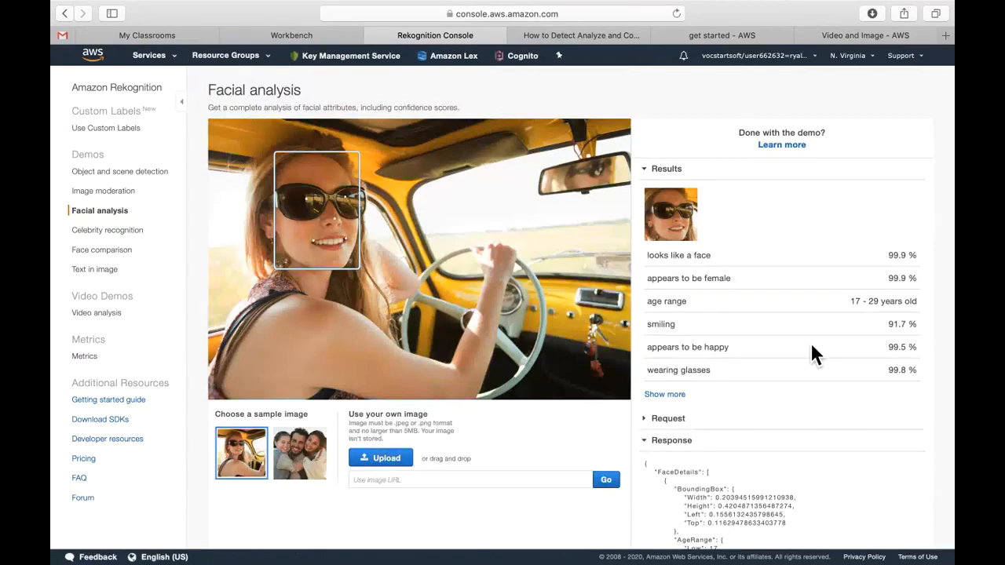
mouse_move(501, 222)
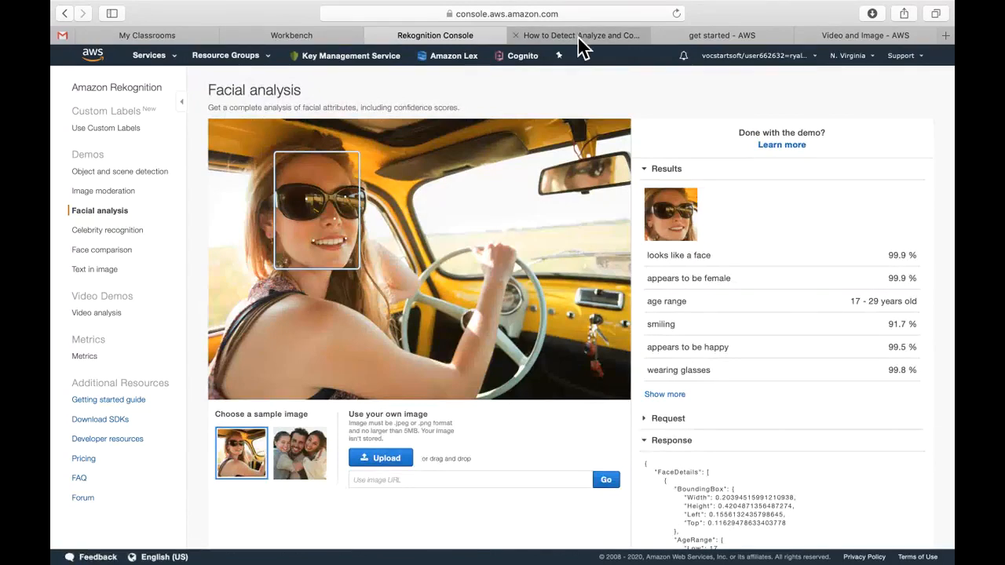
mouse_move(581, 35)
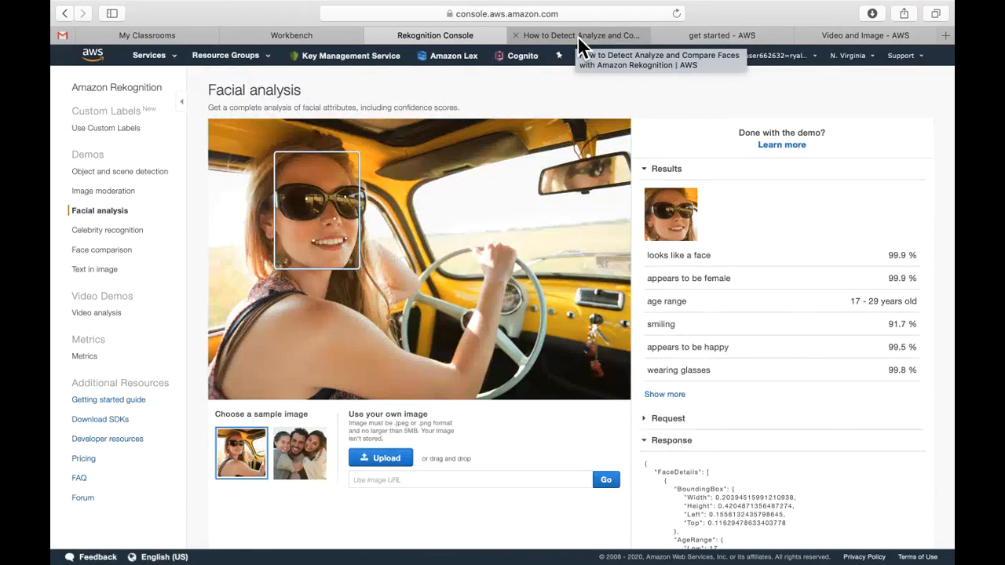
mouse_move(565, 37)
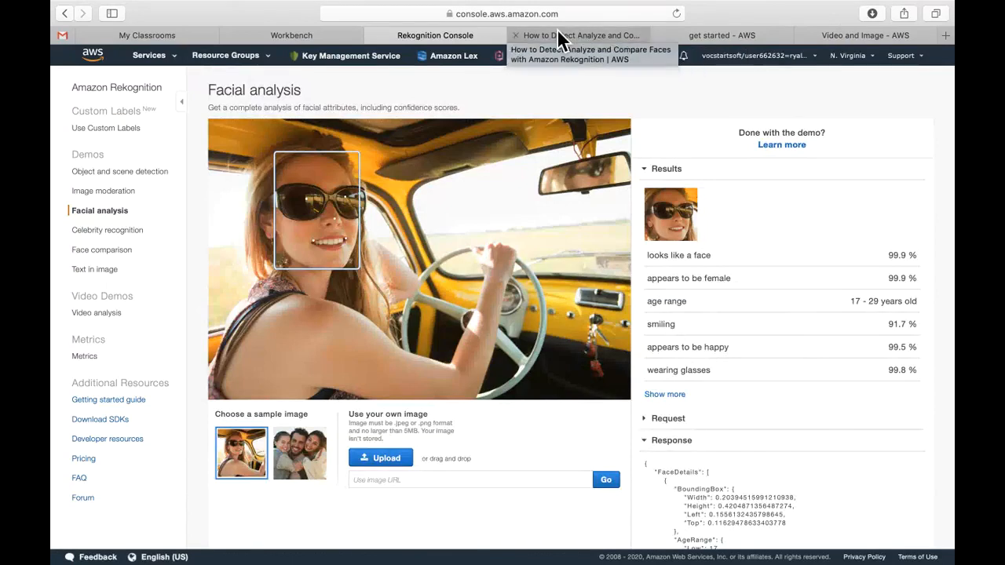
- View the tutorial's family-on-sofa sample image in its own tab, then return to the facial analysis demo
click(581, 35)
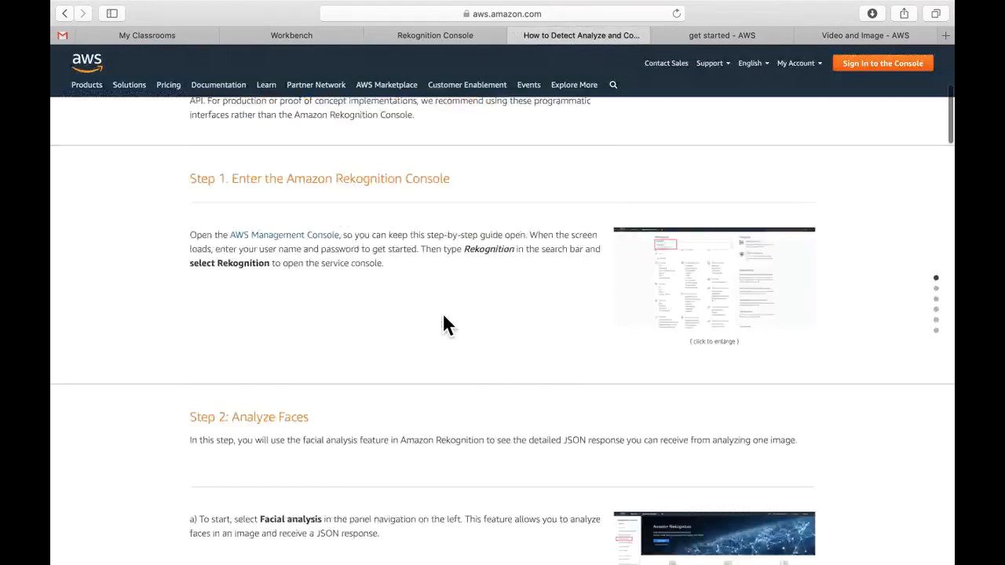
scroll(down, 3)
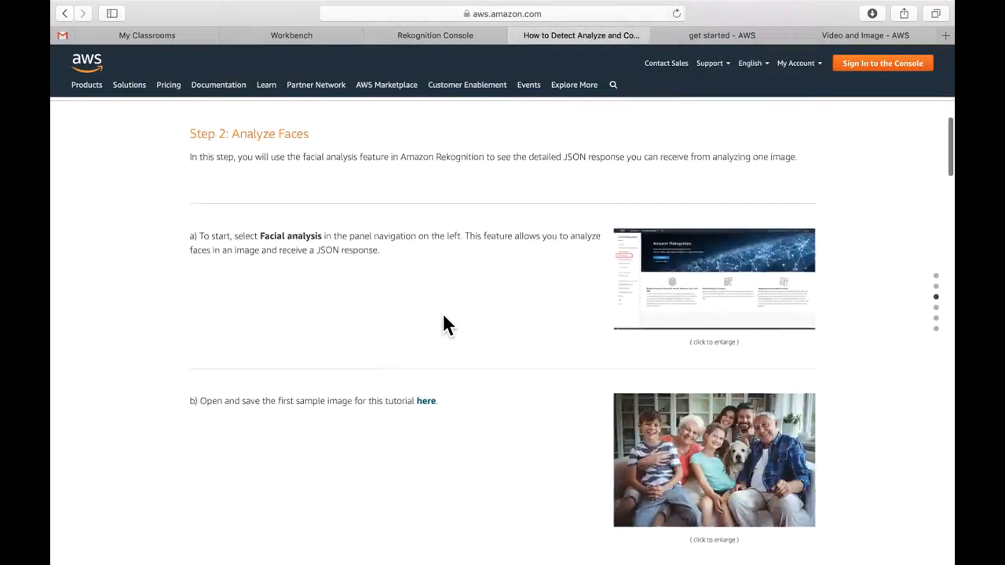
scroll(down, 3)
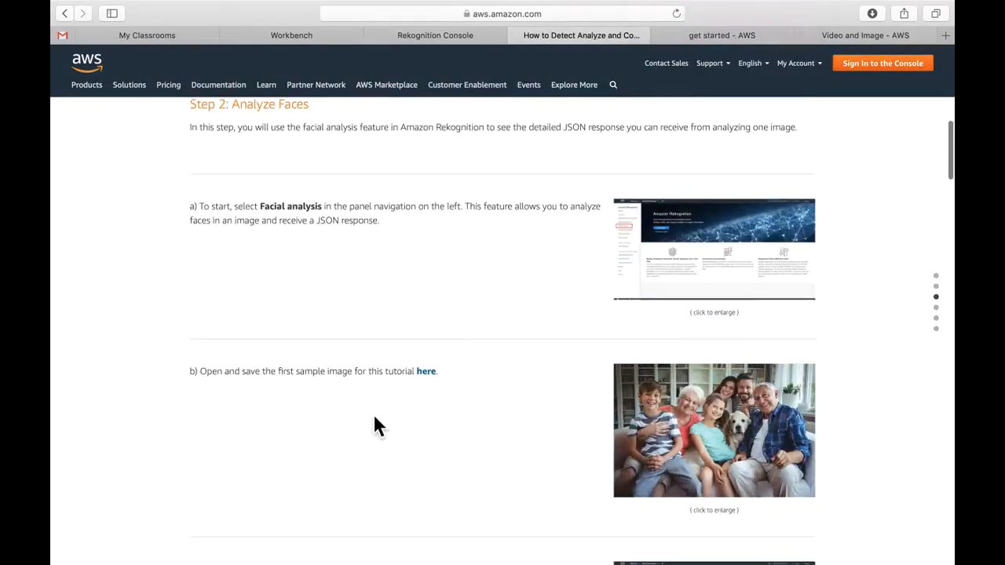
scroll(up, 3)
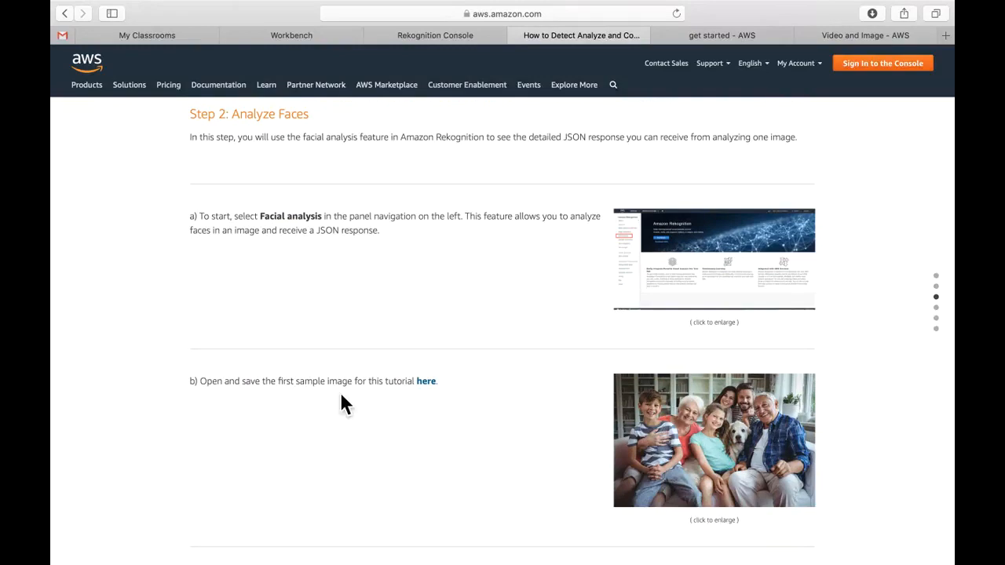
click(425, 381)
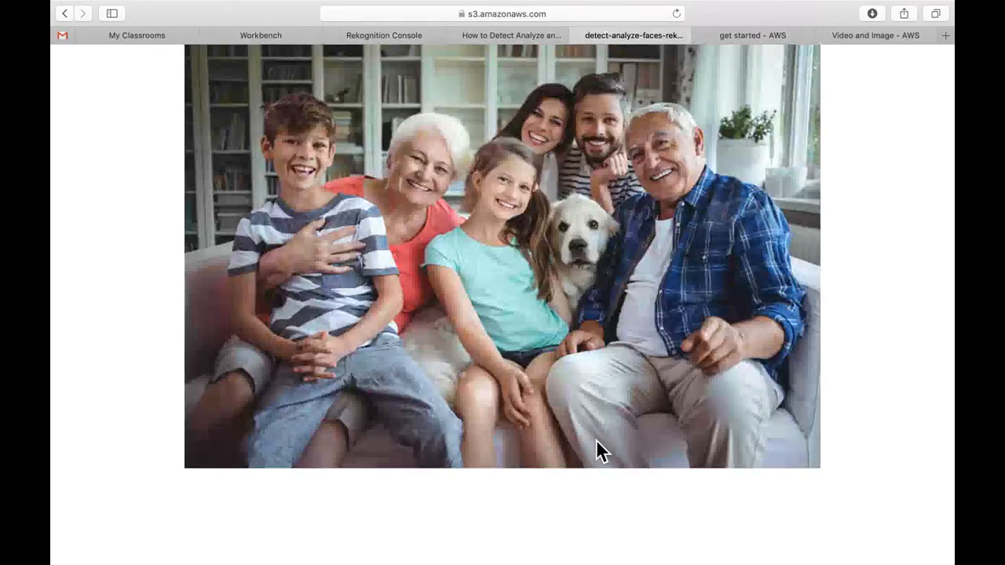
mouse_move(671, 239)
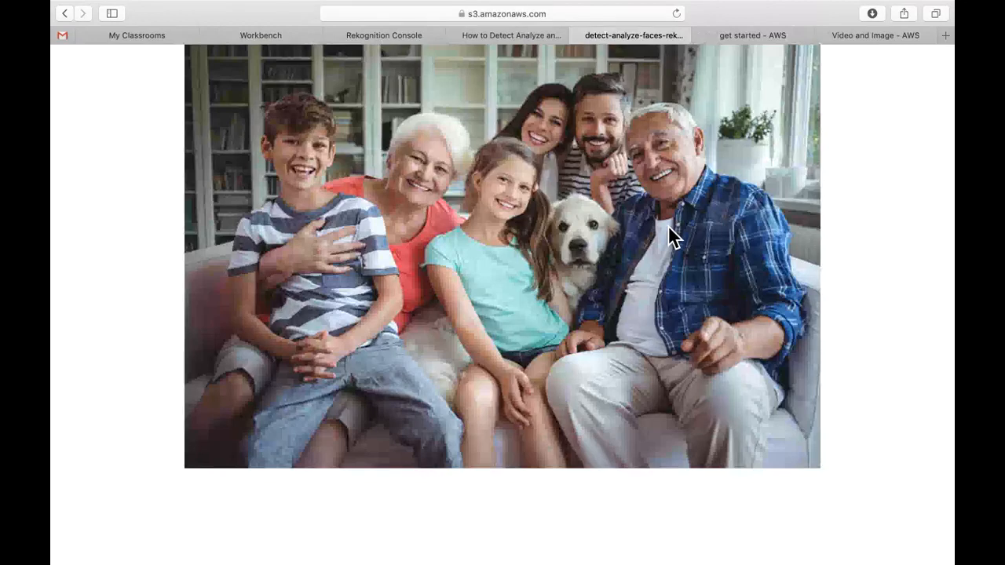
mouse_move(510, 36)
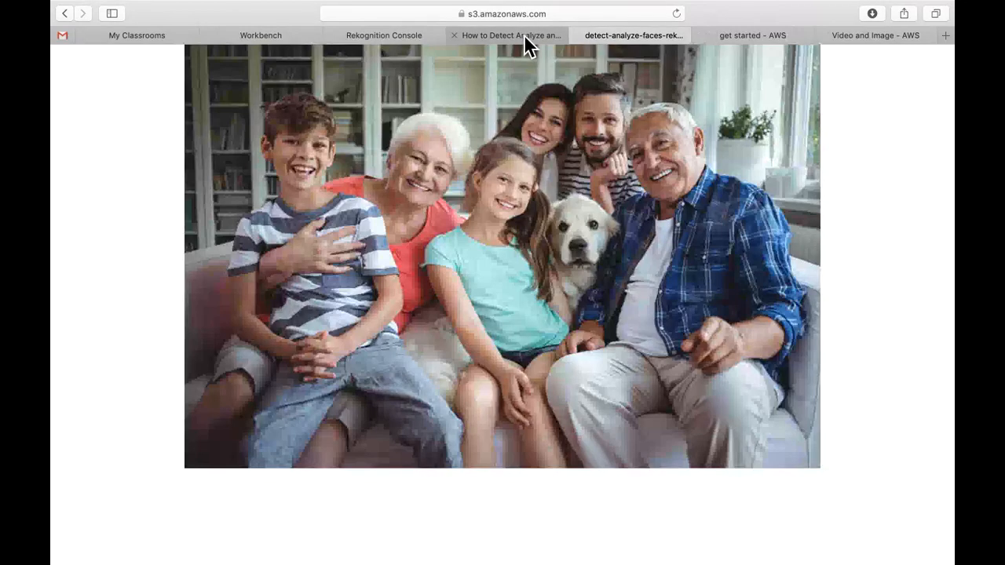
click(511, 35)
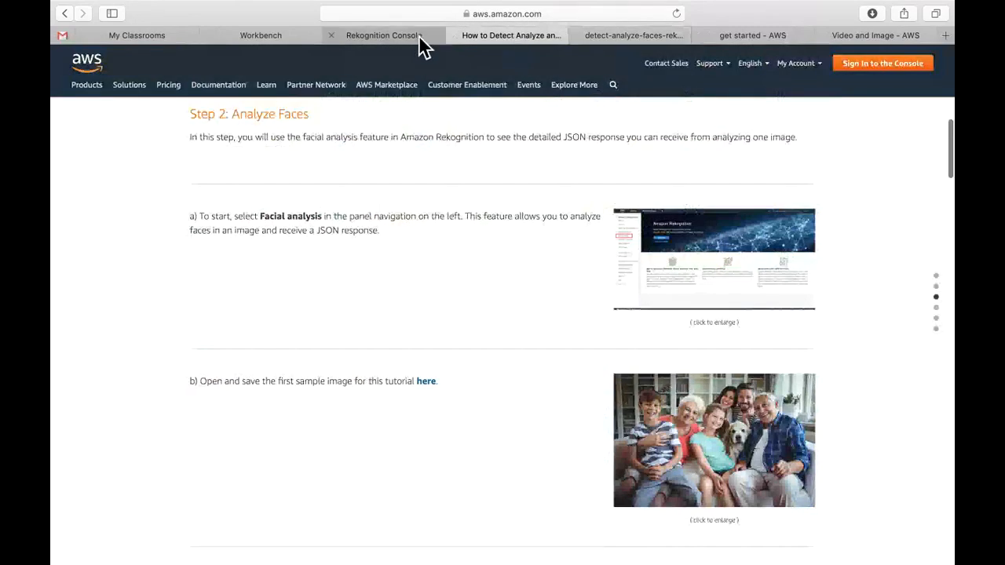
click(383, 35)
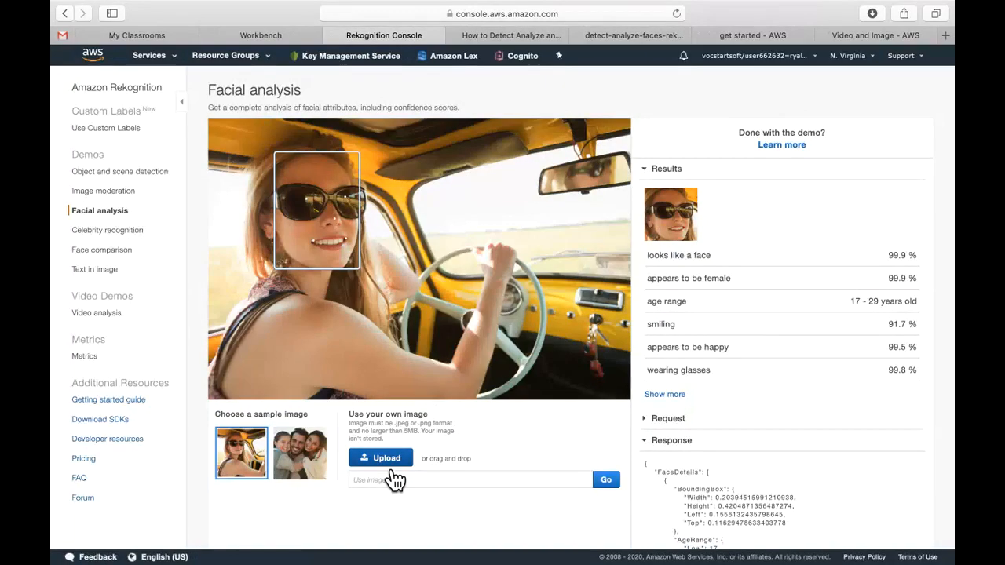
- Upload detect-analyze-faces sample1.jpg, the family-on-sofa photo, for facial analysis
click(381, 458)
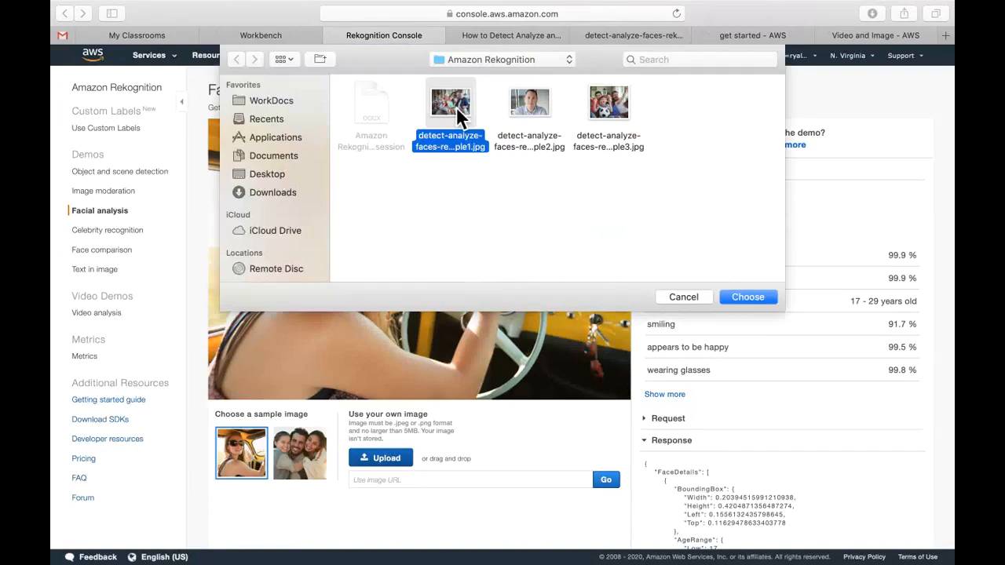
click(747, 297)
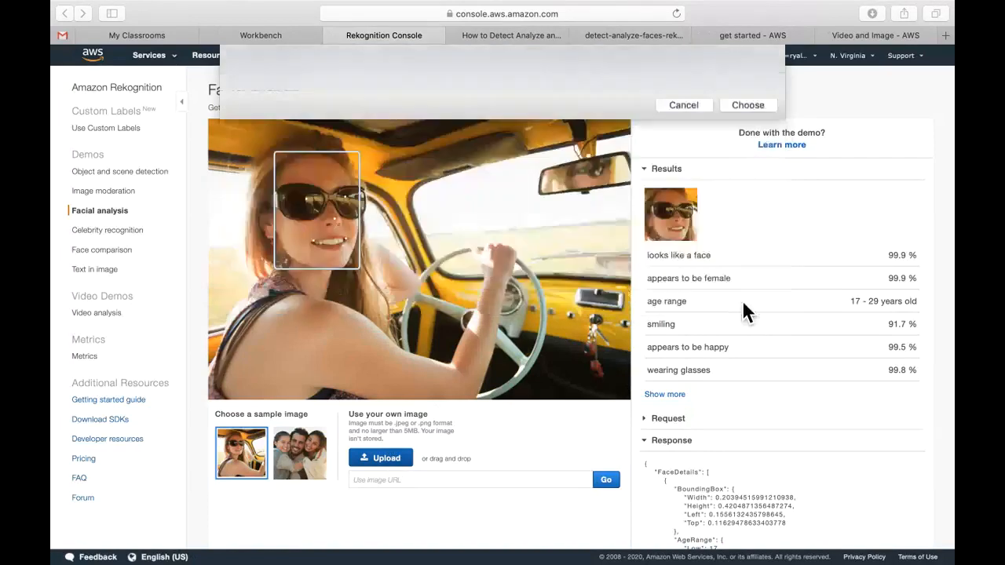
click(748, 105)
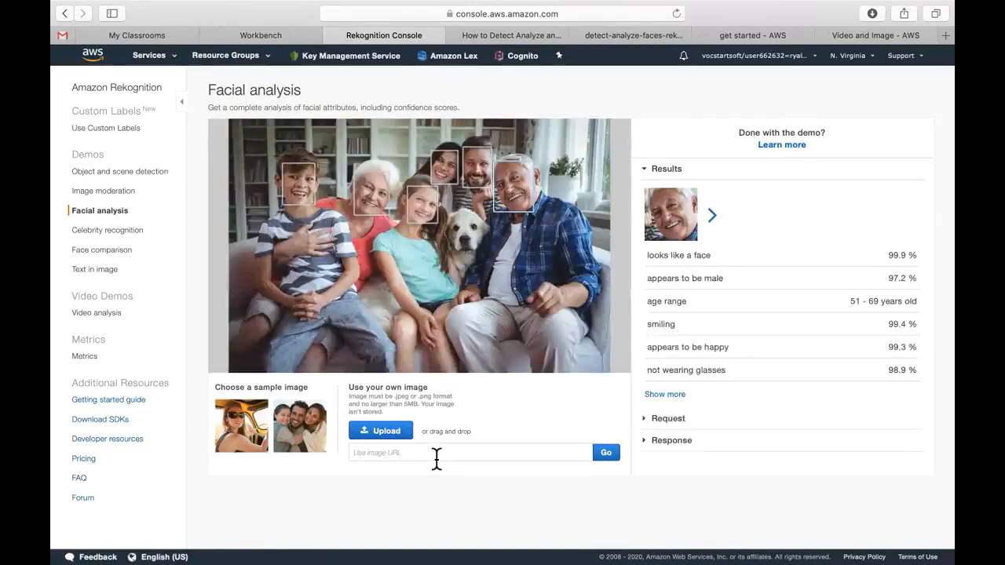
mouse_move(537, 177)
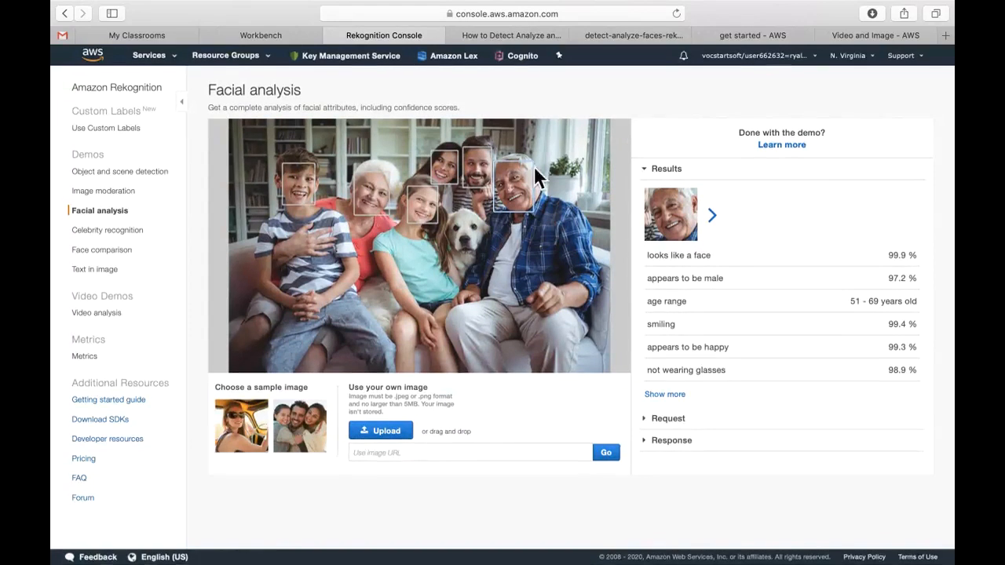
mouse_move(389, 244)
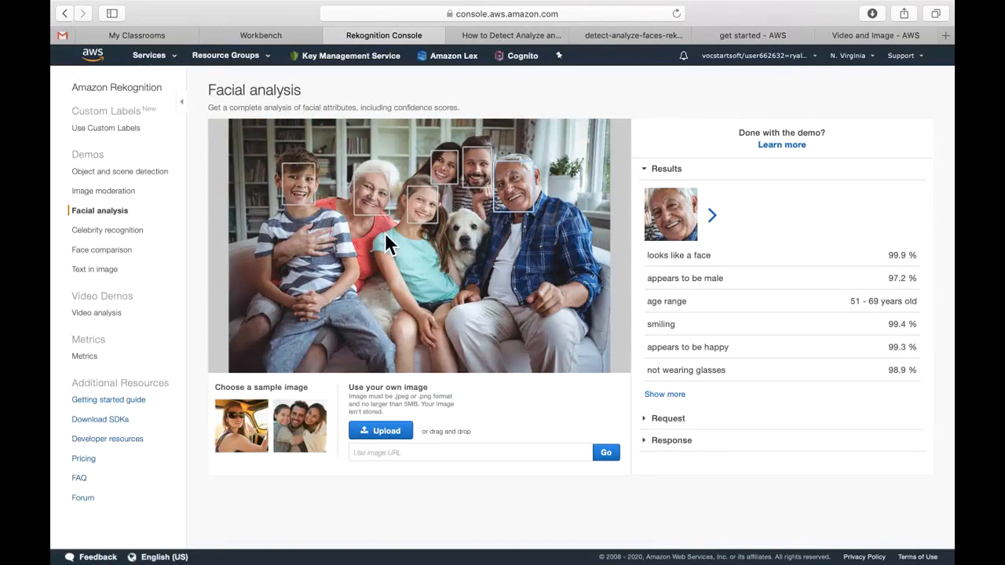
mouse_move(459, 255)
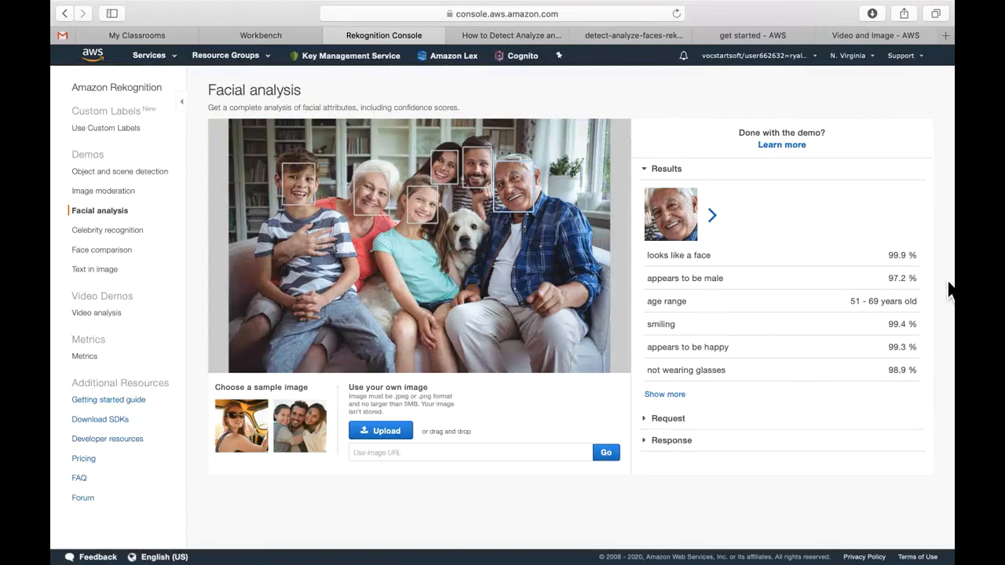
mouse_move(643, 220)
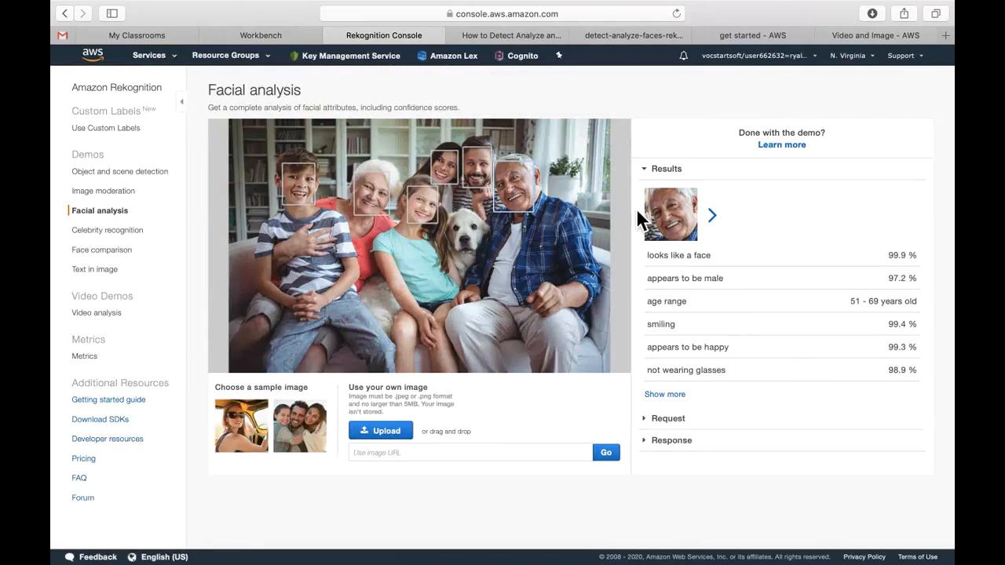
mouse_move(712, 216)
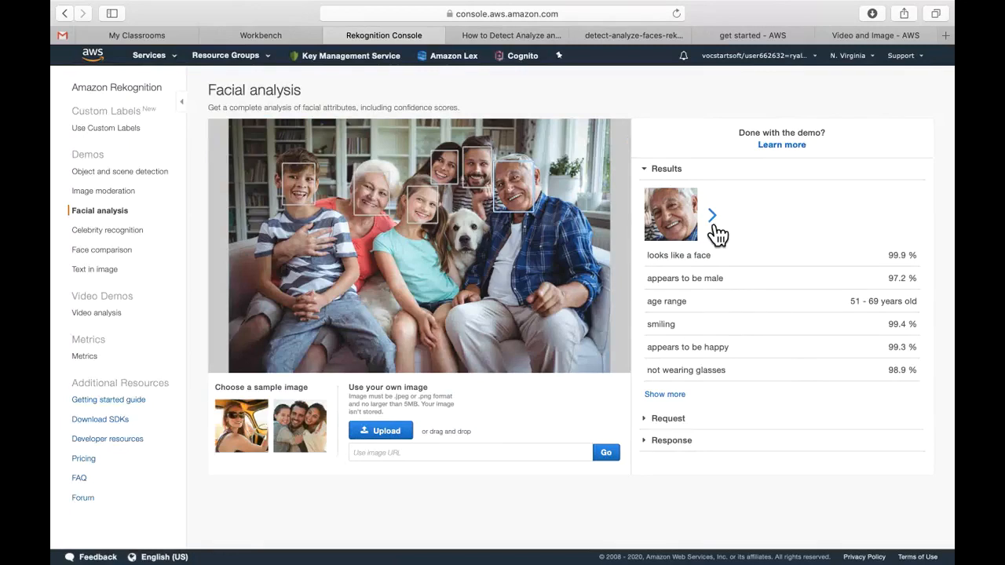
mouse_move(887, 267)
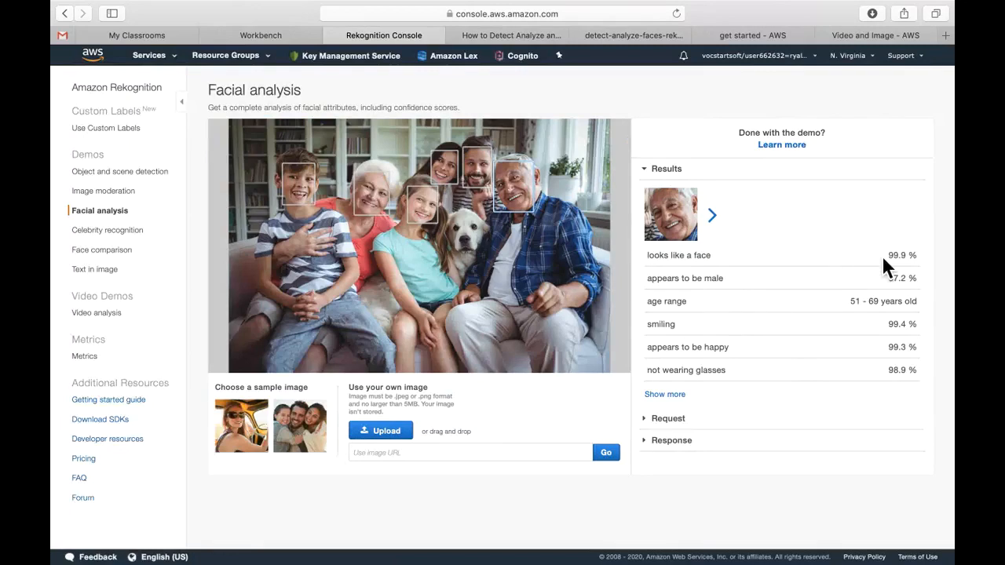
mouse_move(868, 324)
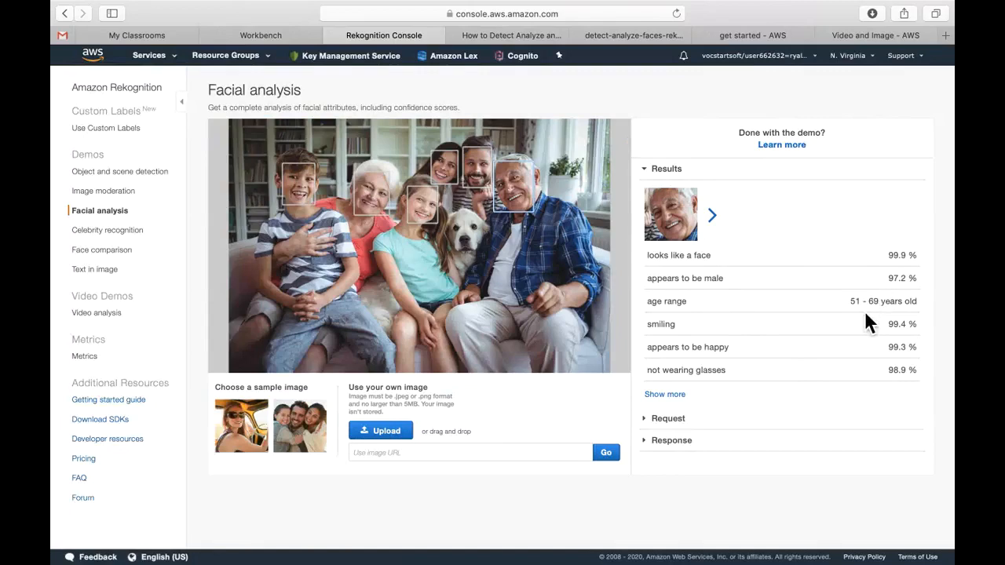
mouse_move(887, 326)
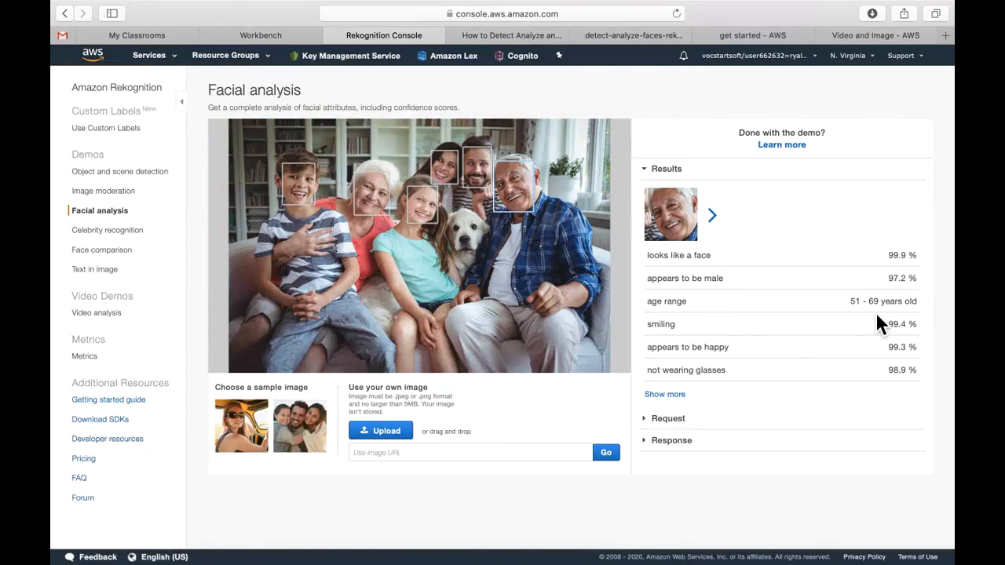
mouse_move(886, 336)
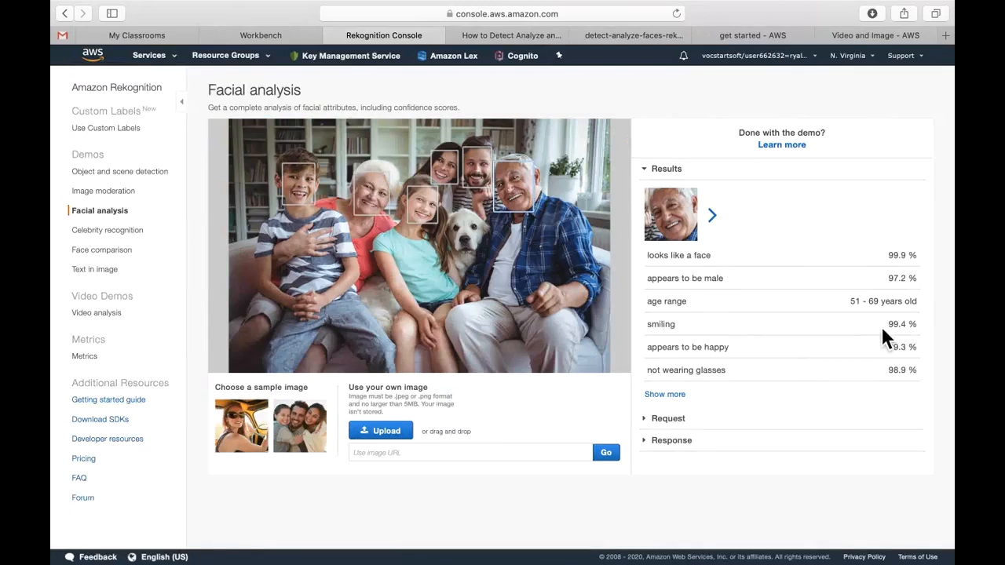
mouse_move(885, 392)
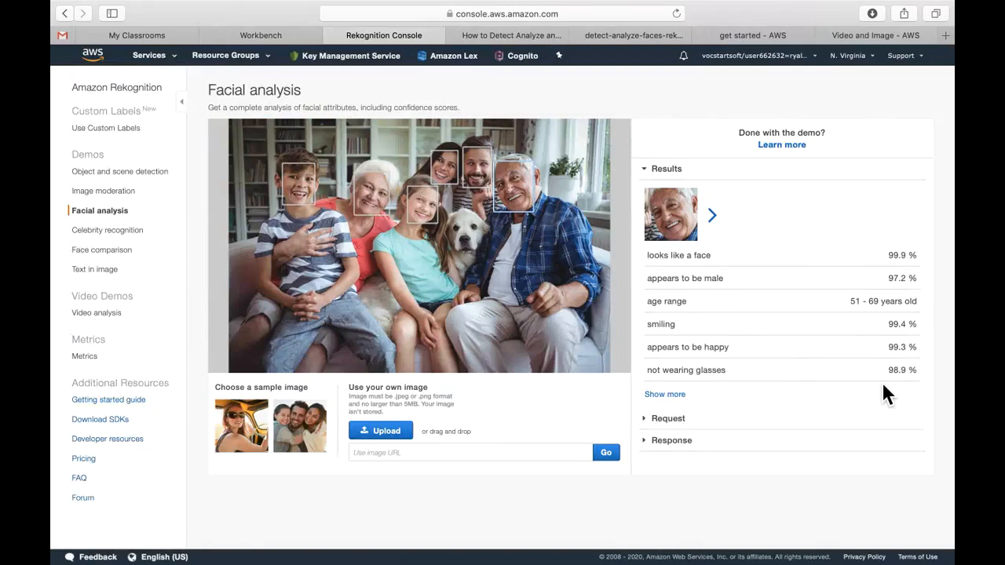
mouse_move(699, 446)
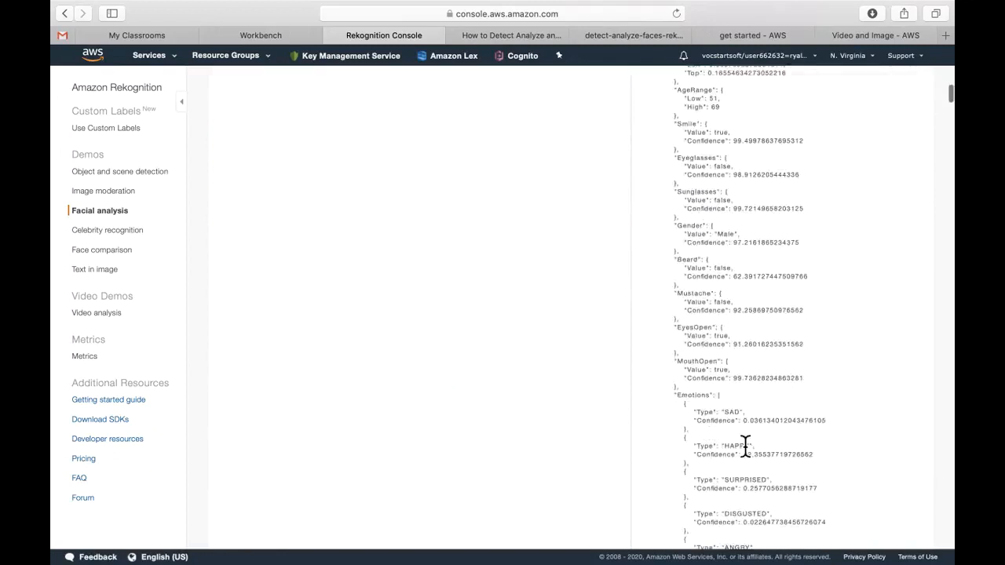
- Review the older man's face attributes and JSON emotions, highlighting HAPPY at 99.36 and CALM near zero
scroll(down, 3)
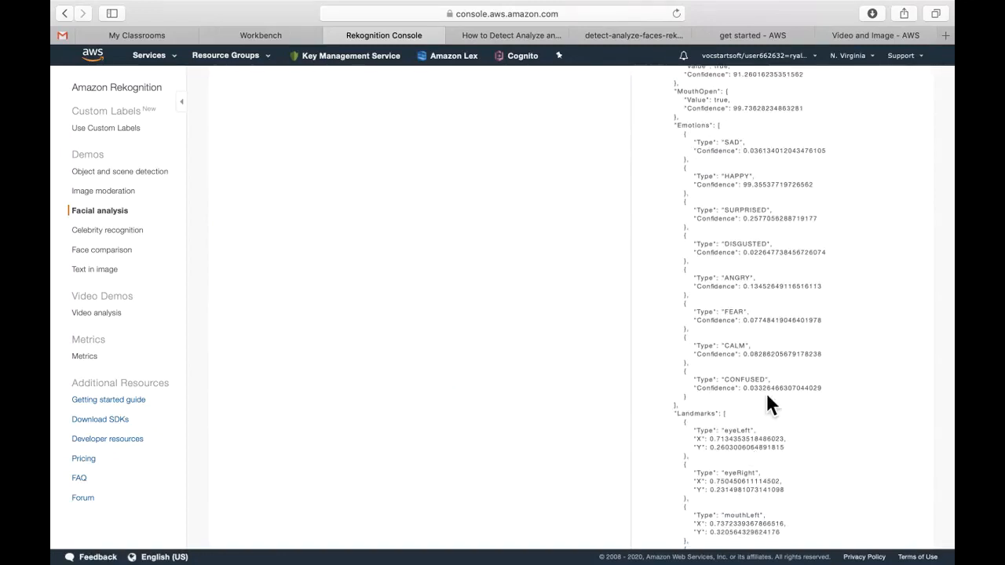
scroll(down, 3)
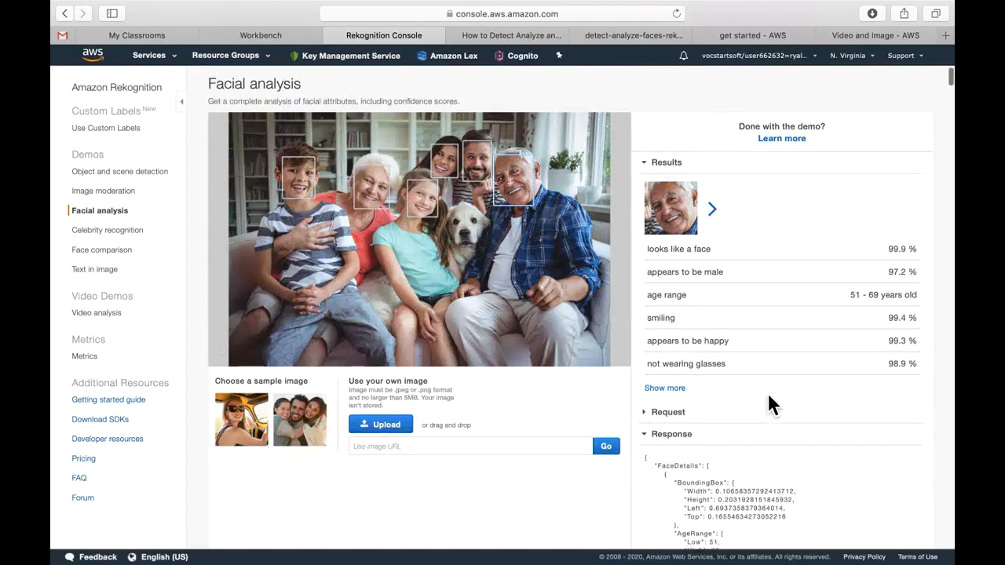
scroll(down, 3)
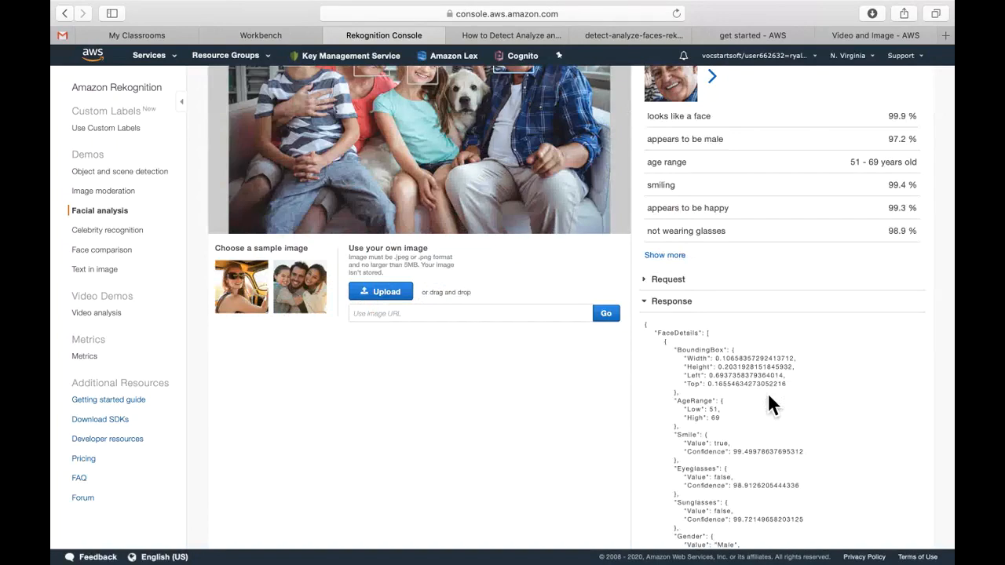
scroll(down, 3)
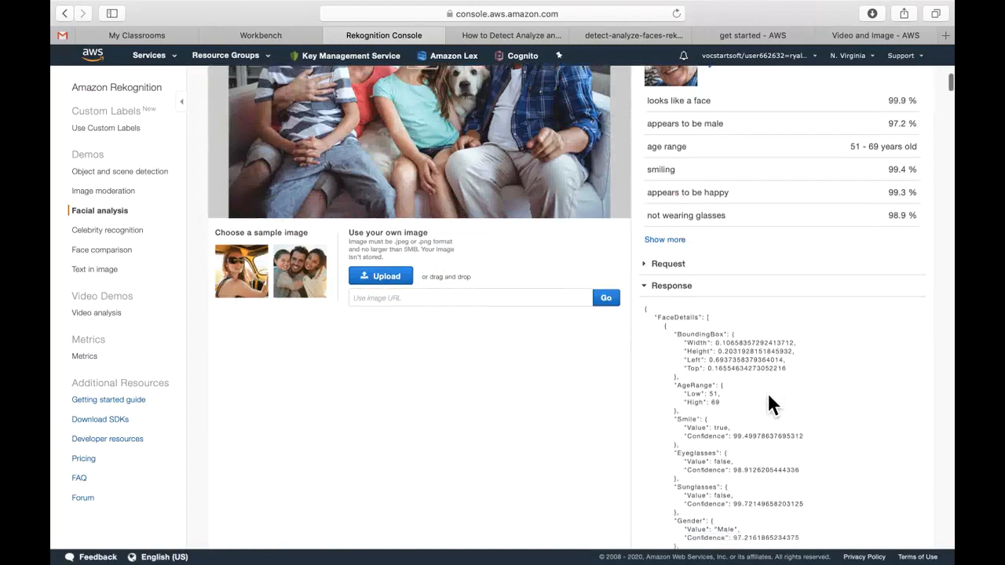
scroll(down, 3)
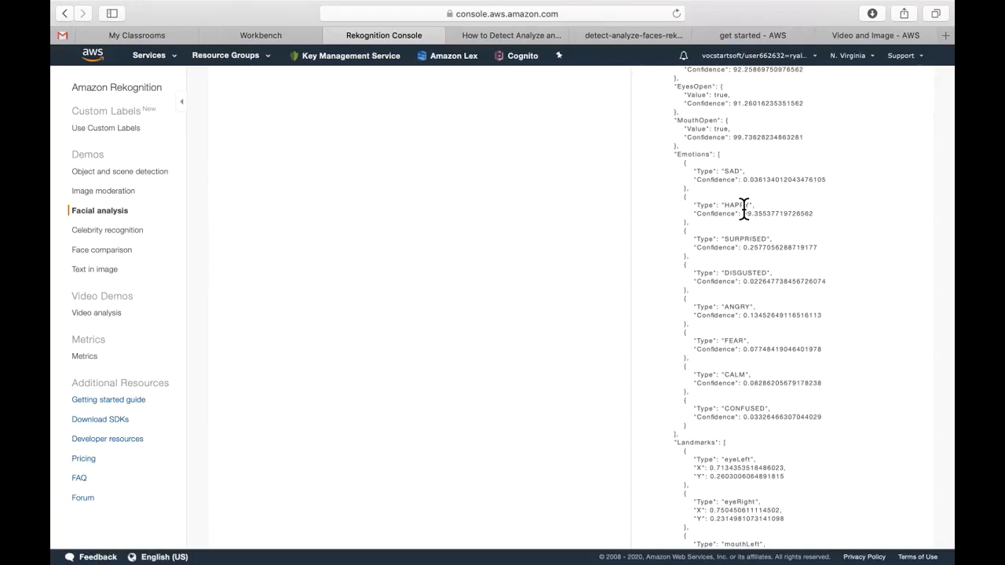
mouse_move(746, 281)
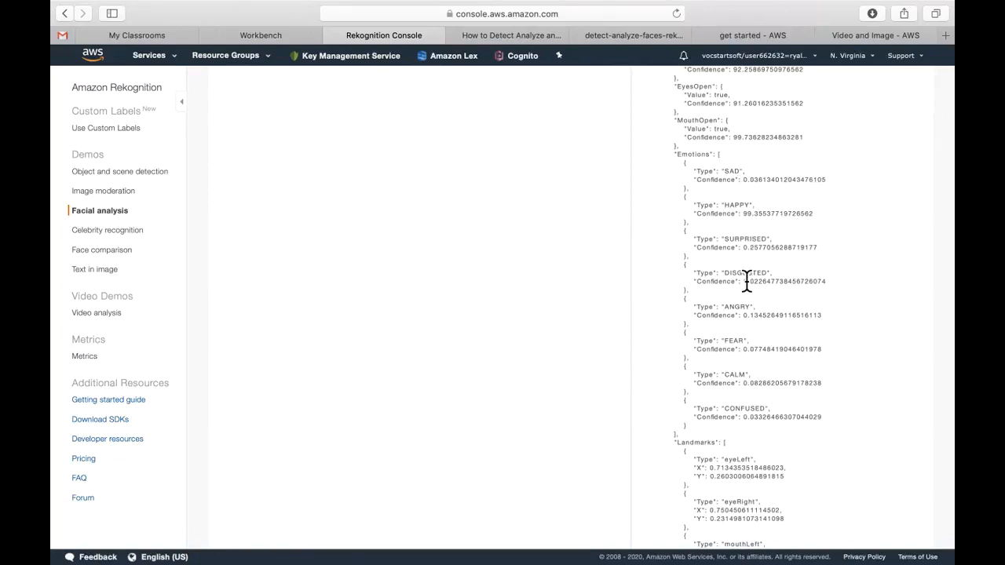
mouse_move(741, 321)
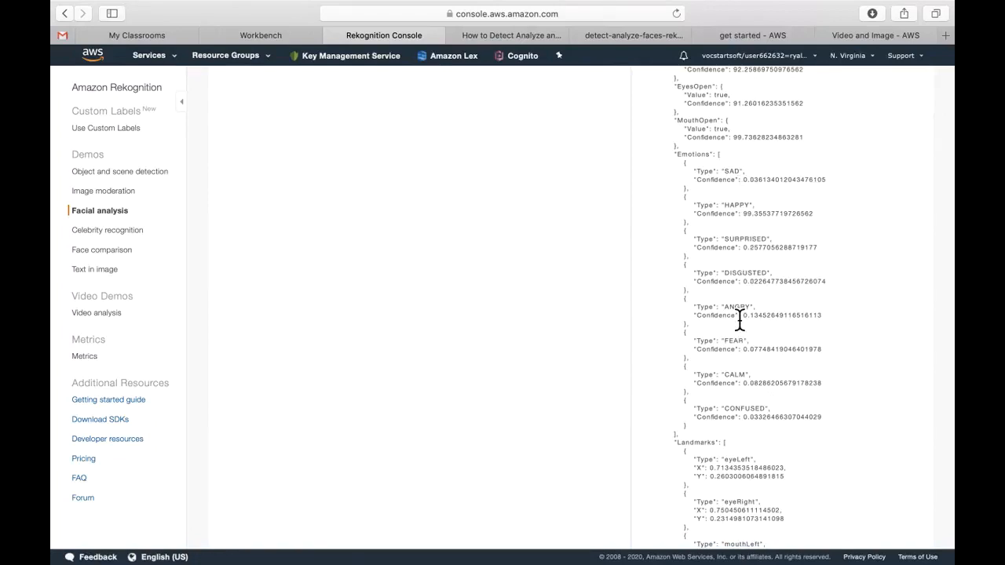
double_click(769, 213)
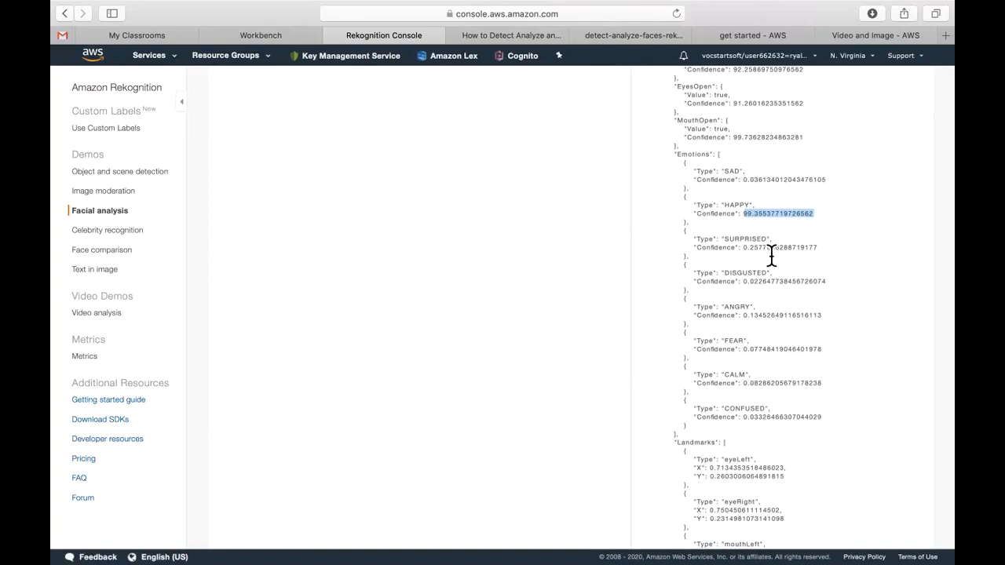
mouse_move(760, 306)
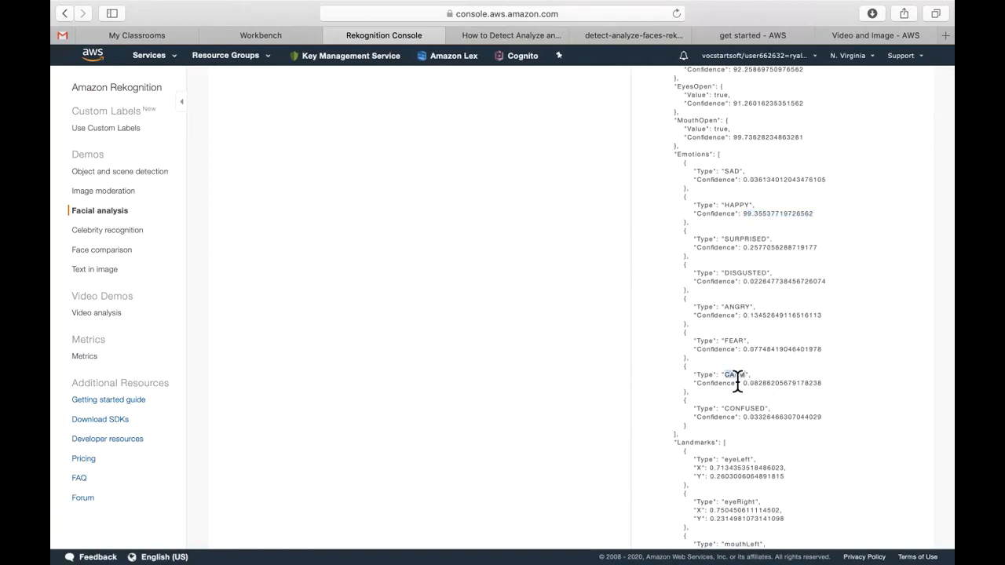
double_click(777, 417)
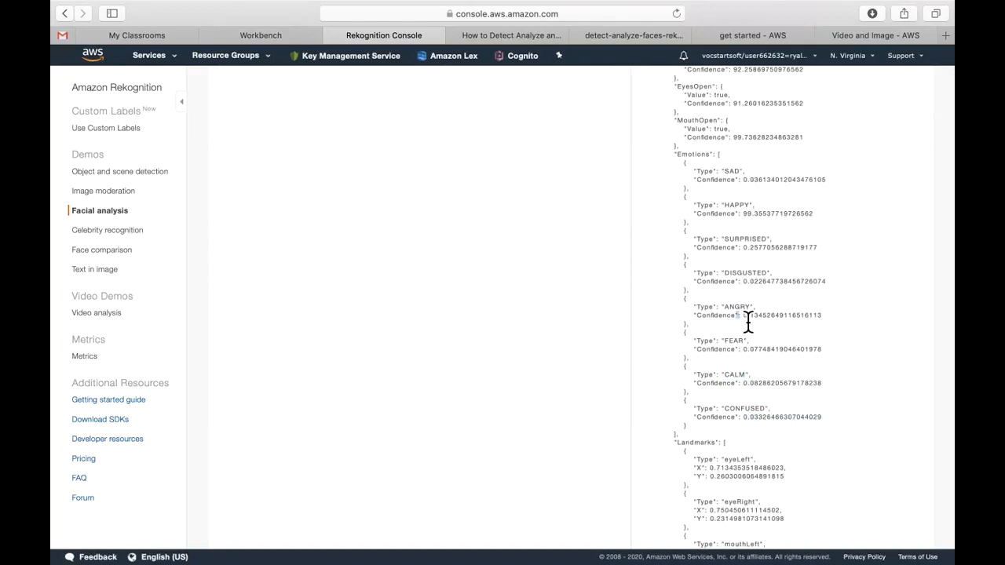
scroll(up, 3)
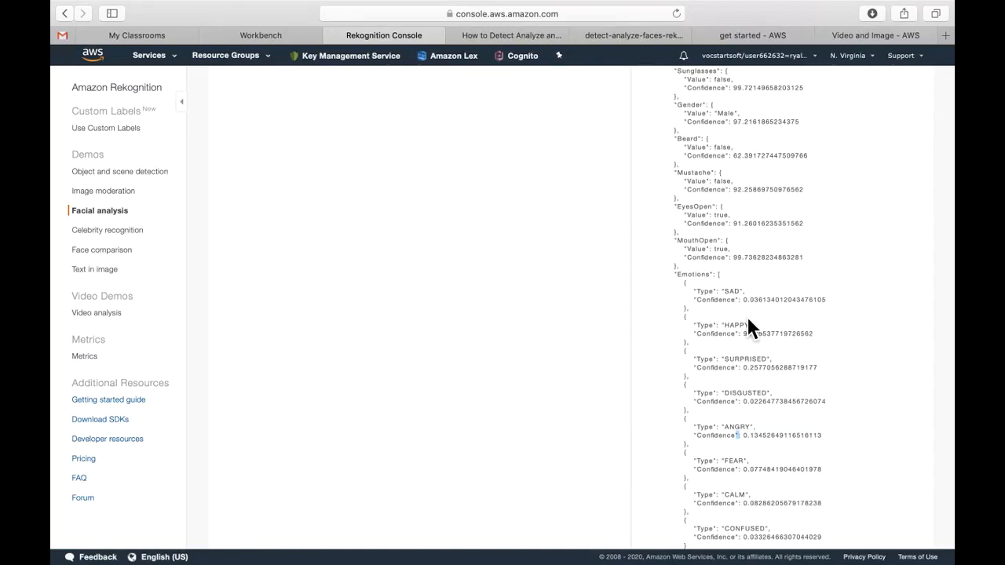
mouse_move(745, 292)
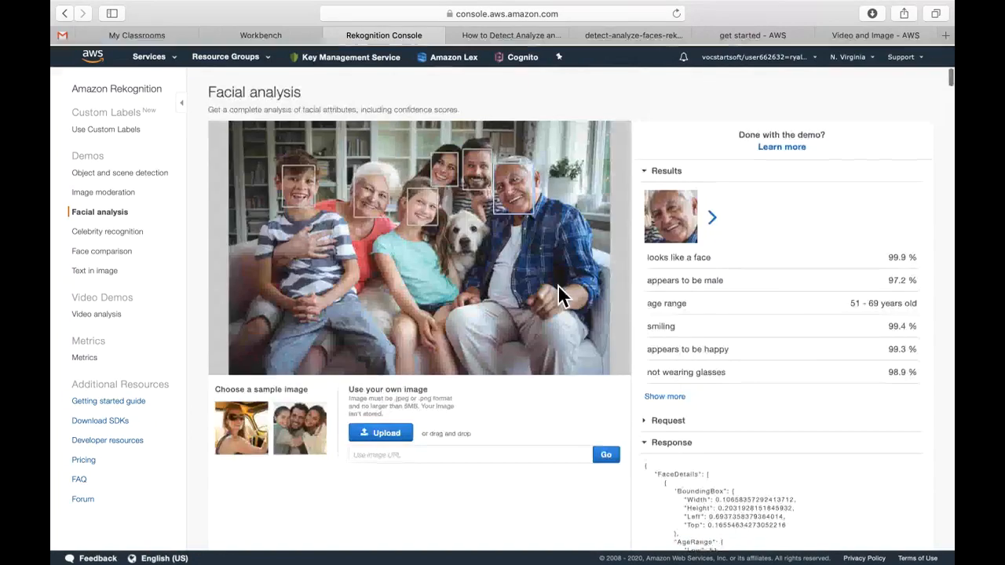
mouse_move(101, 249)
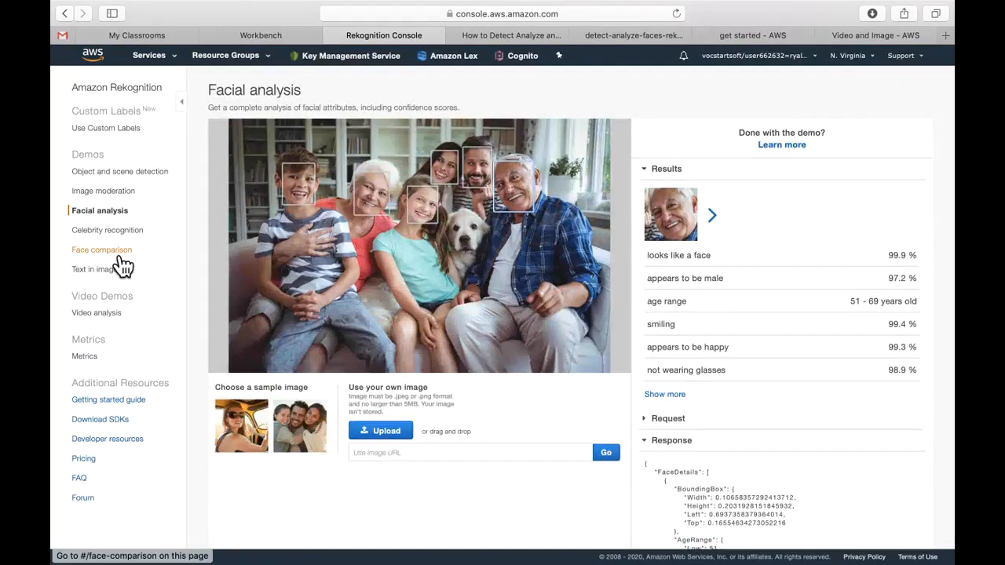
- Open the face comparison demo matching the smiling girl in the group photo at 99.8% similarity
click(102, 250)
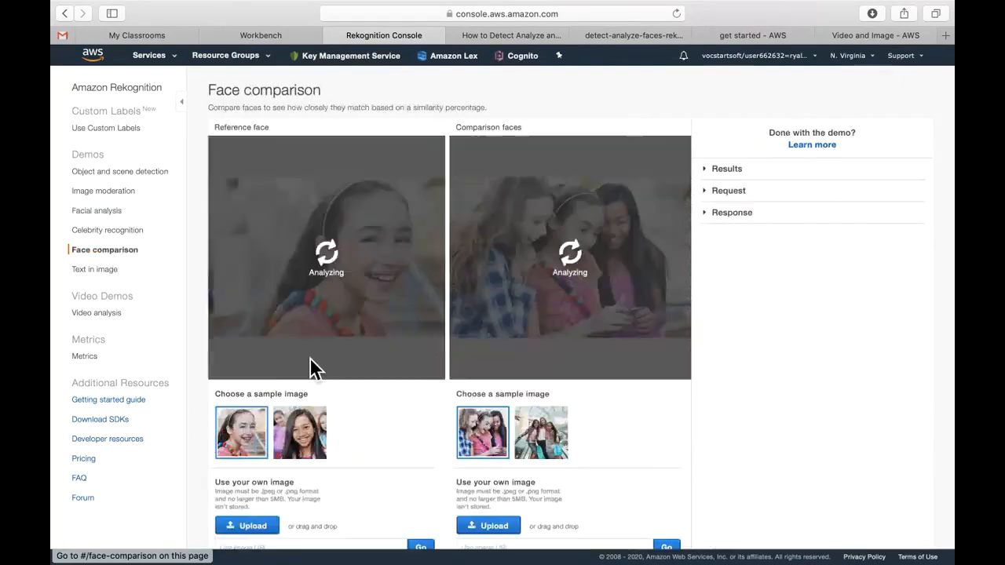
mouse_move(385, 485)
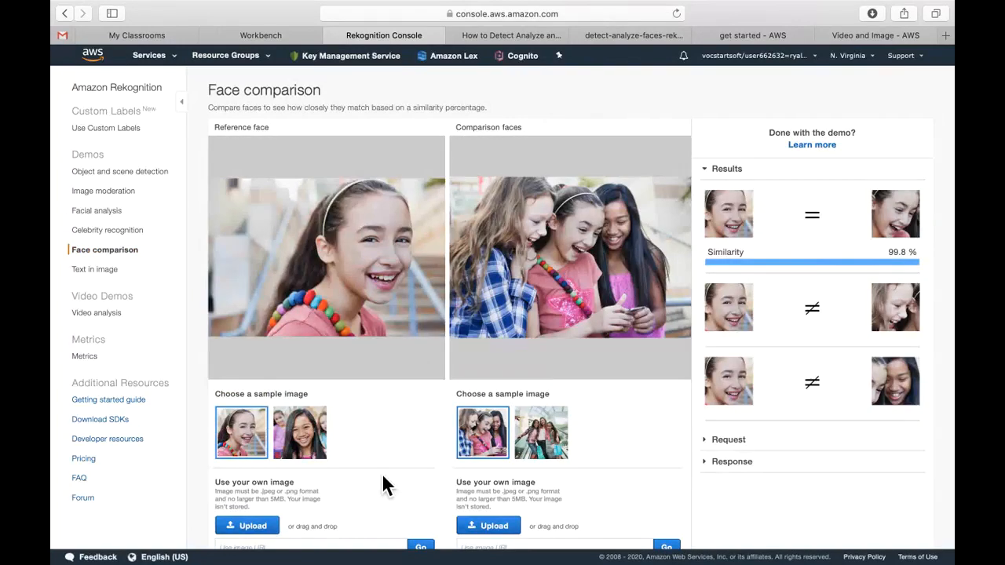
mouse_move(588, 275)
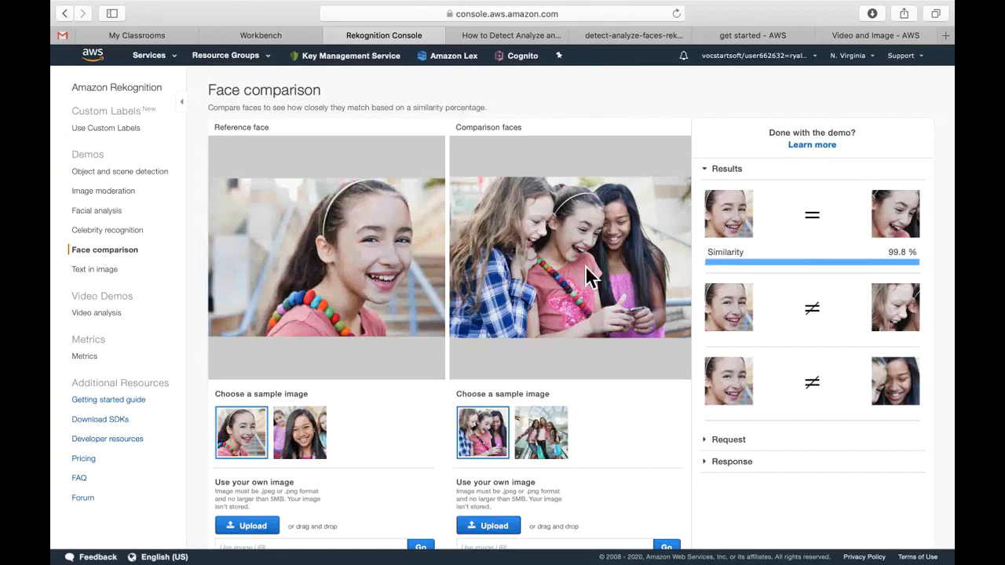
mouse_move(608, 248)
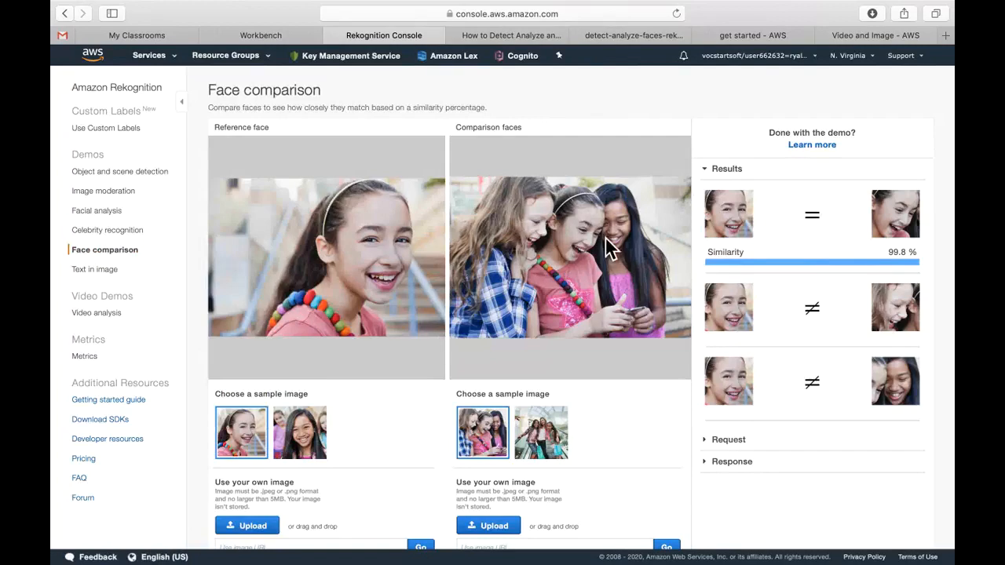
mouse_move(946, 222)
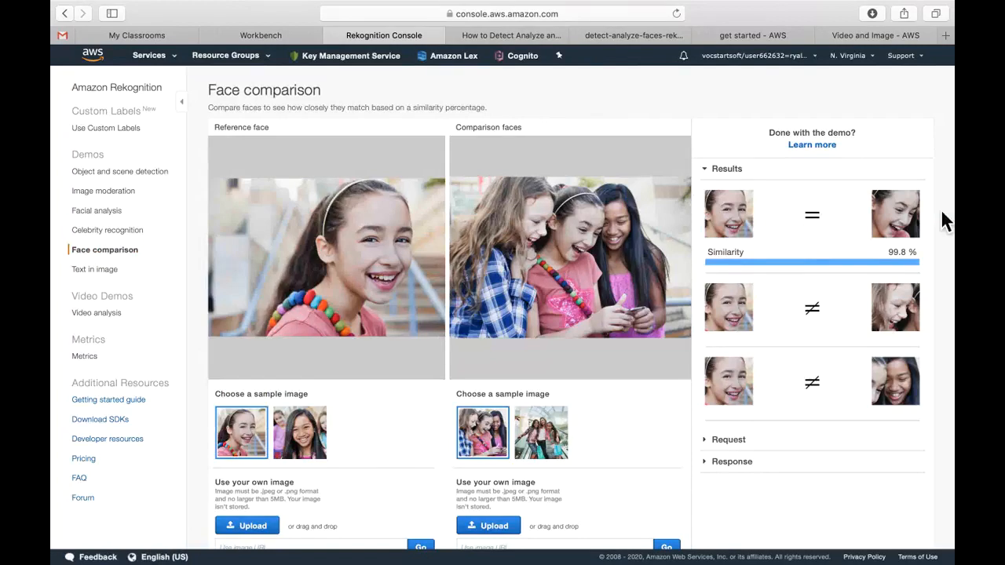
mouse_move(915, 267)
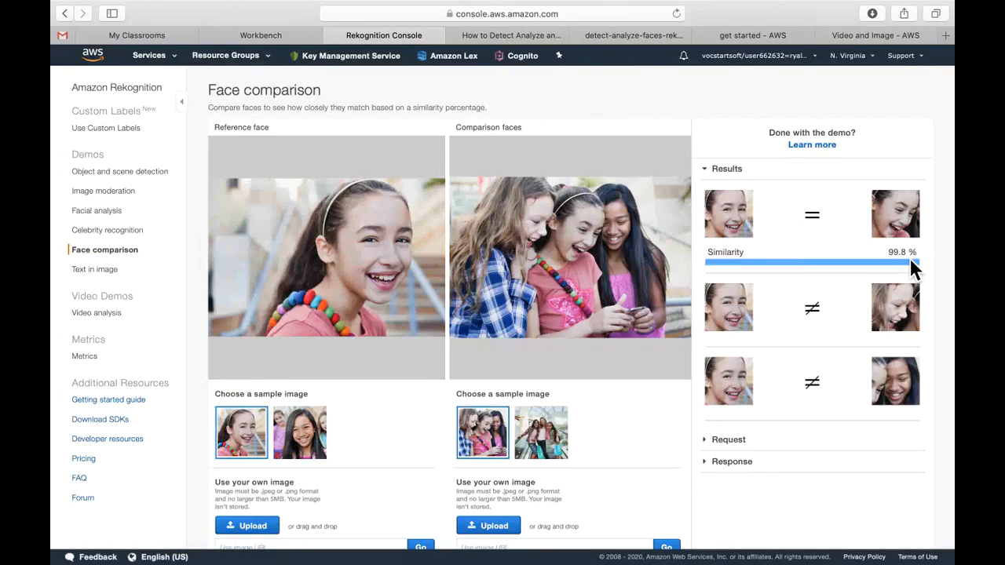
mouse_move(906, 263)
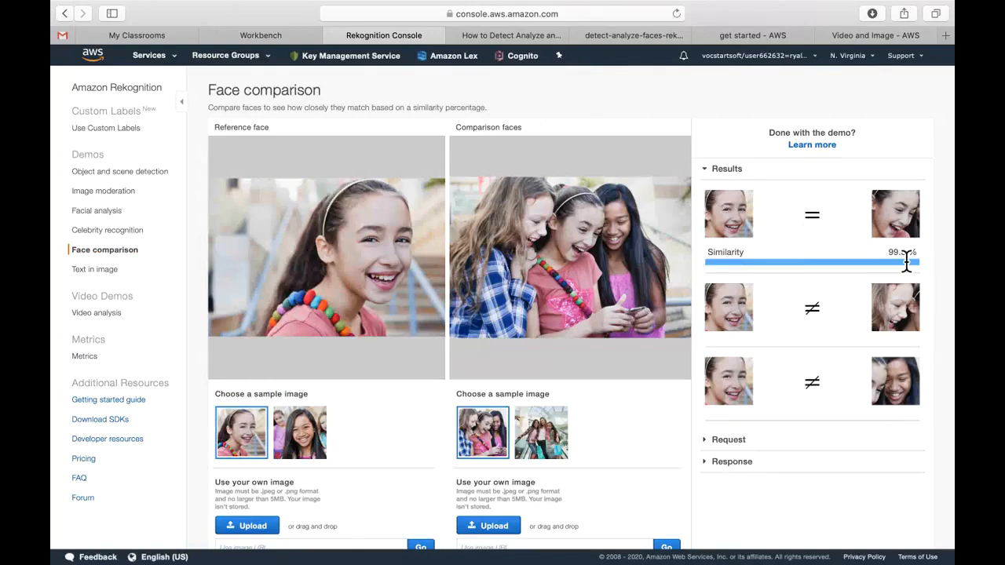
mouse_move(820, 320)
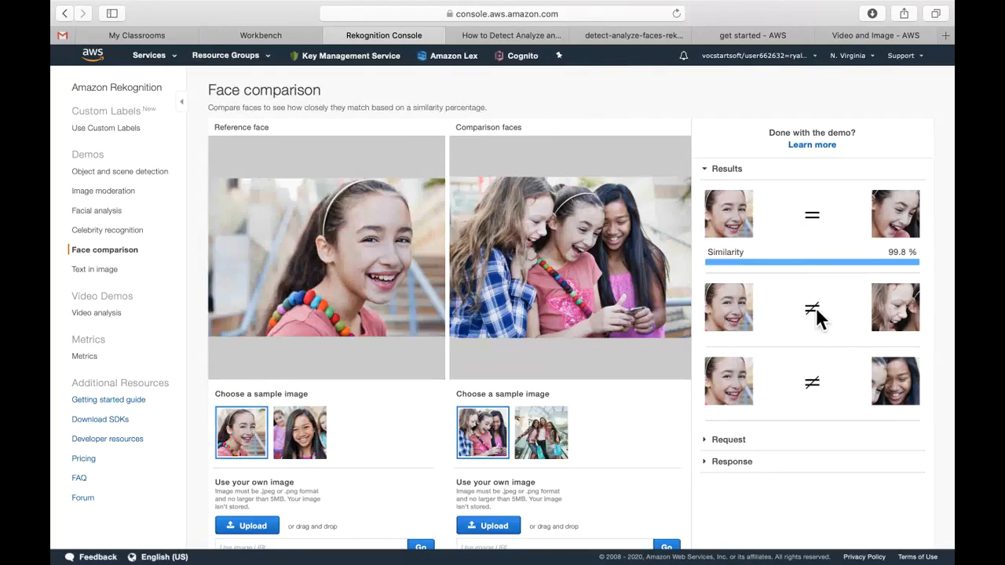
mouse_move(820, 416)
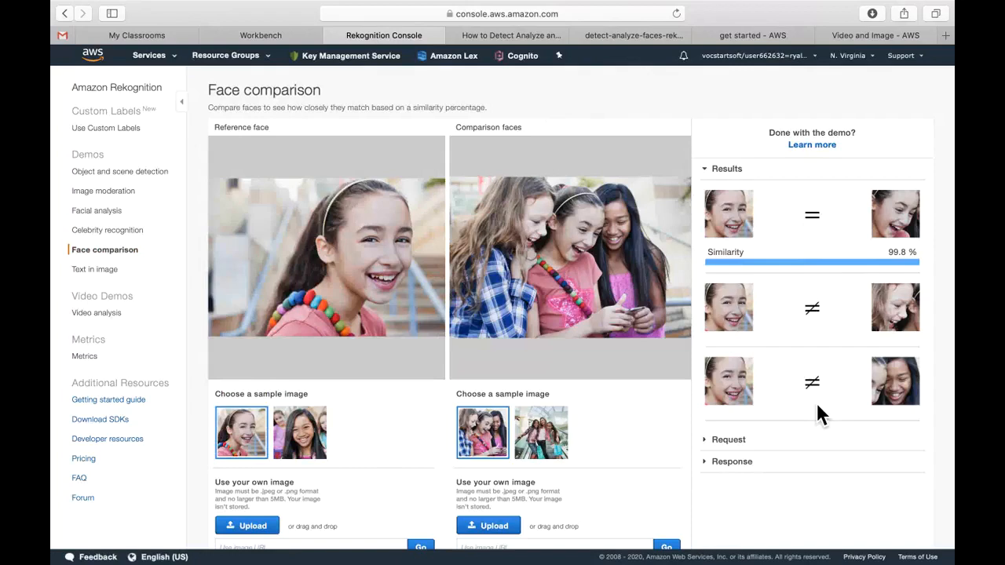
mouse_move(857, 404)
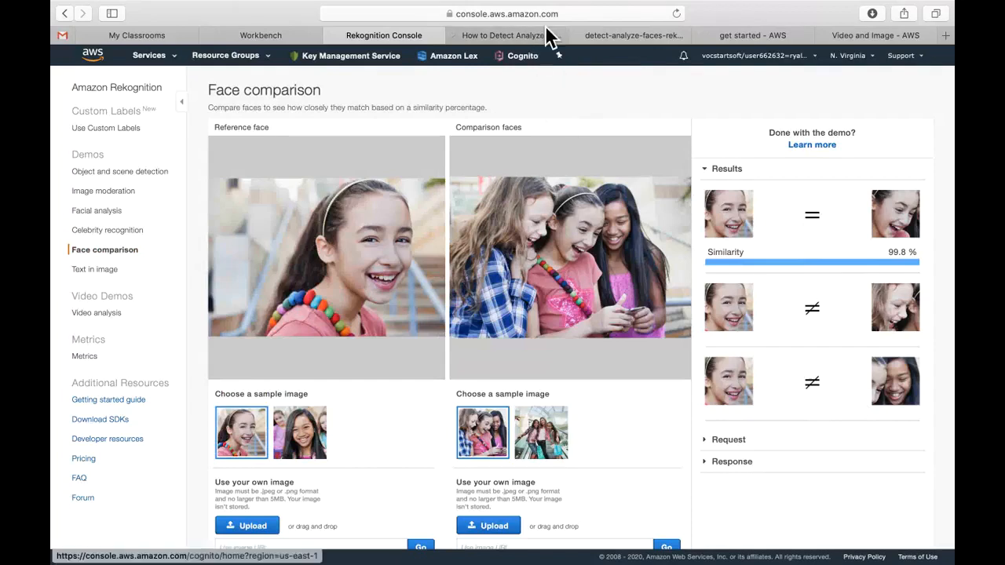
- Bring up the tutorial's Step 3: Compare Faces instructions with the second sample image
click(509, 35)
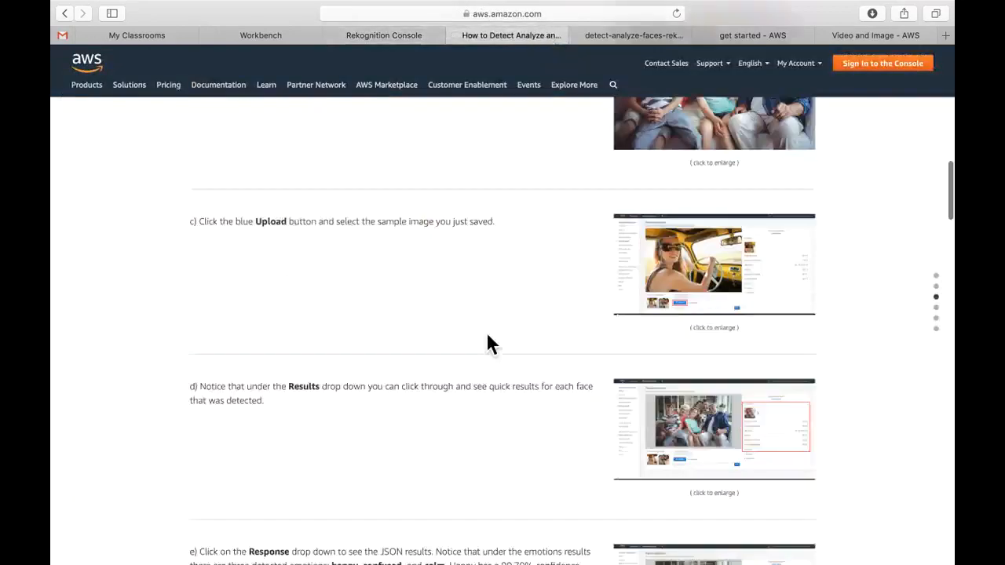
scroll(down, 3)
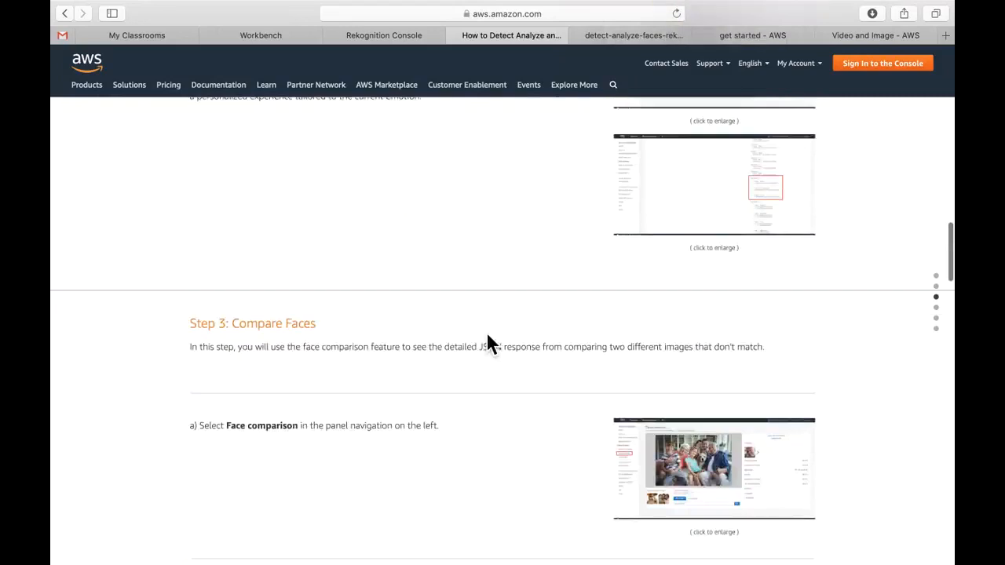
scroll(down, 3)
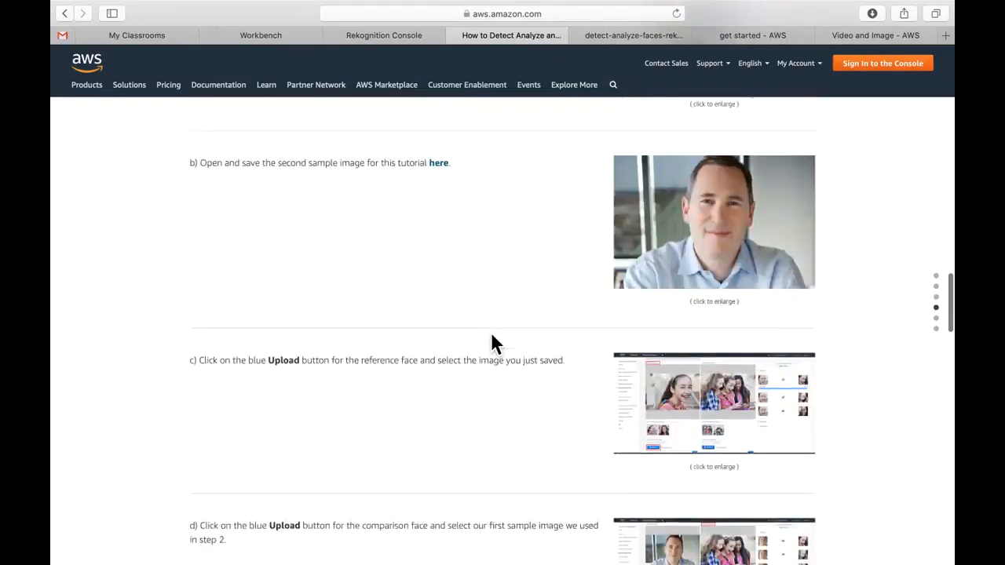
mouse_move(657, 314)
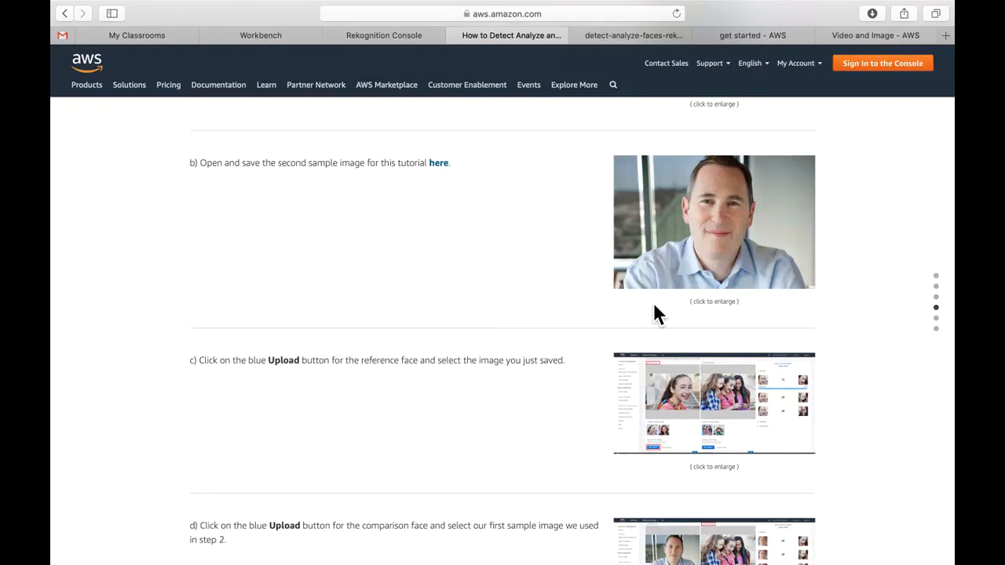
scroll(down, 3)
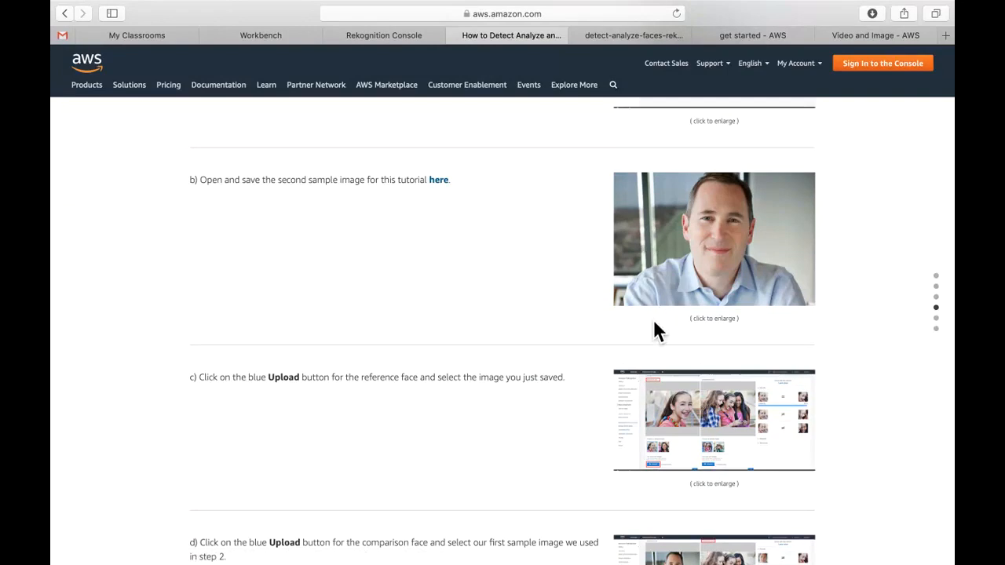
mouse_move(528, 201)
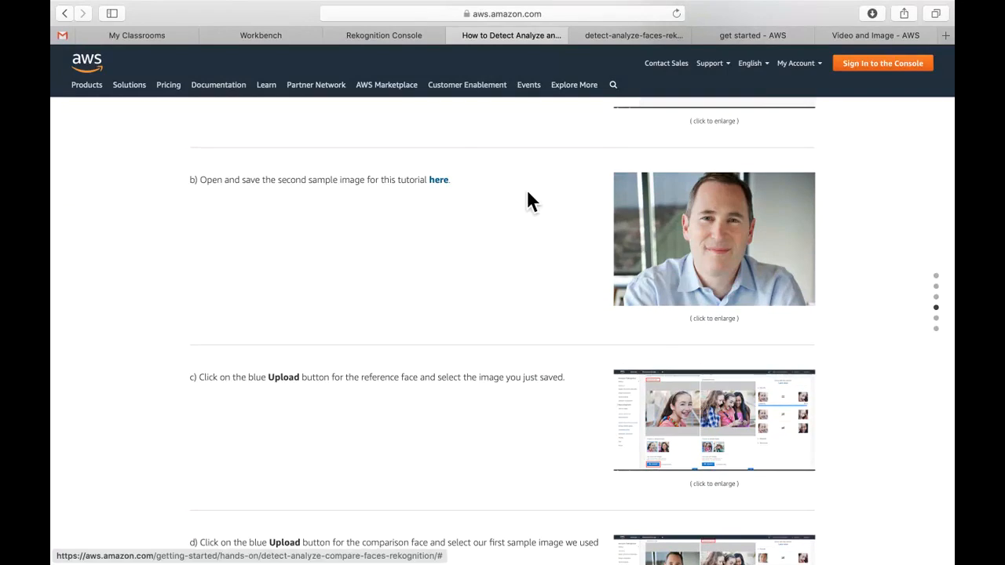
mouse_move(438, 180)
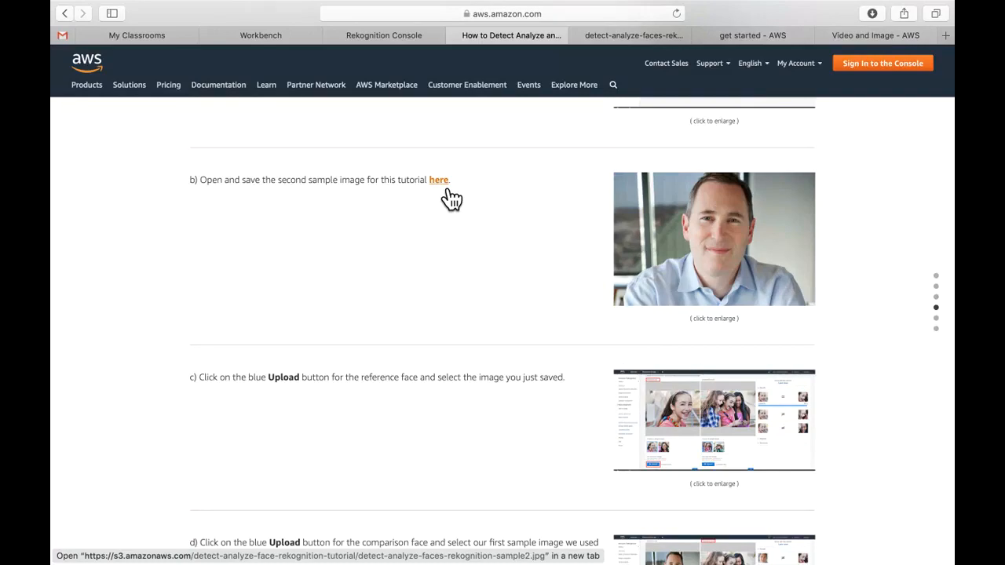
scroll(down, 3)
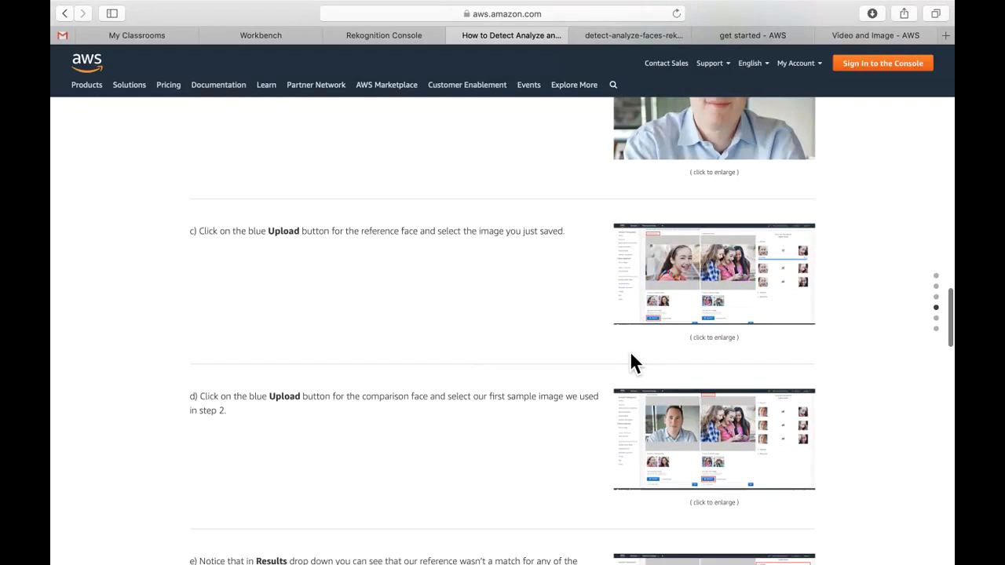
- Use sample2.jpg, the man's portrait, as reference face — no match among the three girls, JSON response shown
click(384, 36)
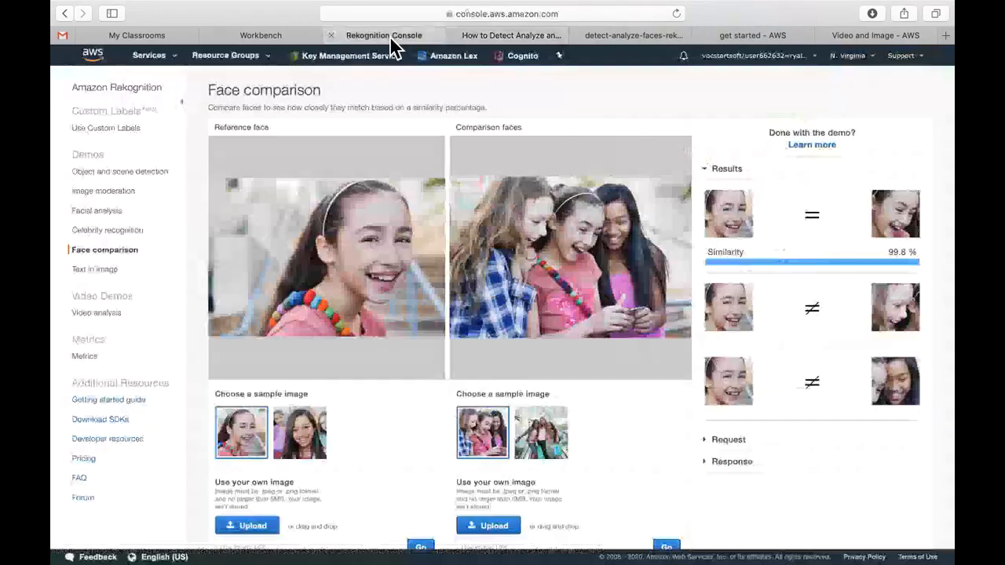
click(247, 525)
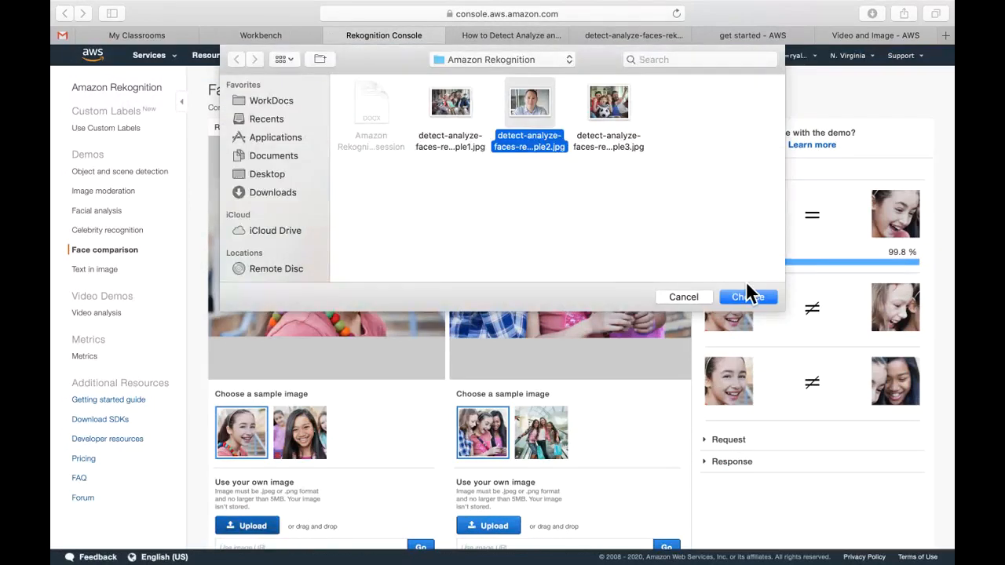
click(746, 297)
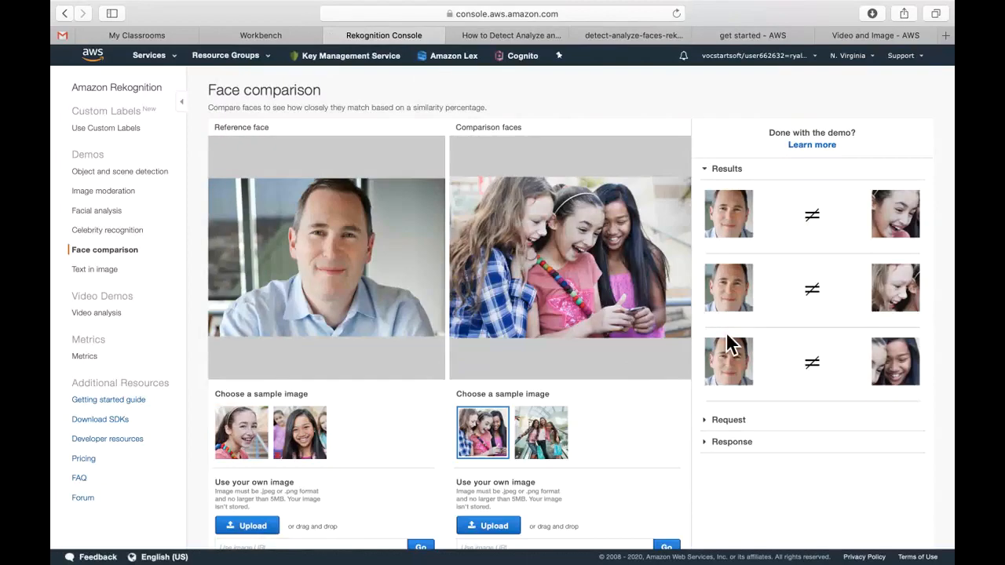
mouse_move(710, 299)
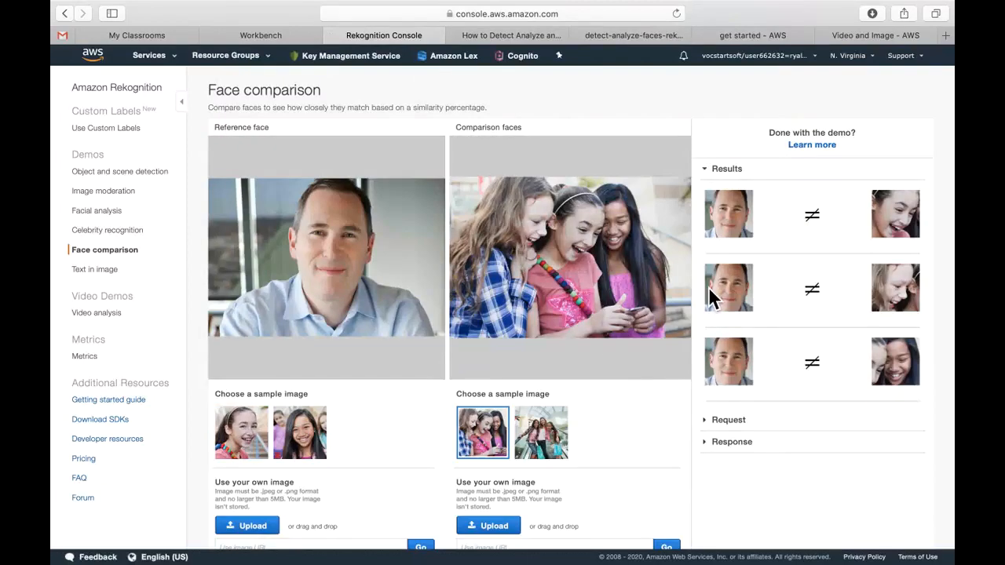
mouse_move(898, 416)
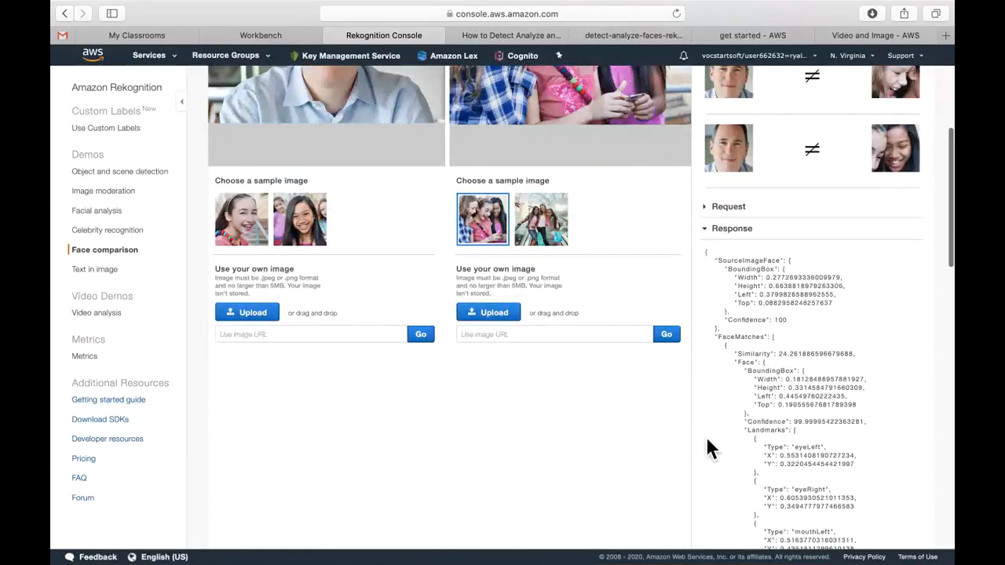
scroll(down, 3)
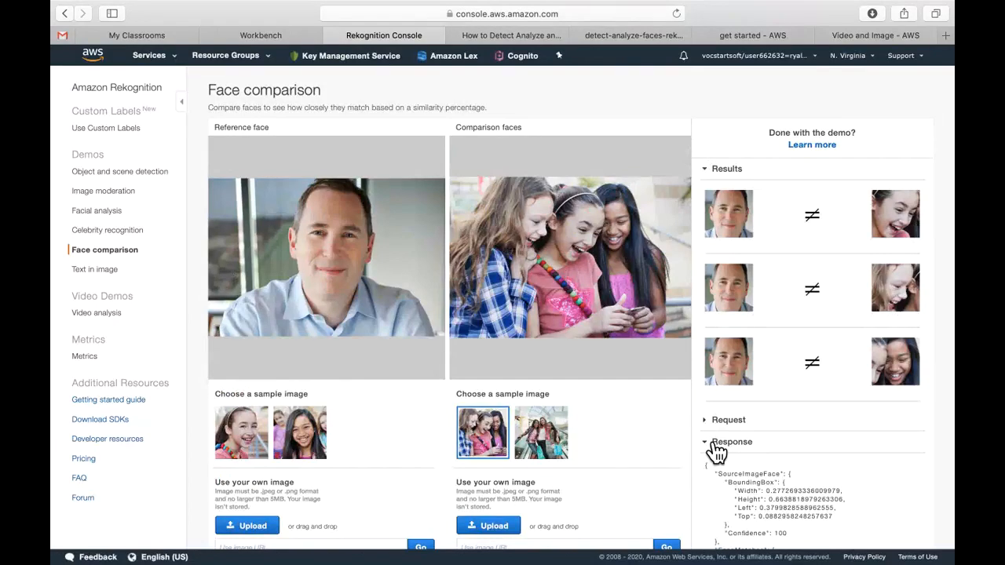
mouse_move(330, 279)
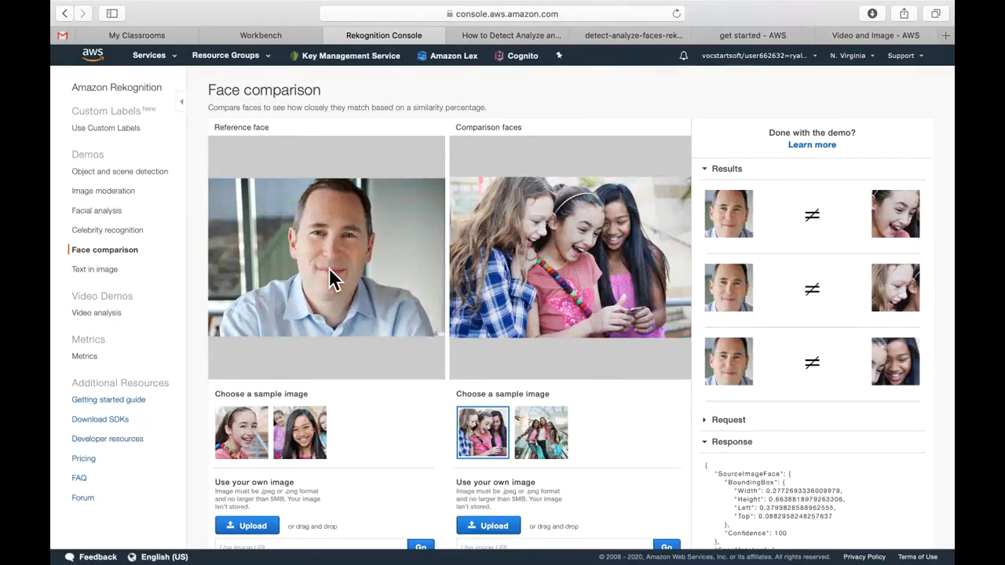
click(247, 525)
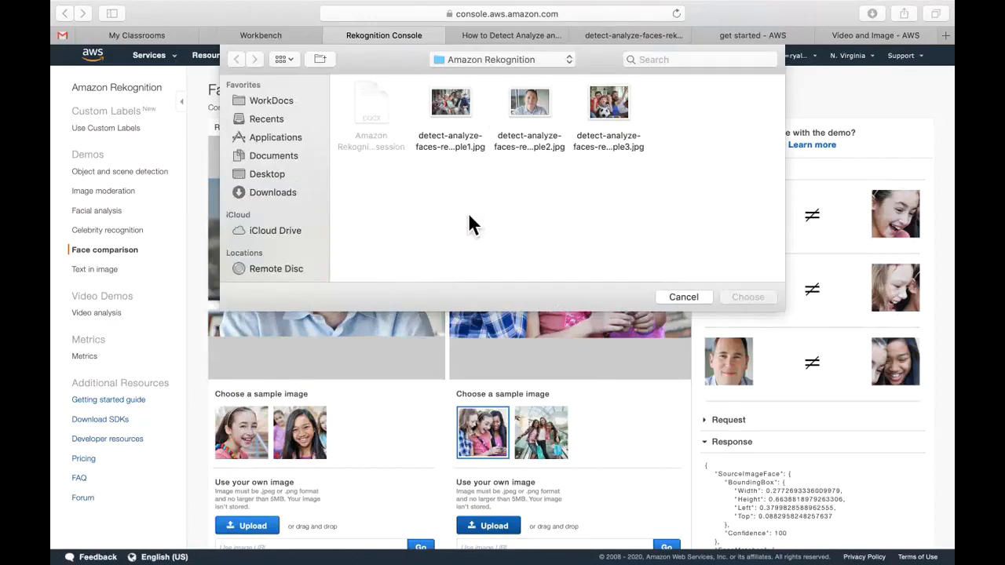
click(450, 102)
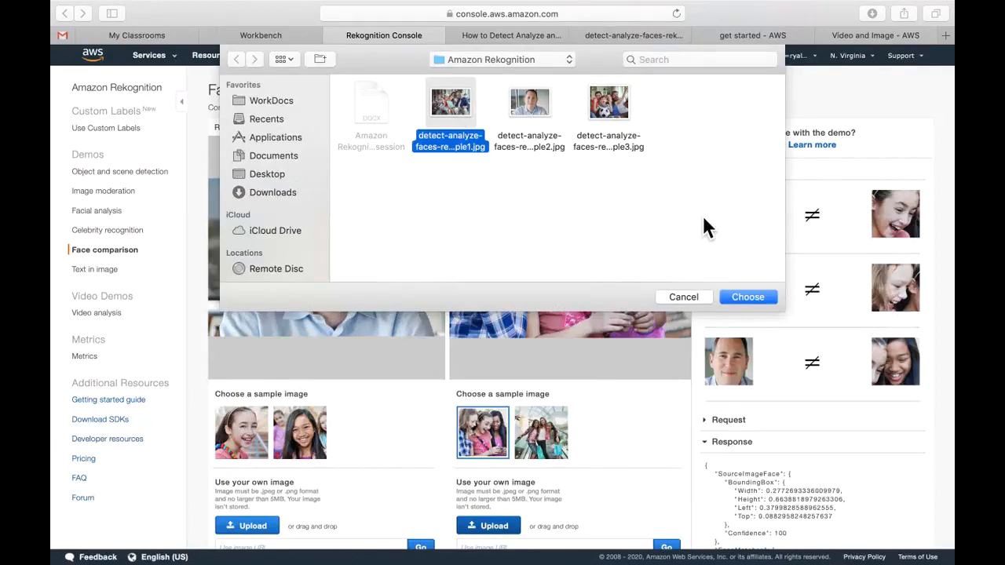
click(747, 297)
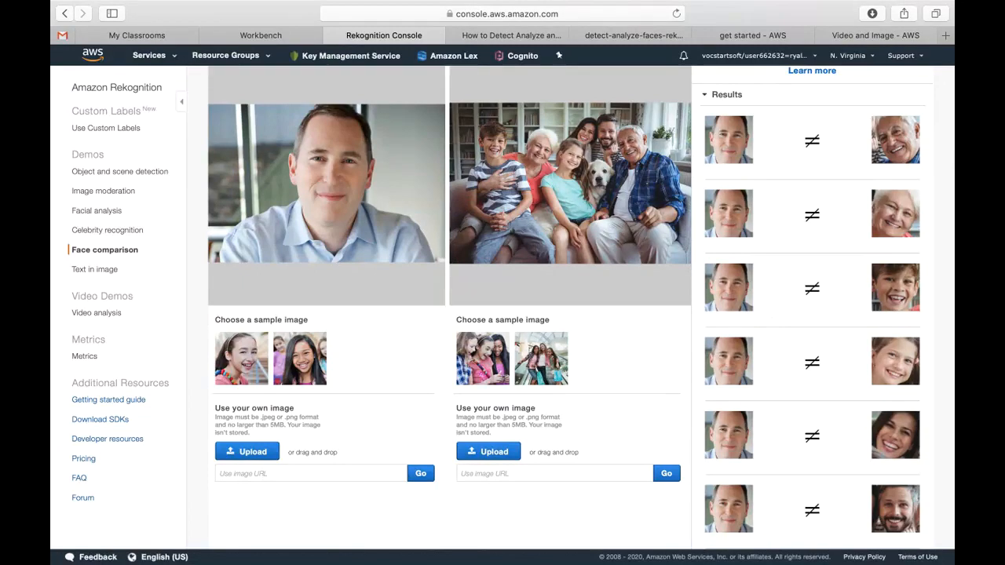
mouse_move(821, 544)
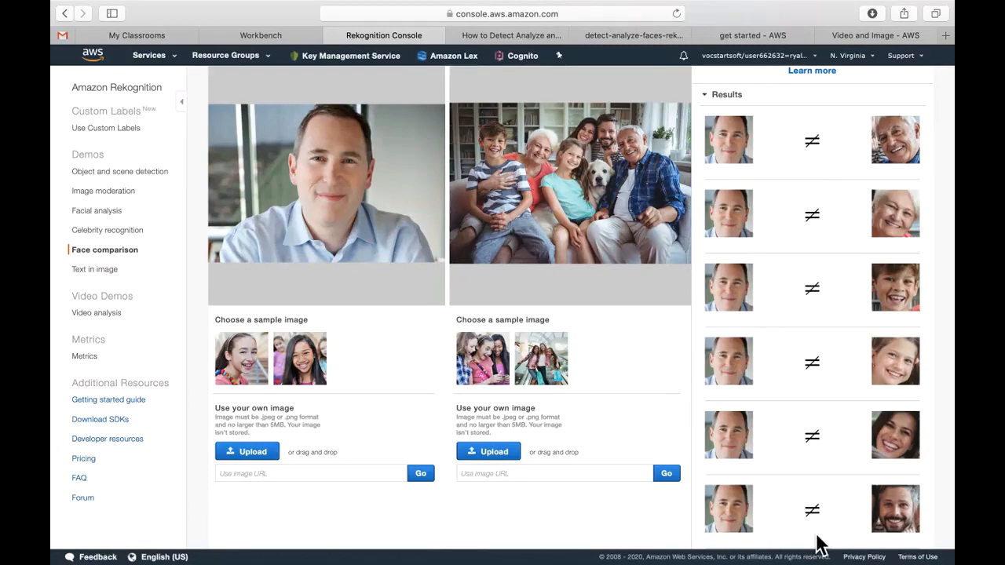
mouse_move(687, 201)
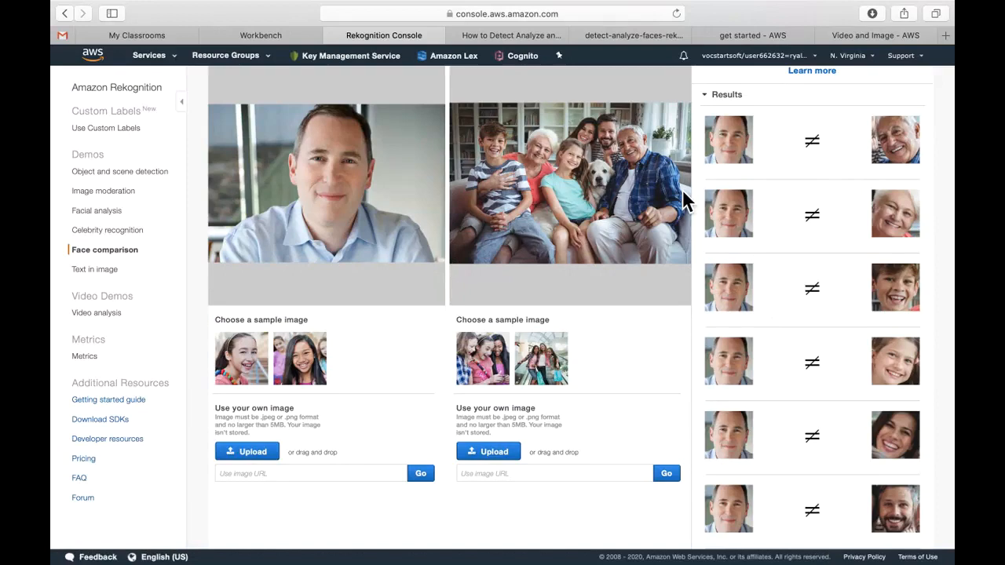
scroll(up, 3)
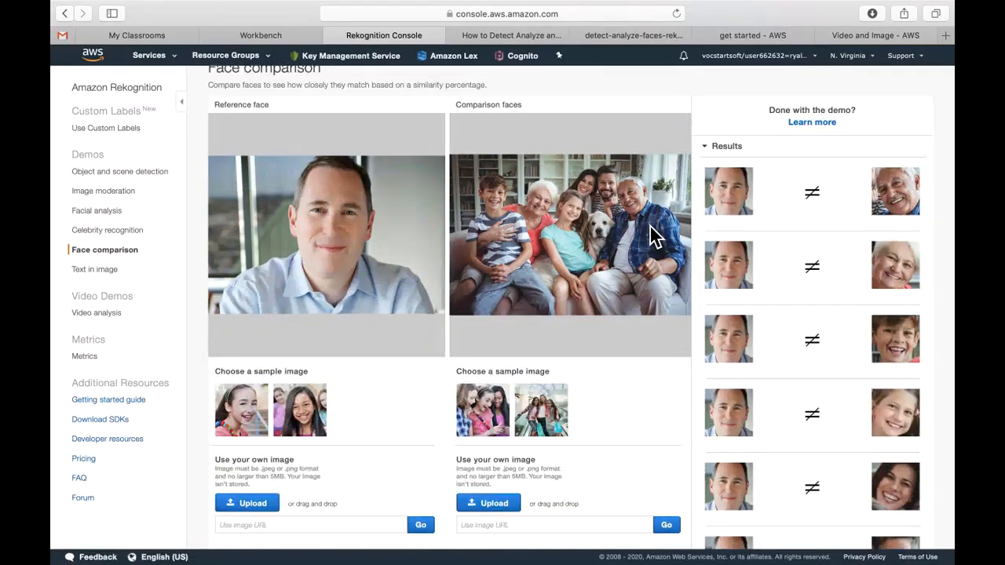
scroll(down, 3)
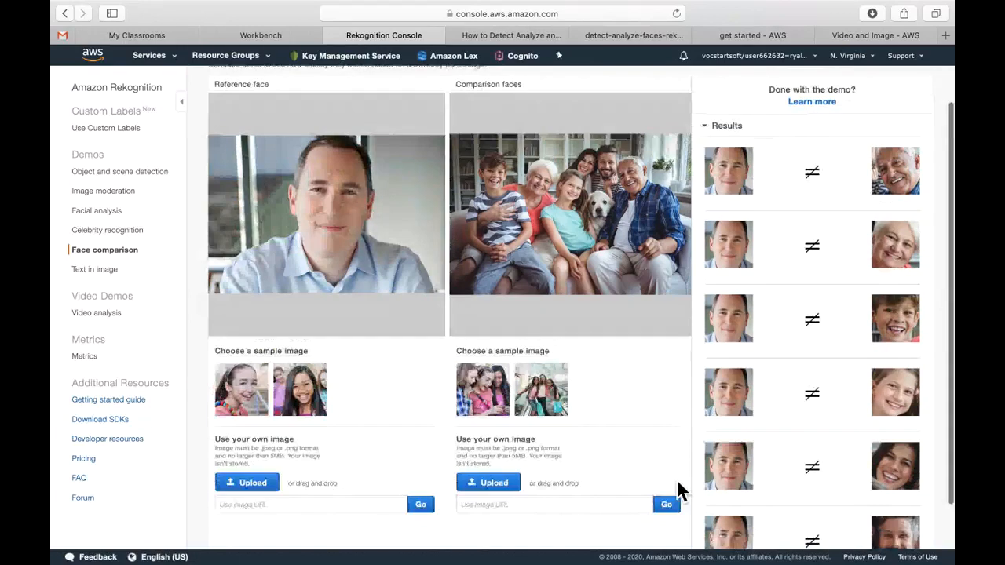
scroll(down, 3)
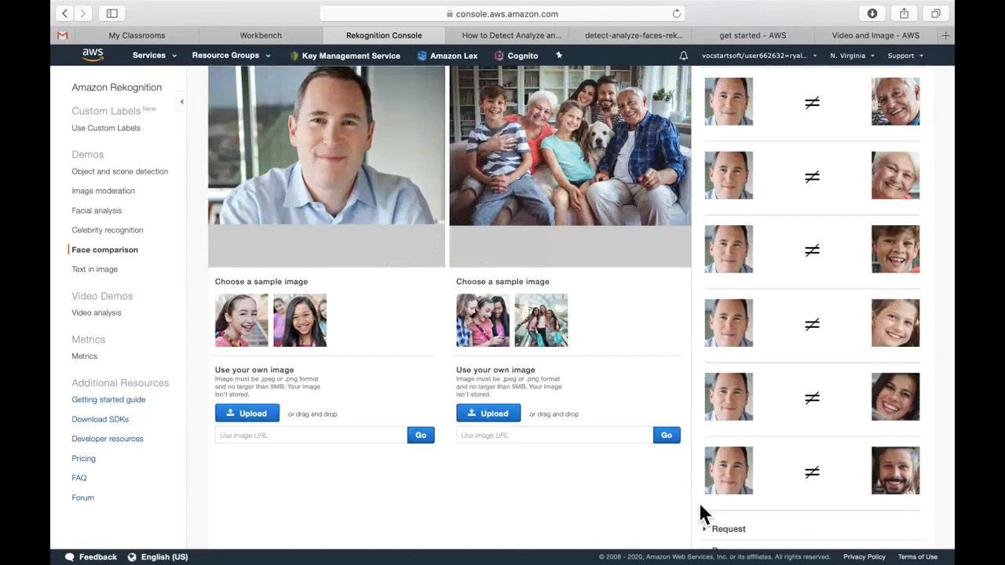
scroll(up, 3)
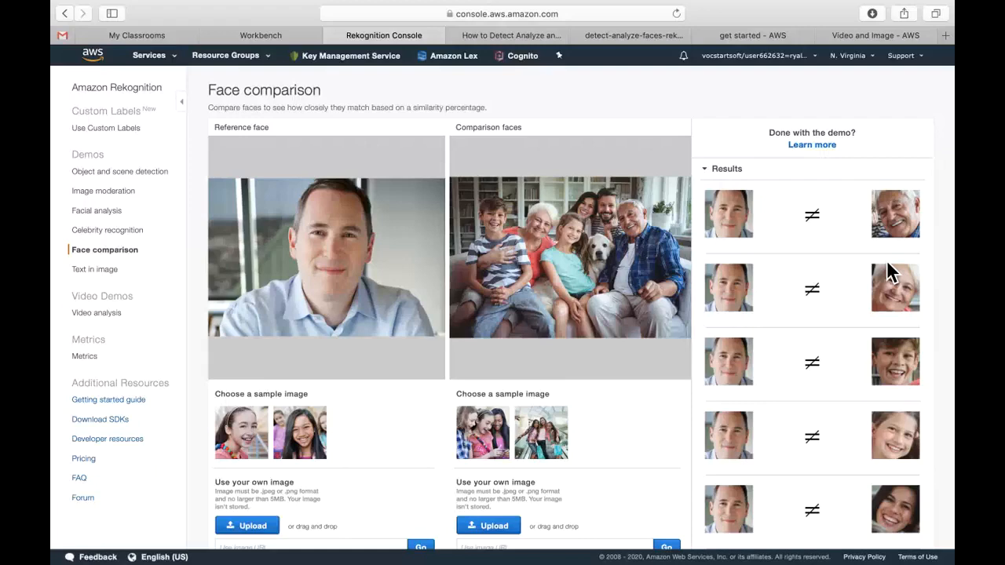
mouse_move(167, 343)
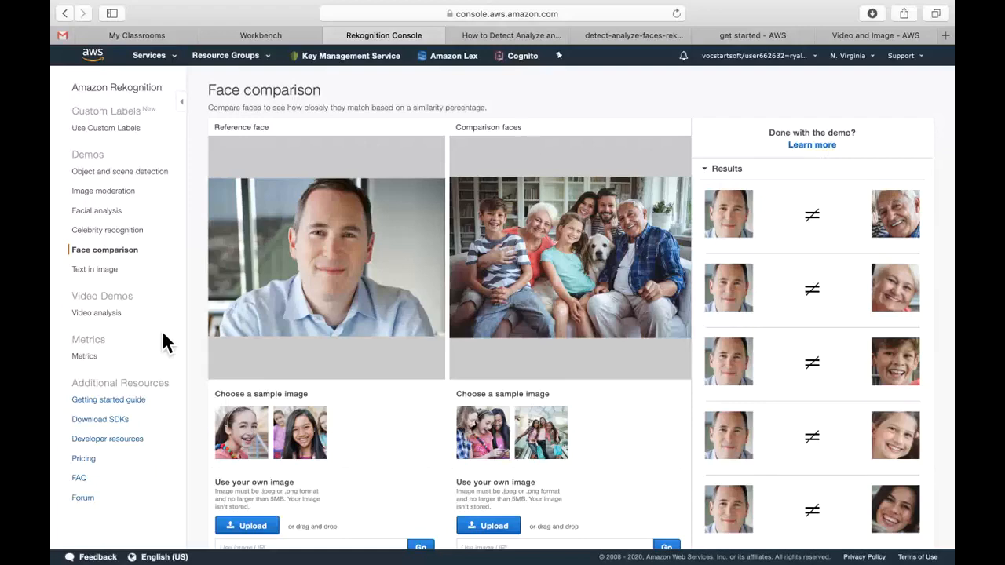
mouse_move(114, 267)
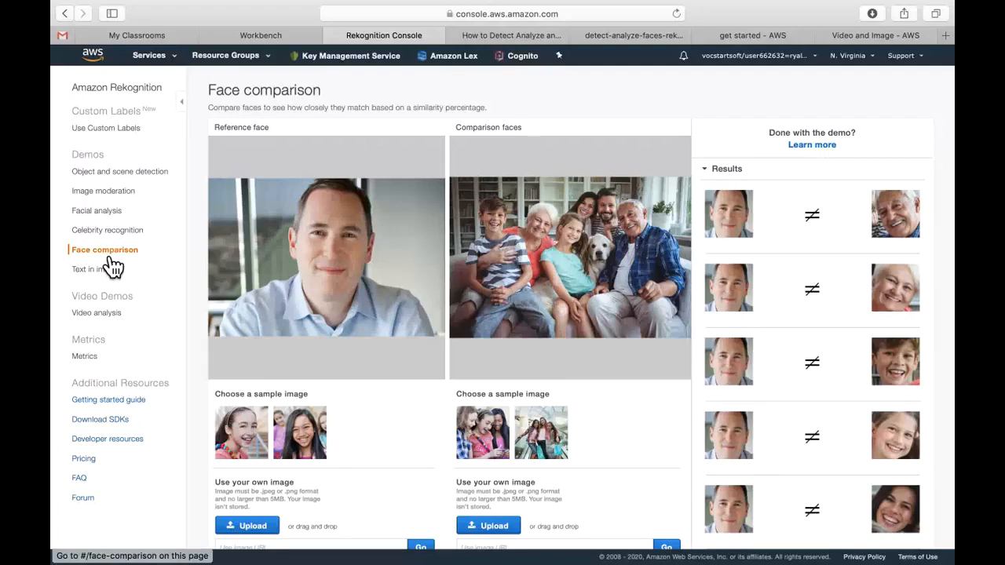
mouse_move(634, 461)
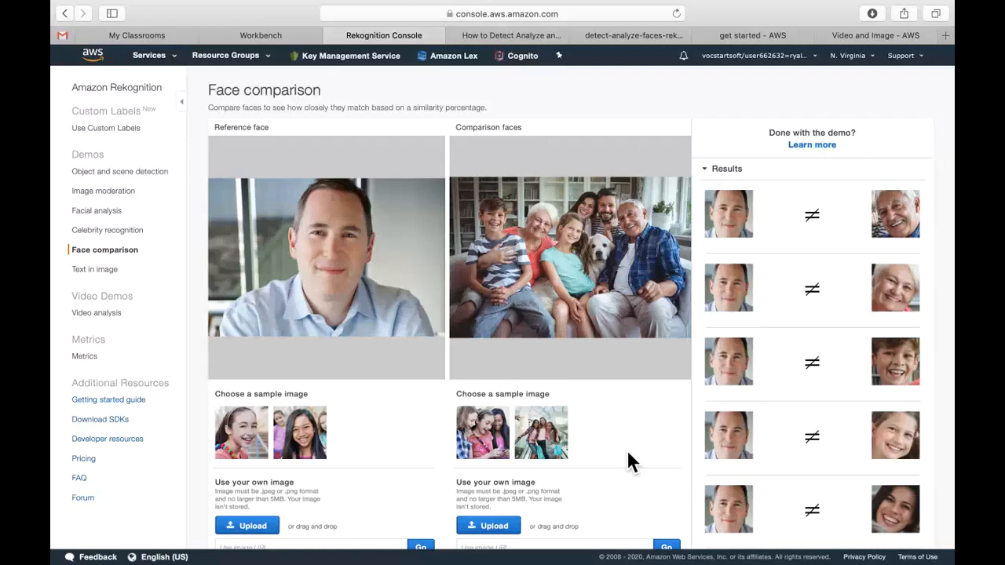
mouse_move(352, 284)
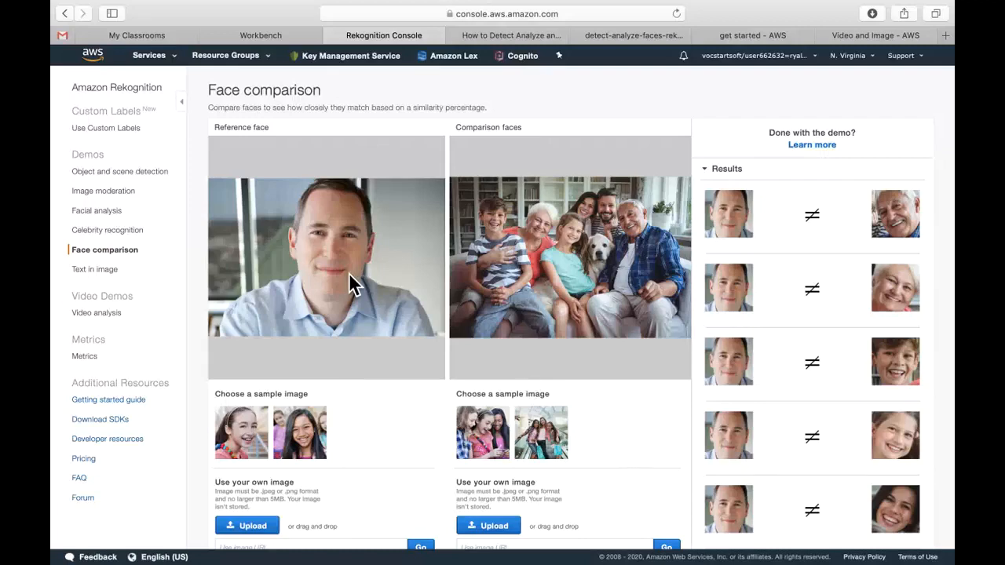
mouse_move(335, 422)
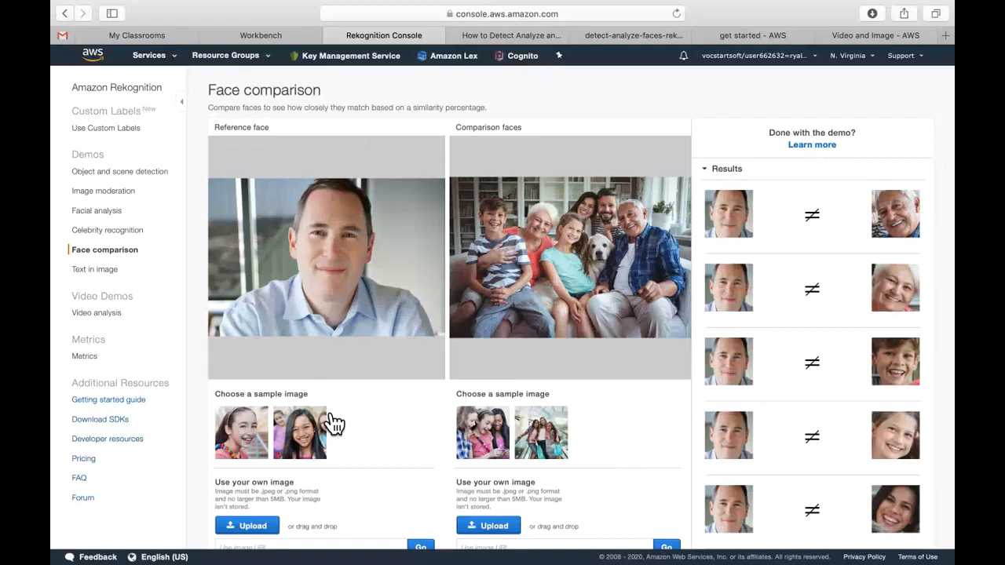
- Use the sample3 cheering family photo as reference face, matching the mother at 98.7% in the sofa image
click(247, 525)
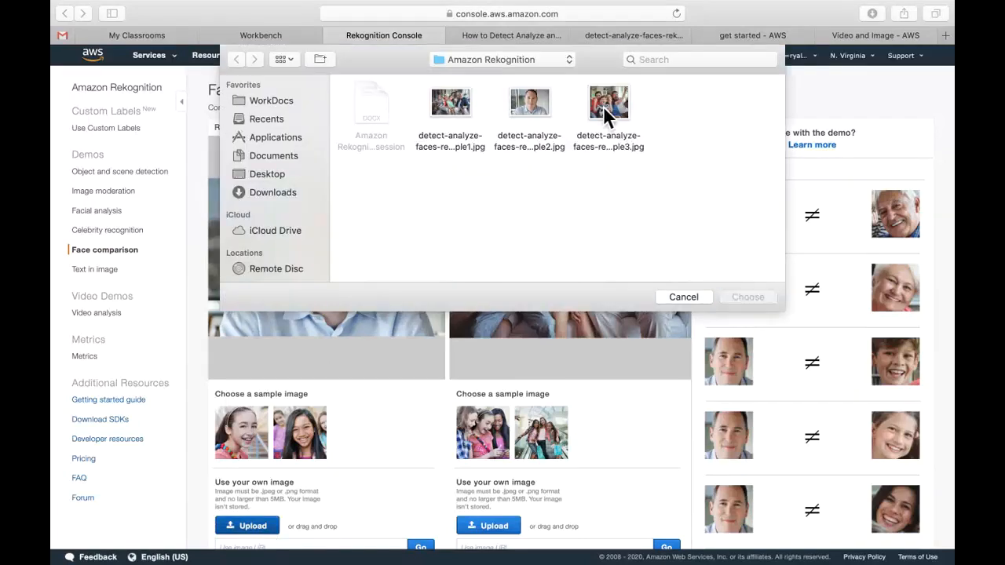
click(747, 296)
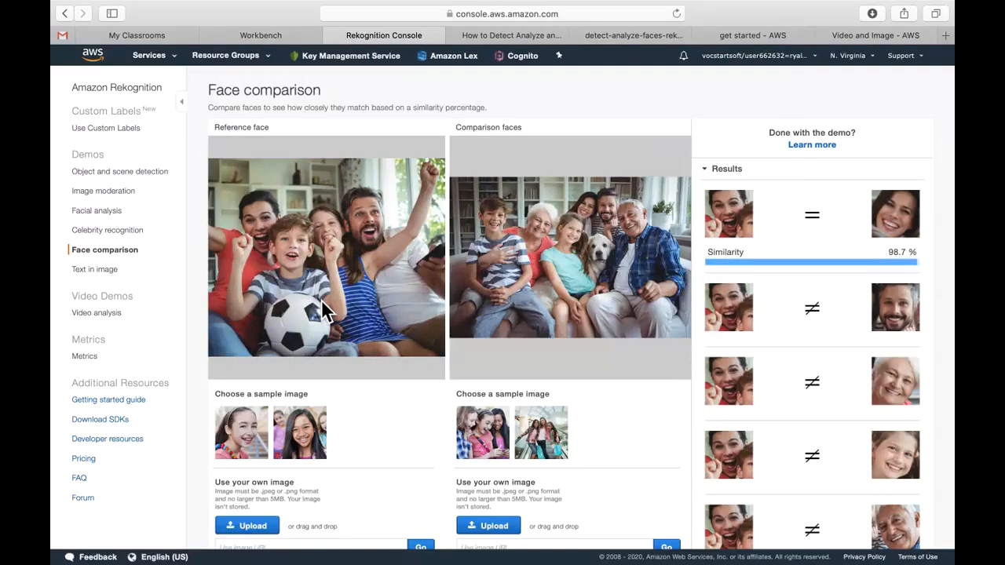
mouse_move(276, 363)
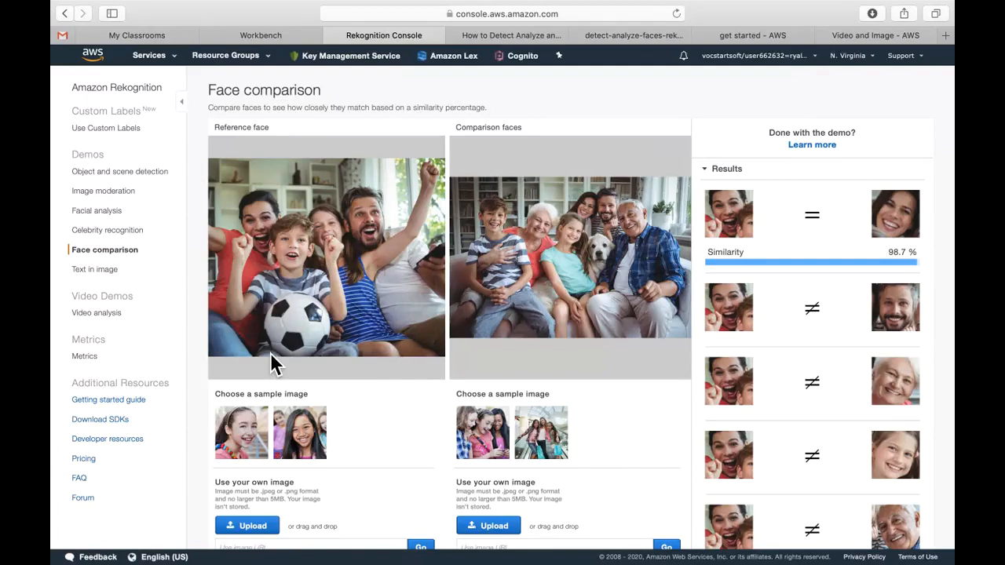
scroll(down, 3)
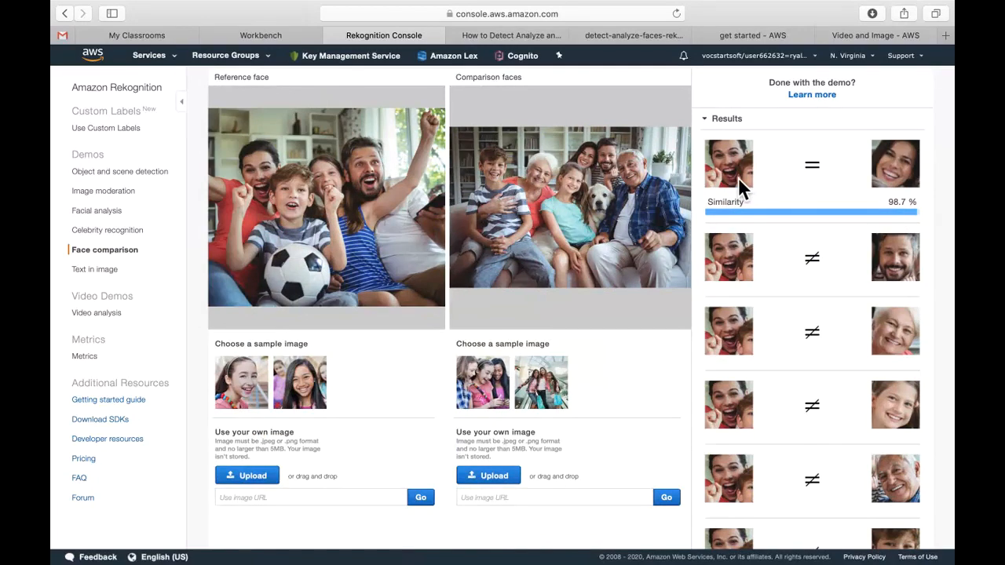
mouse_move(750, 197)
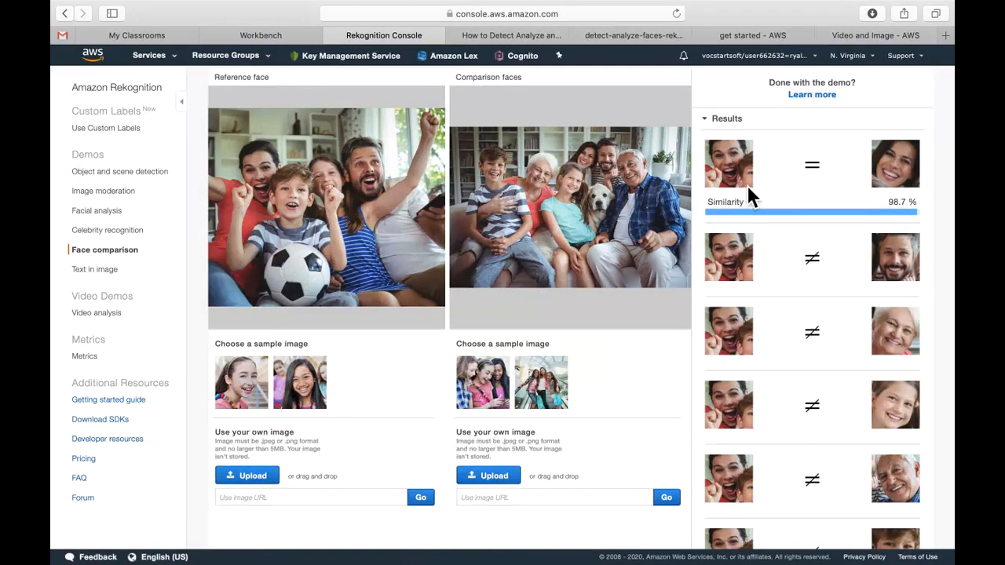
mouse_move(587, 193)
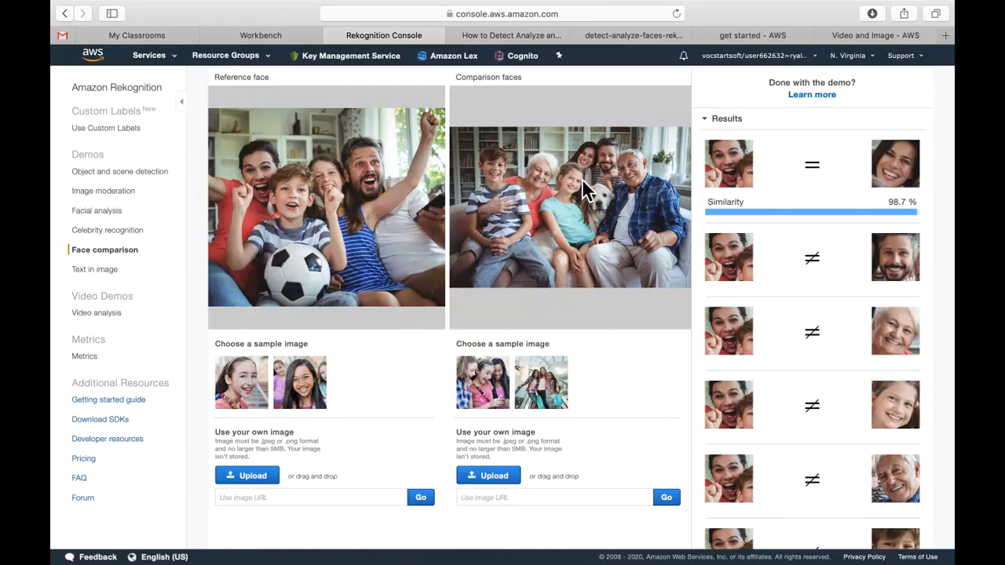
mouse_move(927, 209)
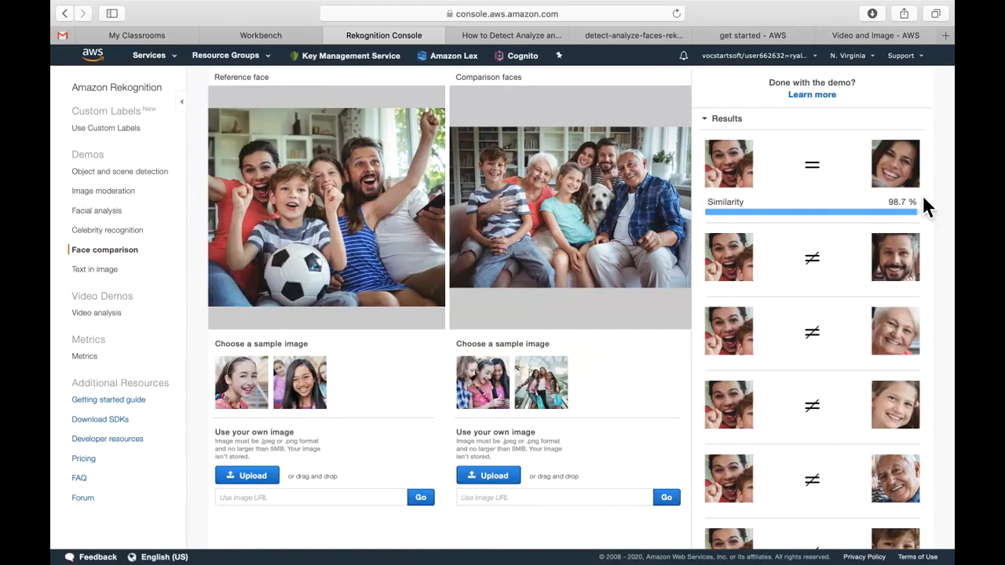
scroll(down, 3)
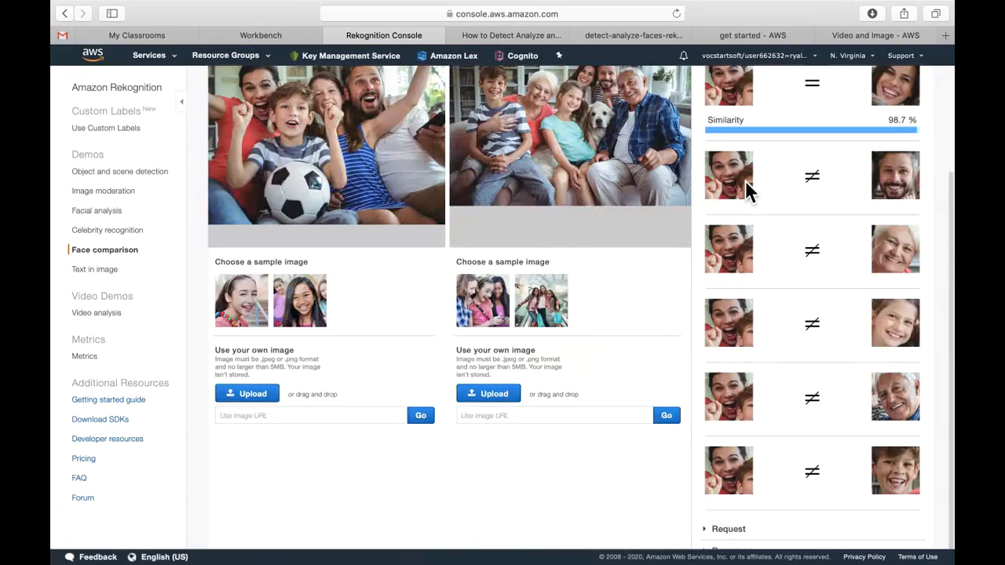
mouse_move(880, 526)
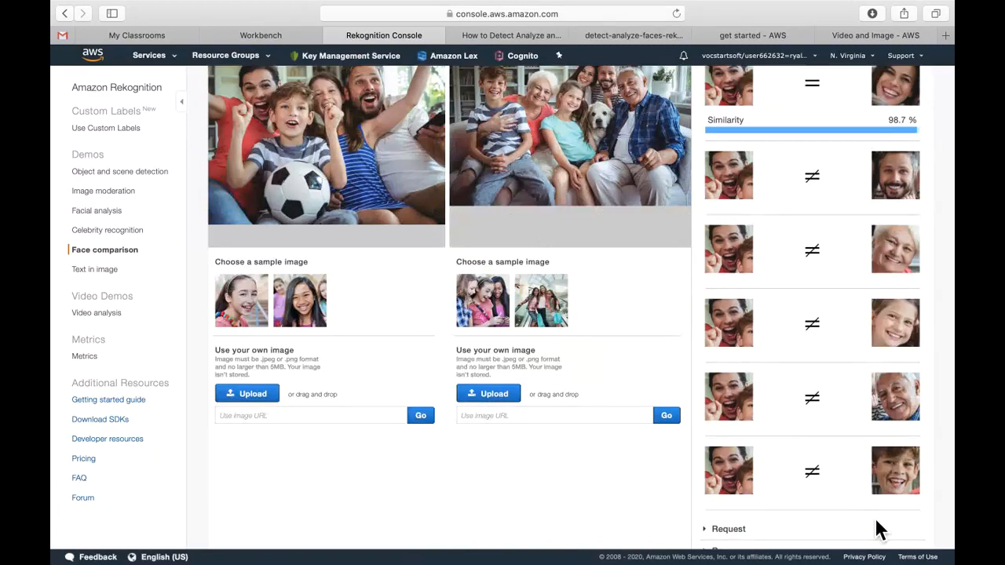
mouse_move(827, 398)
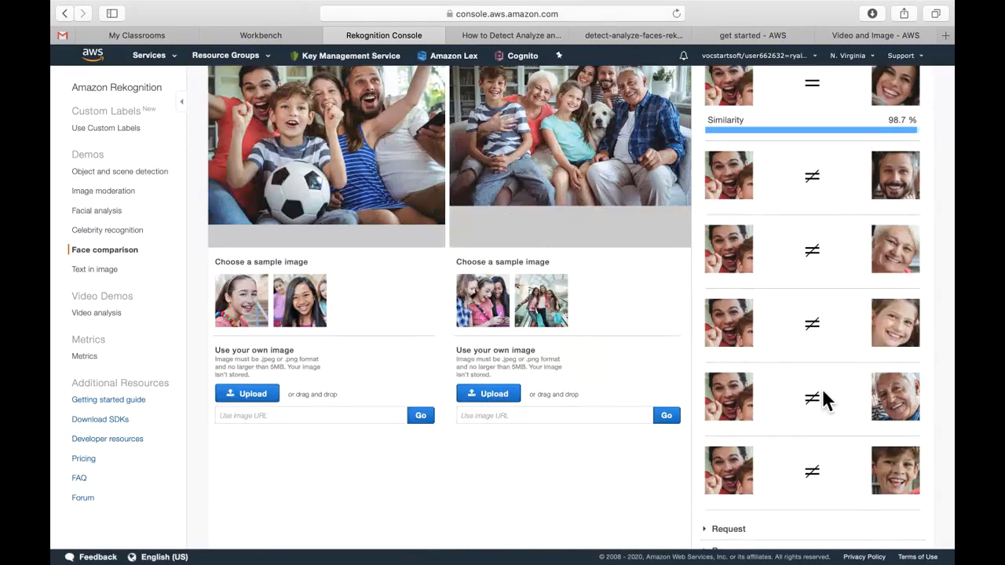
mouse_move(719, 545)
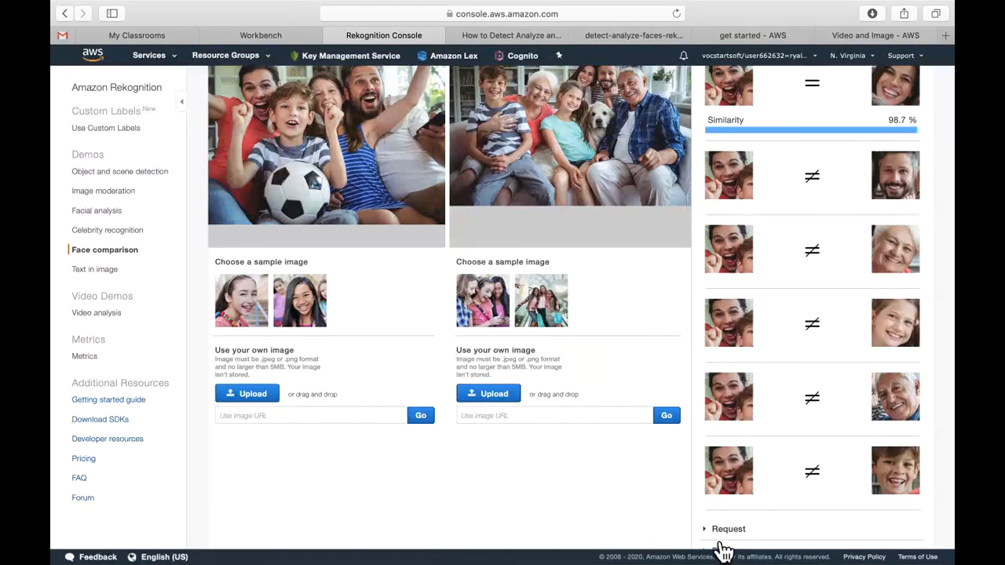
- Expand the comparison's JSON response showing the source face box and the 98.73 similarity match
click(728, 168)
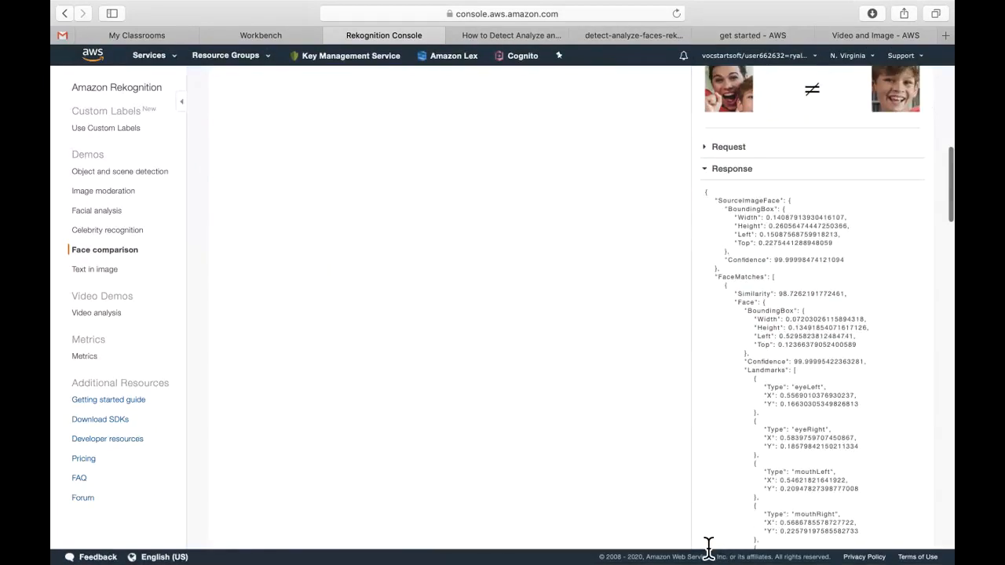
mouse_move(790, 304)
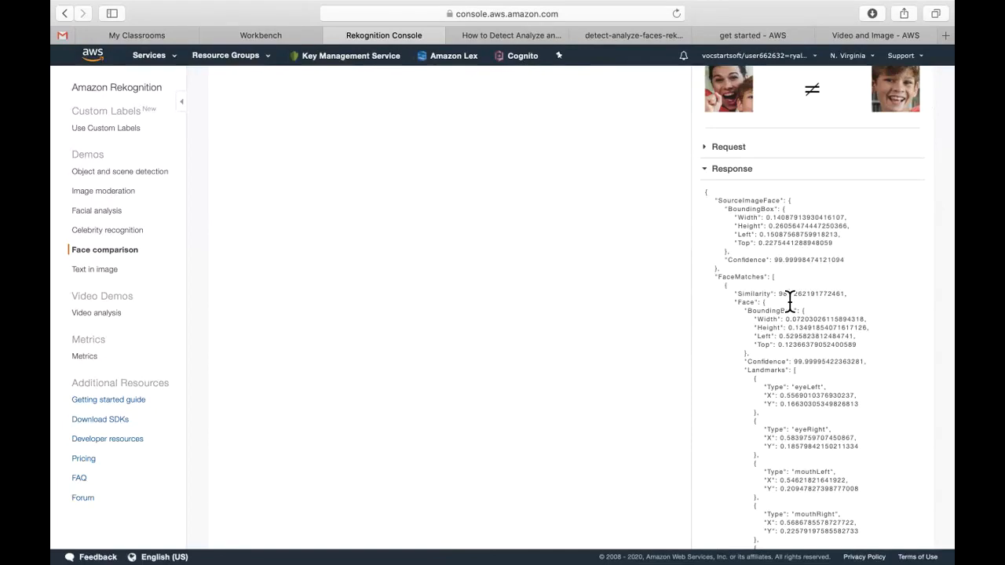
scroll(up, 3)
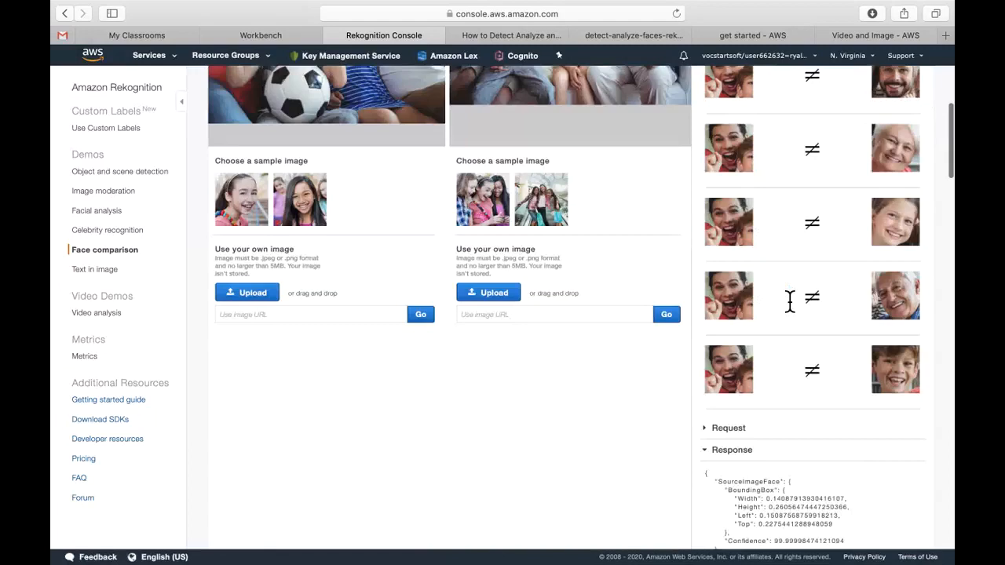
scroll(up, 3)
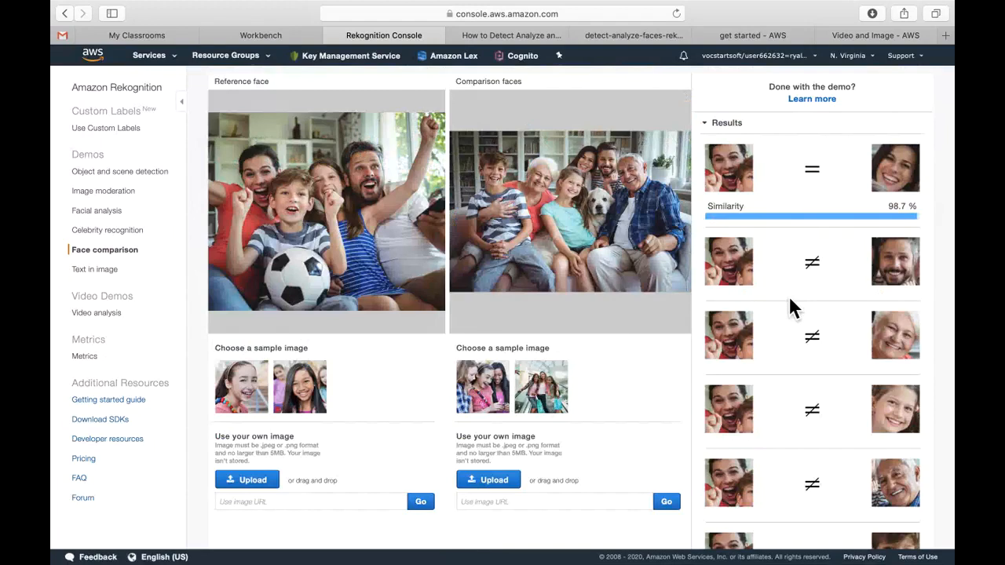
mouse_move(615, 320)
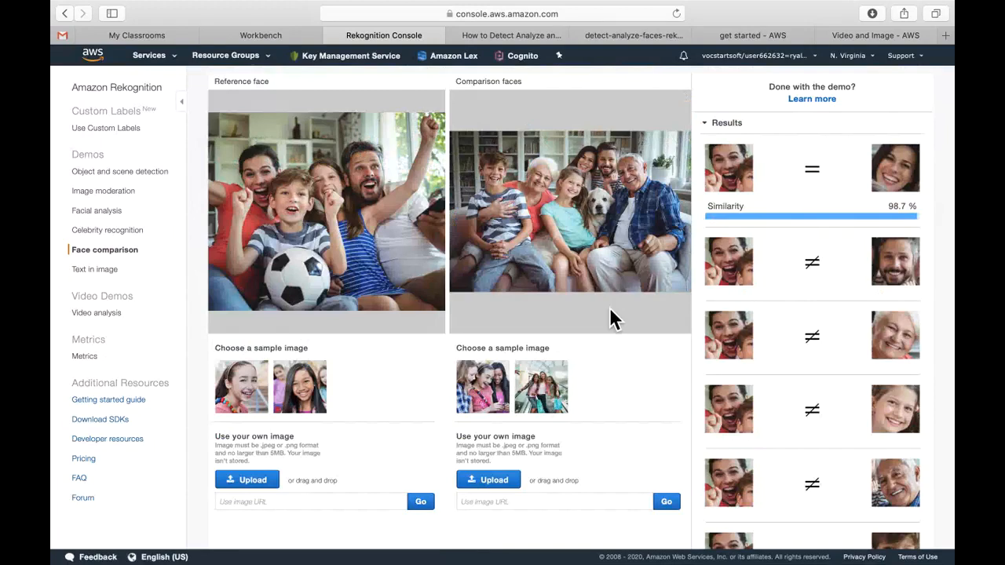